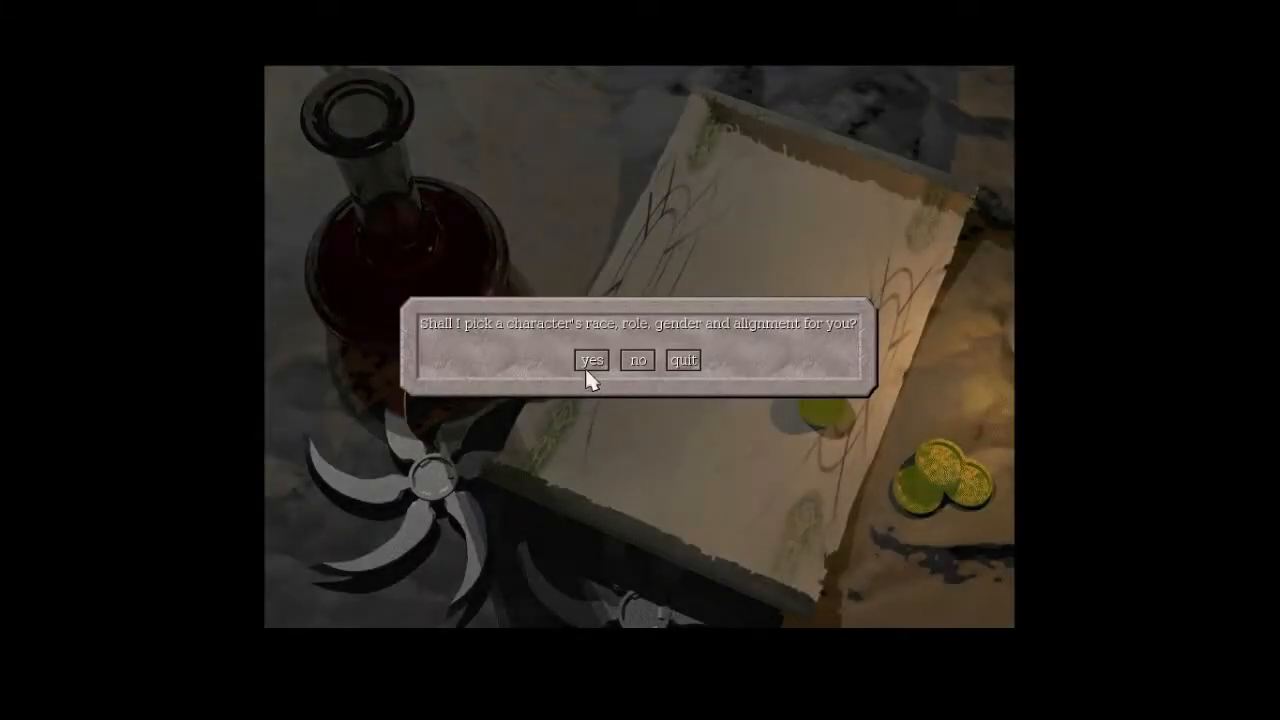
- Decline auto-pick and create a male gnomish Healer, reaching the Book of Hermes intro
{"action": "left_click", "coordinate": [638, 360]}
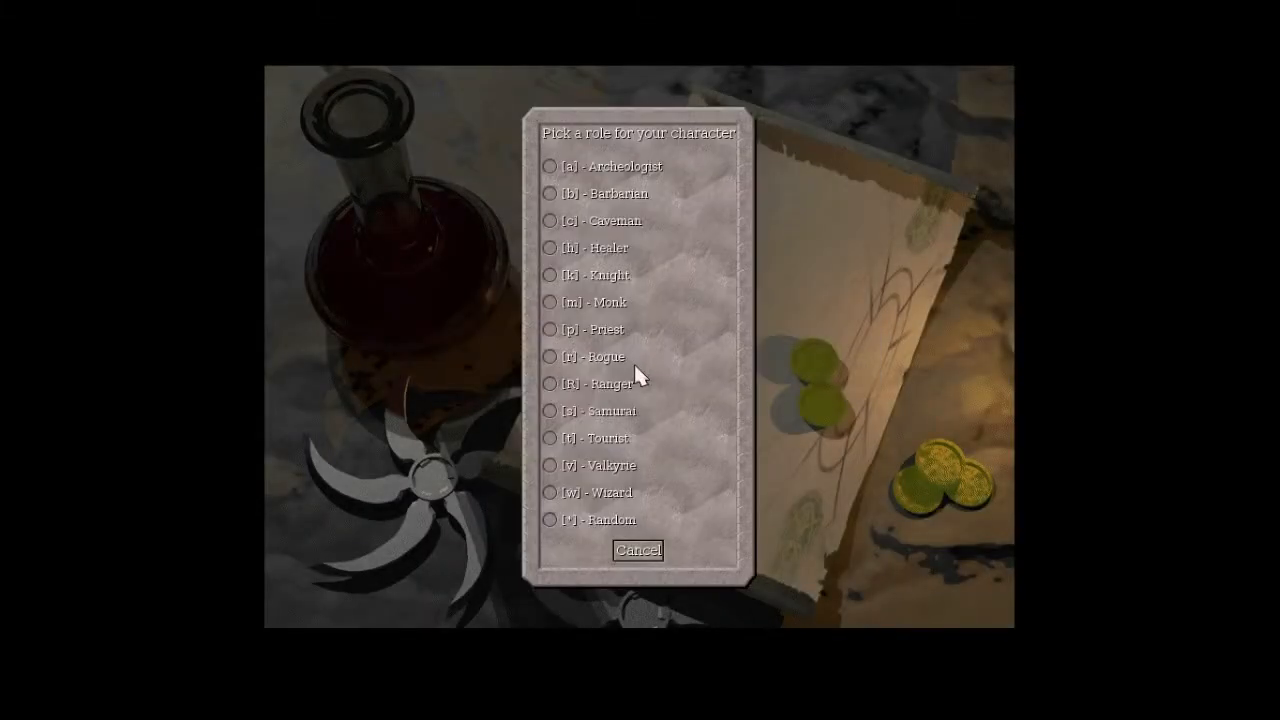
{"action": "mouse_move", "coordinate": [584, 356]}
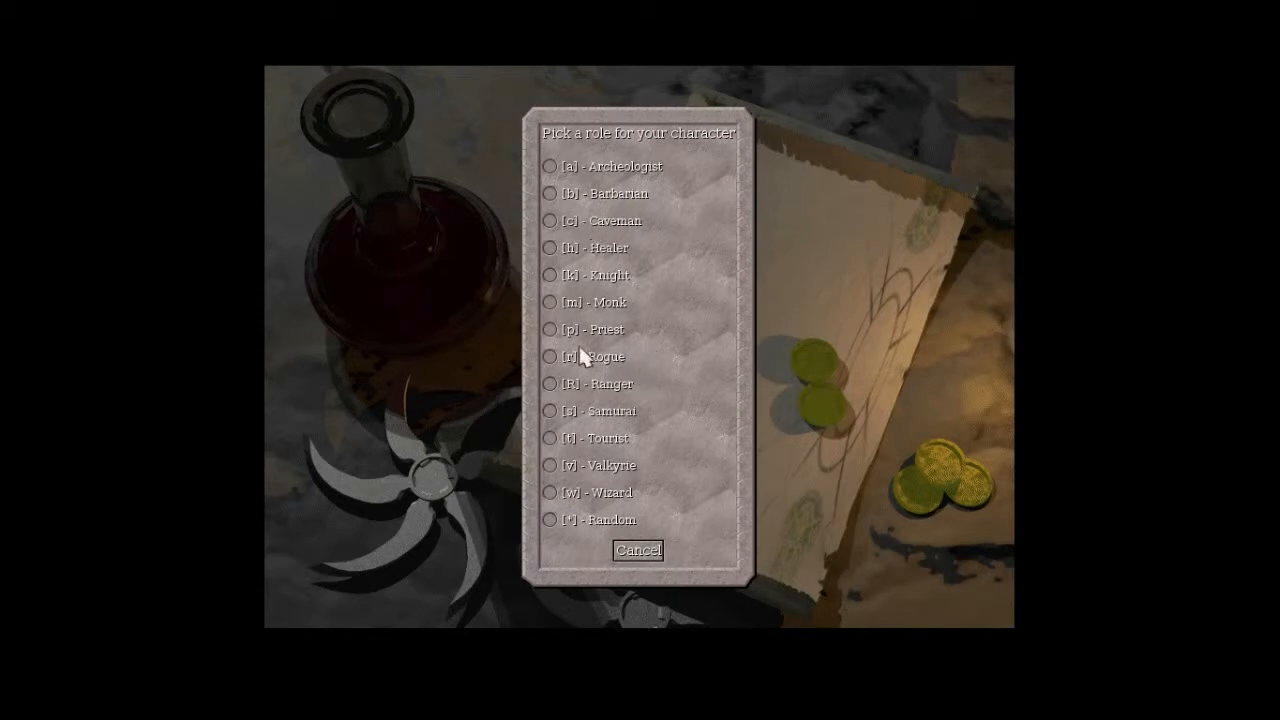
{"action": "mouse_move", "coordinate": [588, 372]}
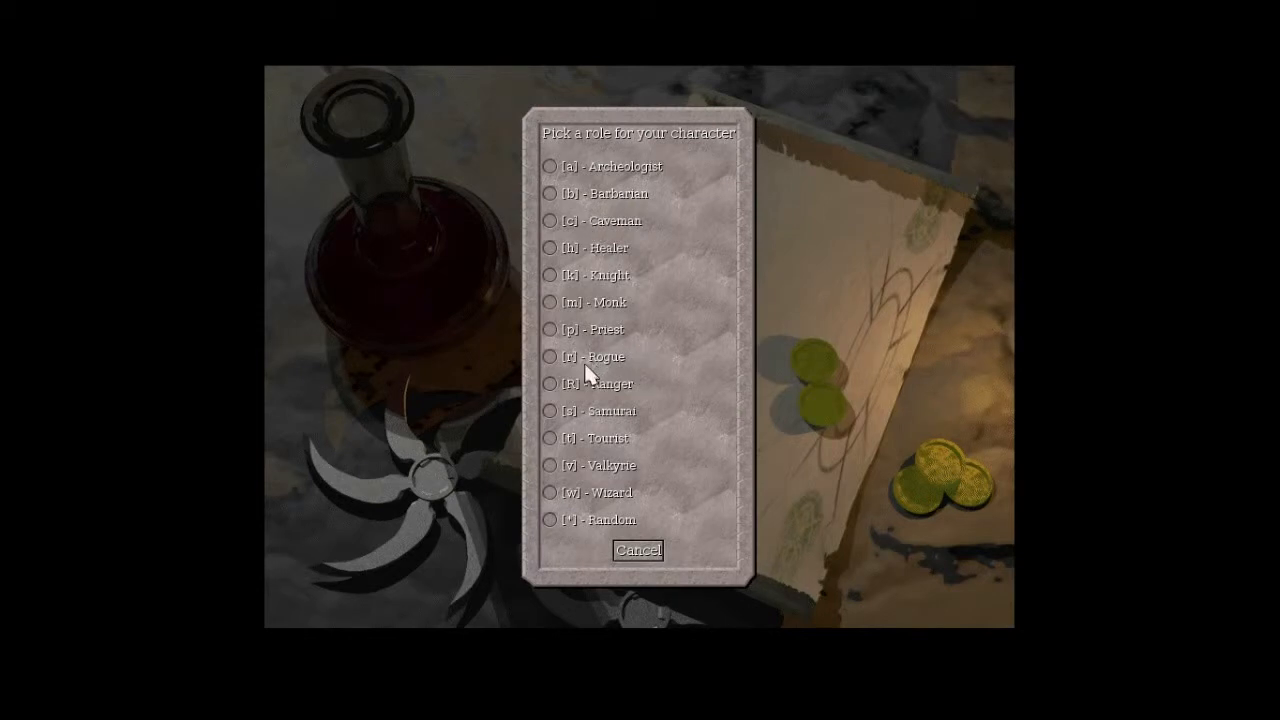
{"action": "mouse_move", "coordinate": [564, 486]}
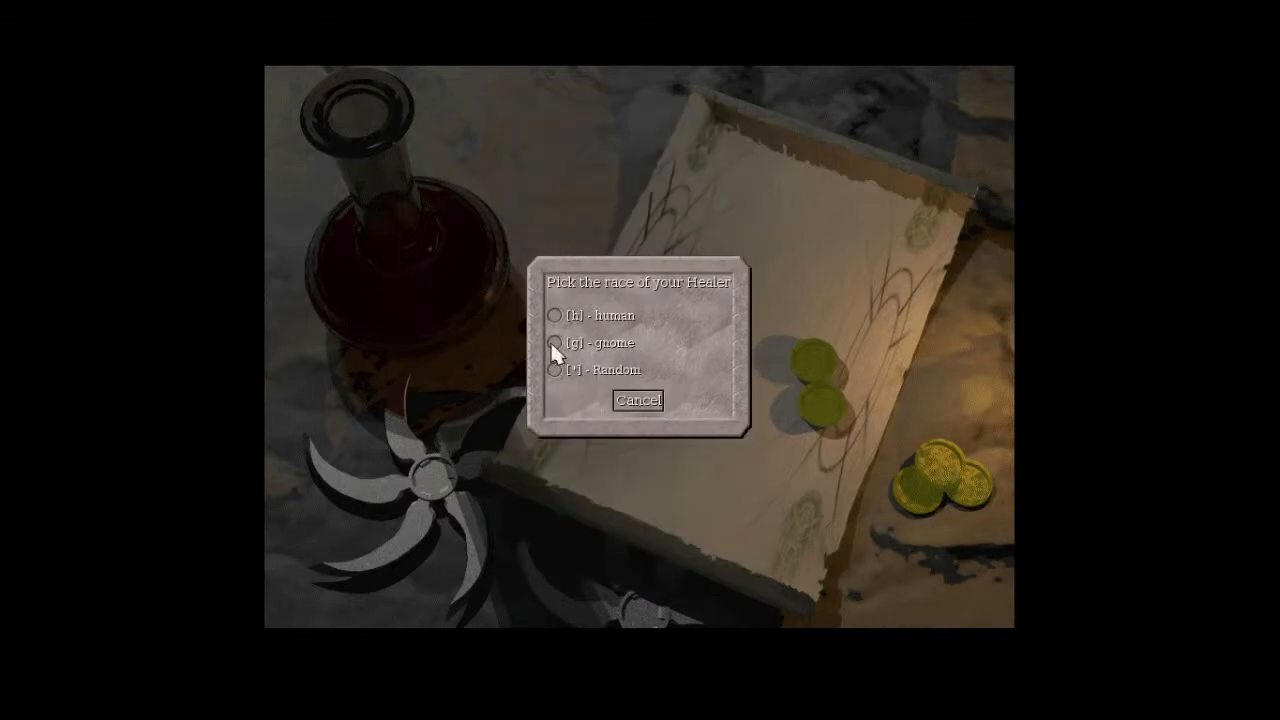
{"action": "left_click", "coordinate": [554, 342]}
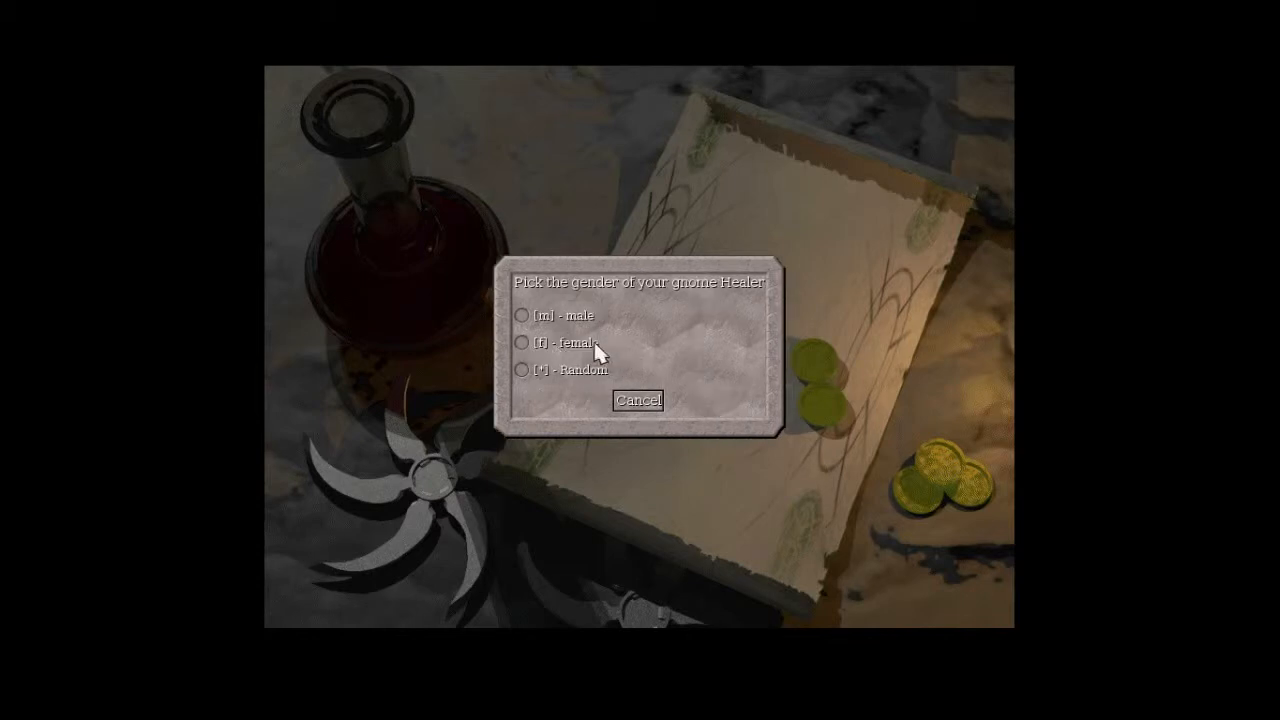
{"action": "mouse_move", "coordinate": [524, 320]}
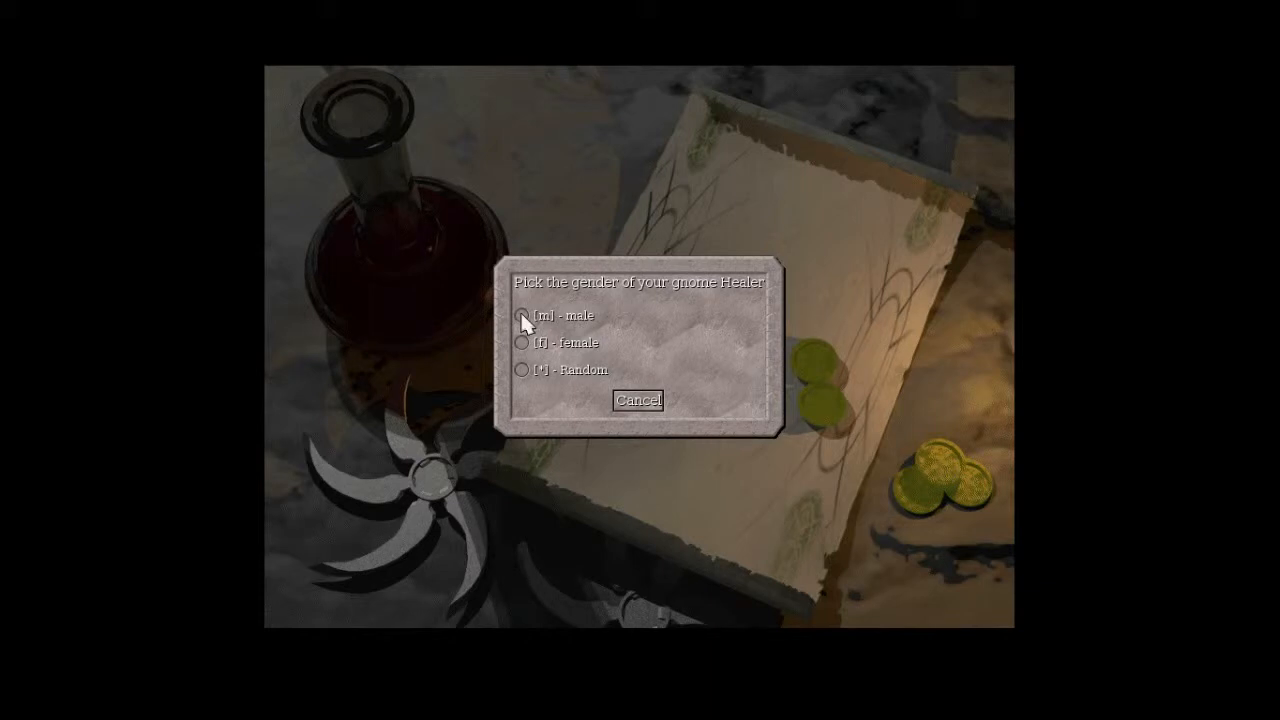
{"action": "left_click", "coordinate": [520, 316]}
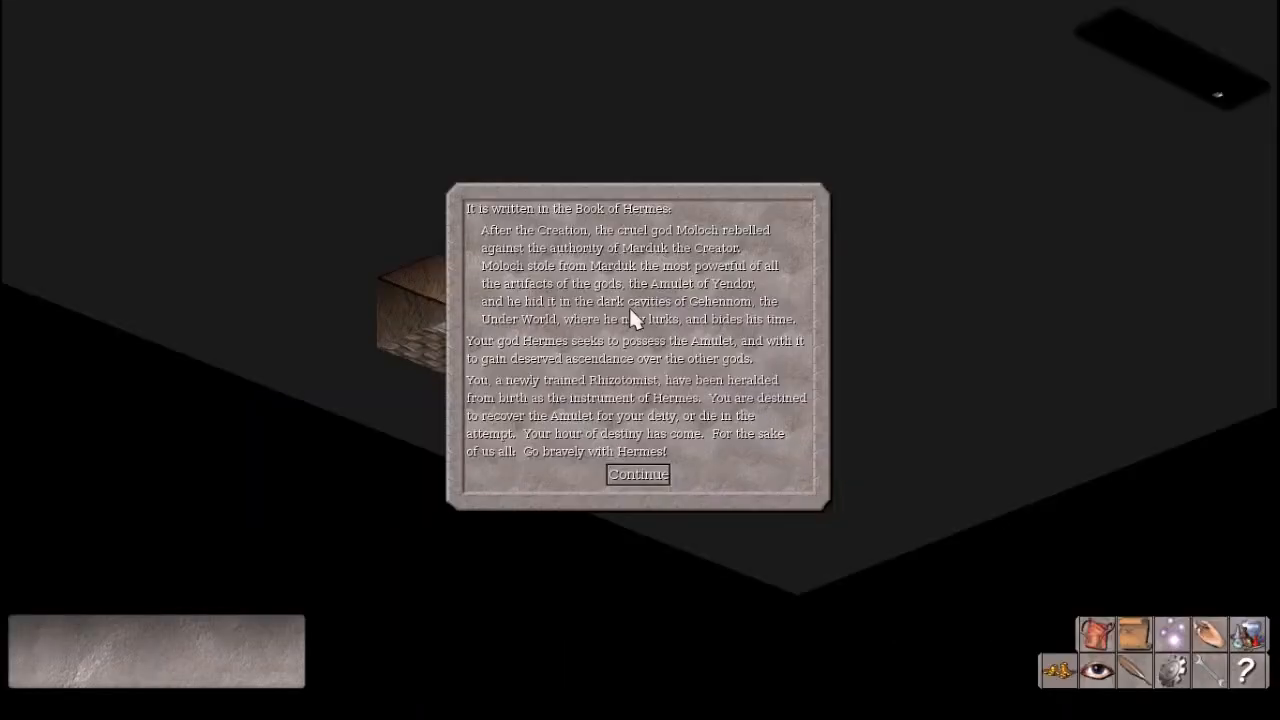
{"action": "mouse_move", "coordinate": [648, 452]}
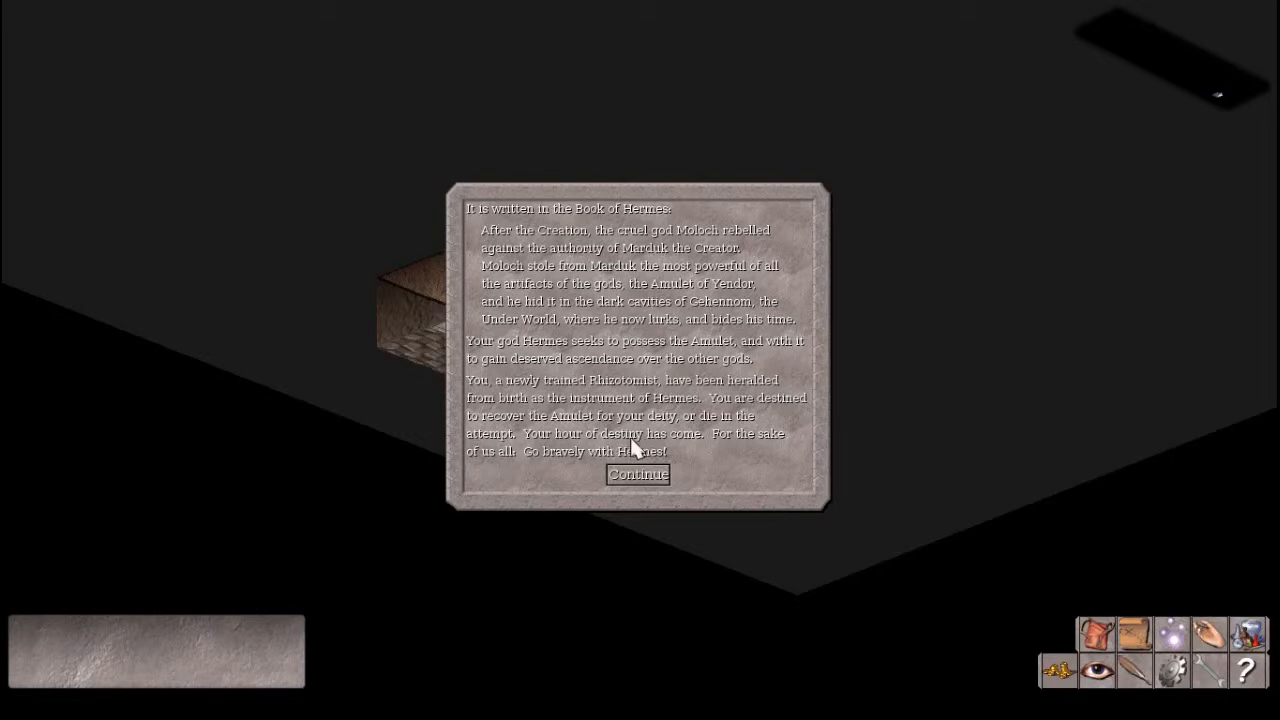
{"action": "mouse_move", "coordinate": [652, 462]}
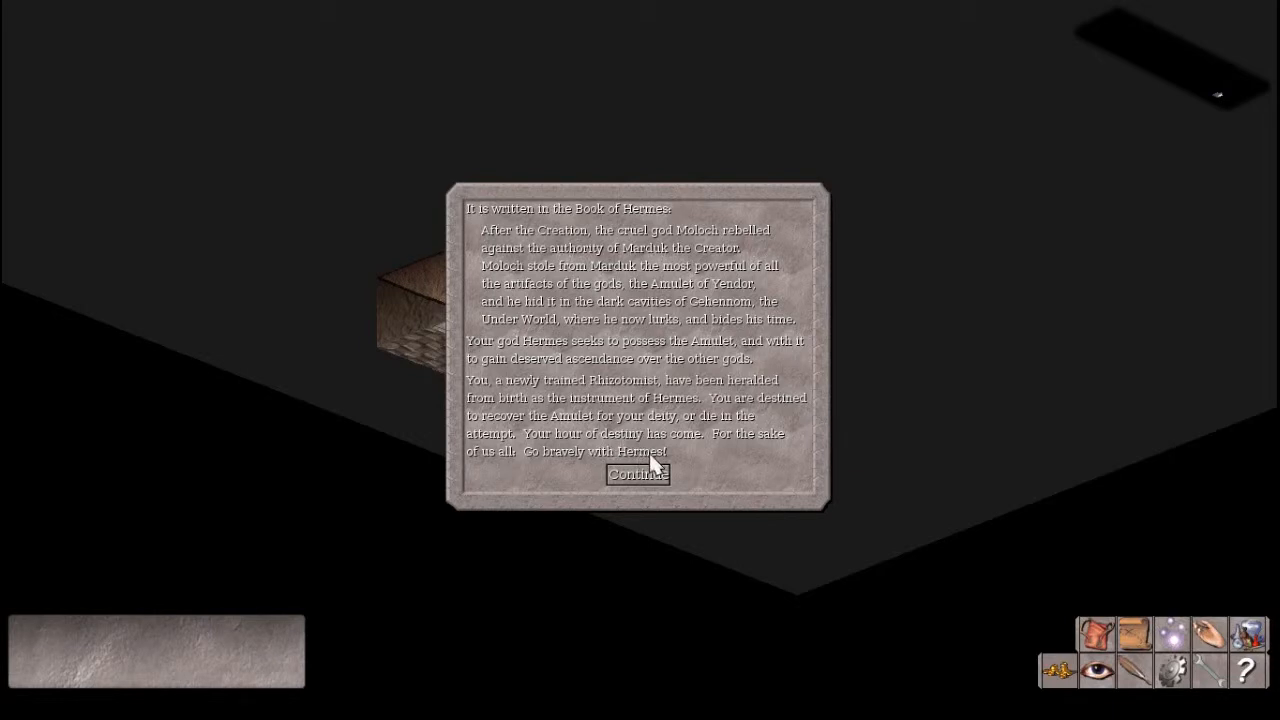
{"action": "mouse_move", "coordinate": [638, 472]}
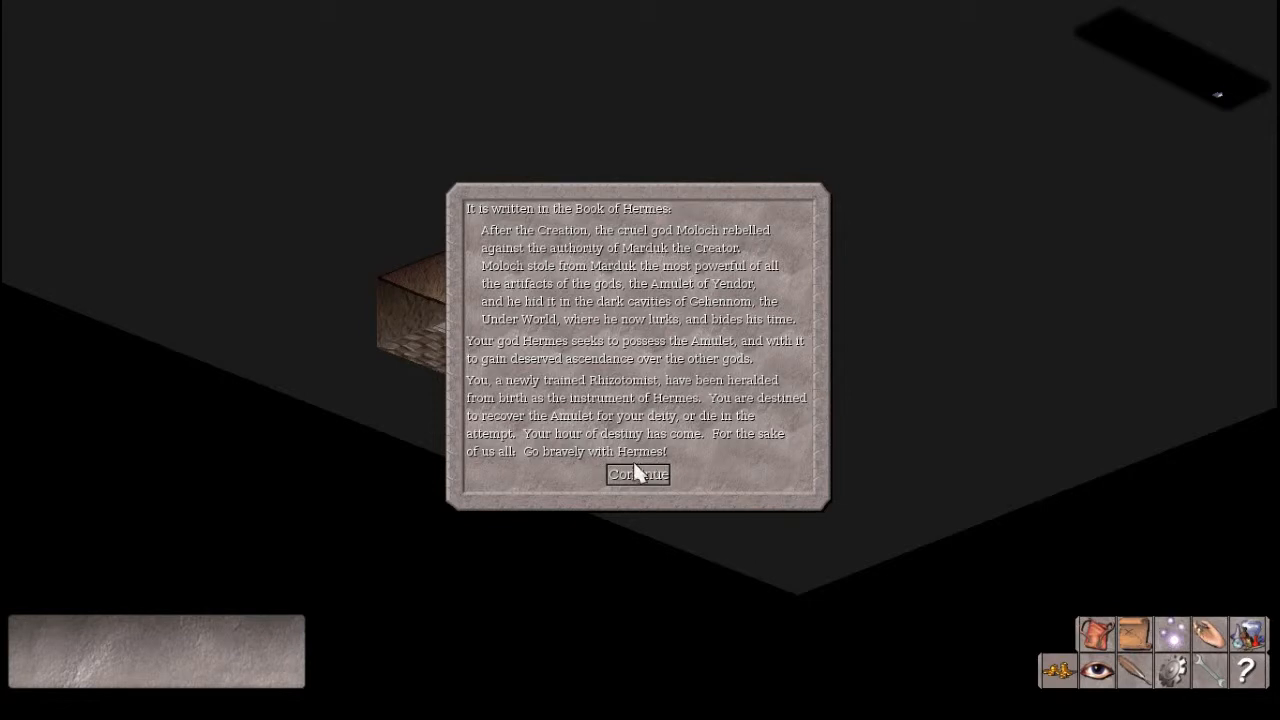
- Dismiss the opening story and begin play to review the starting inventory
{"action": "left_click", "coordinate": [638, 472]}
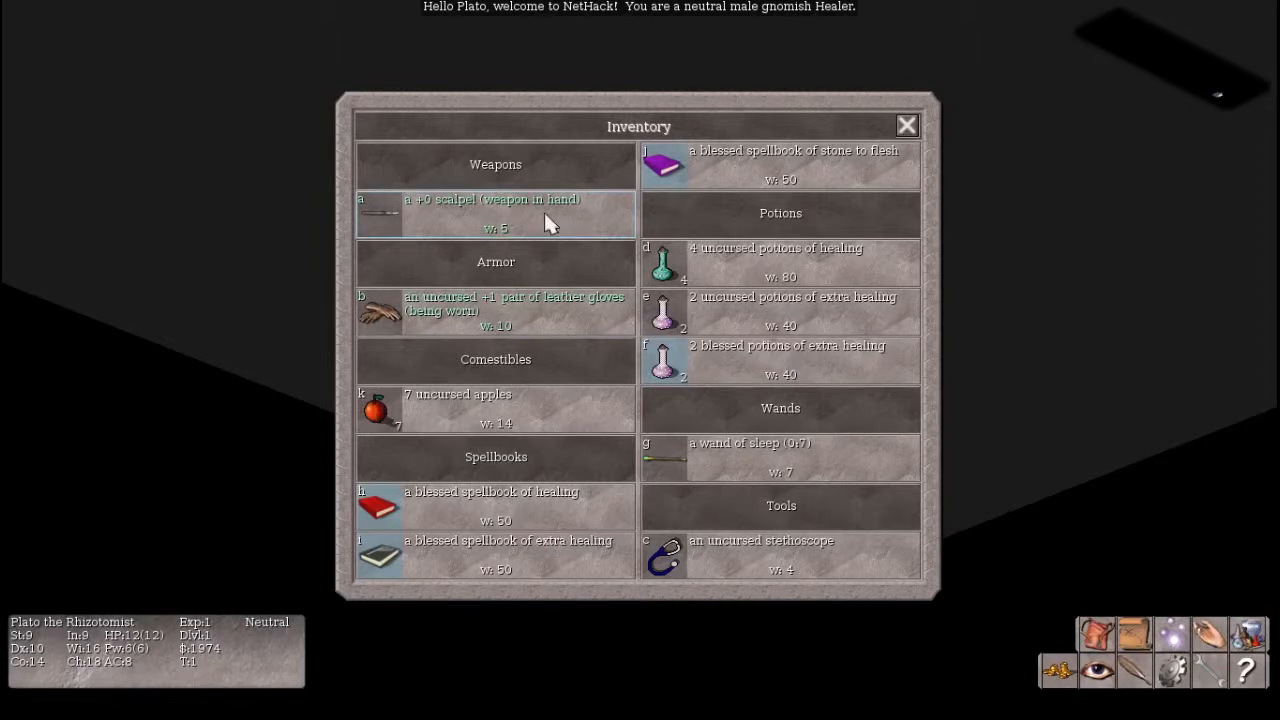
{"action": "mouse_move", "coordinate": [518, 272]}
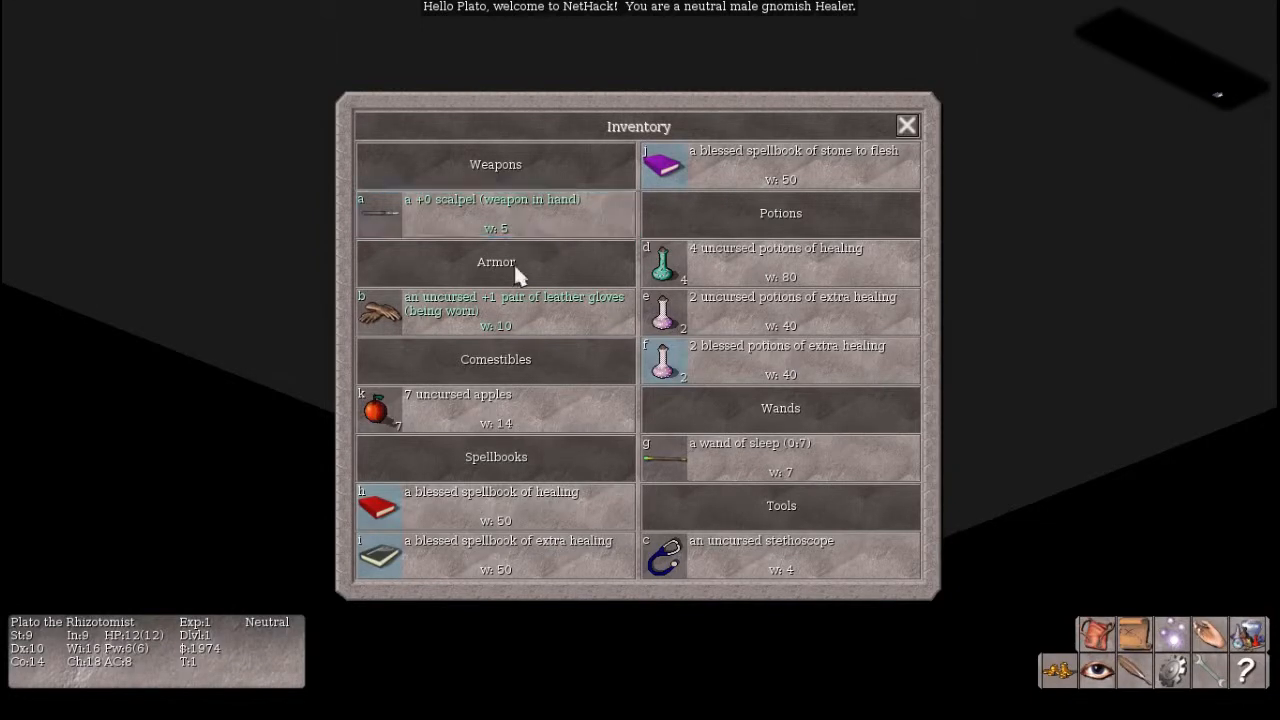
{"action": "mouse_move", "coordinate": [530, 318]}
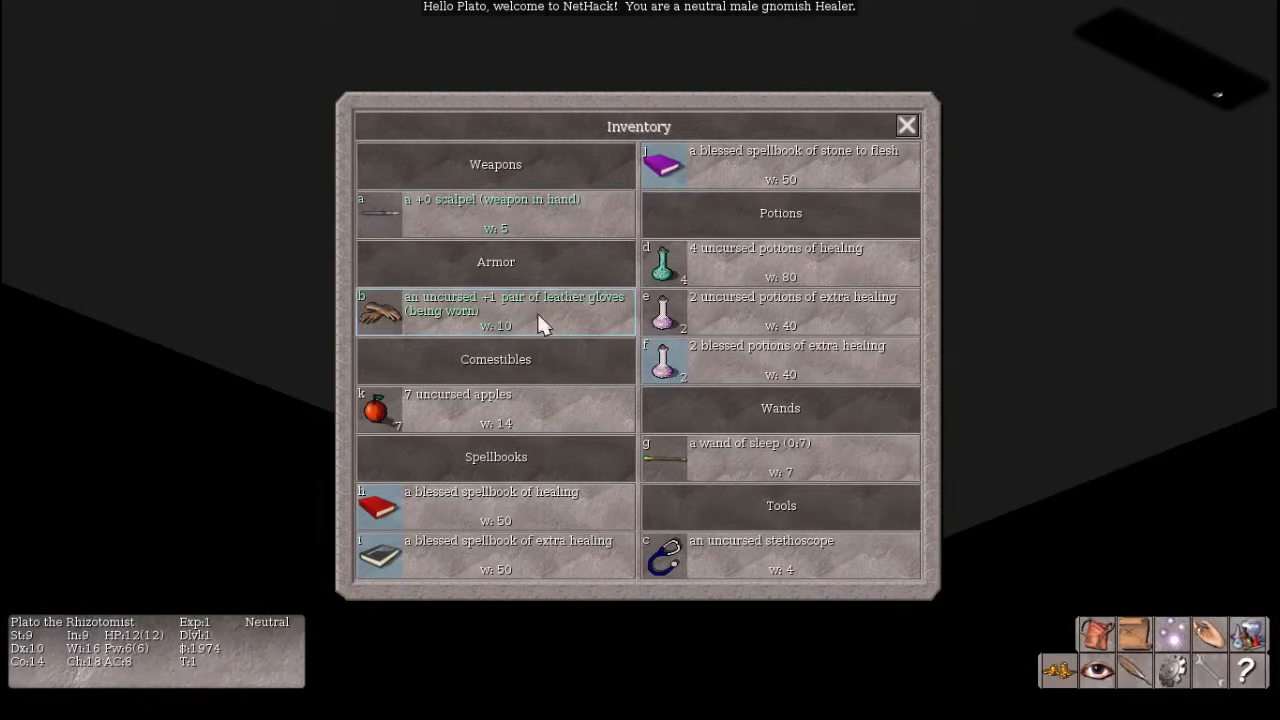
{"action": "mouse_move", "coordinate": [532, 420]}
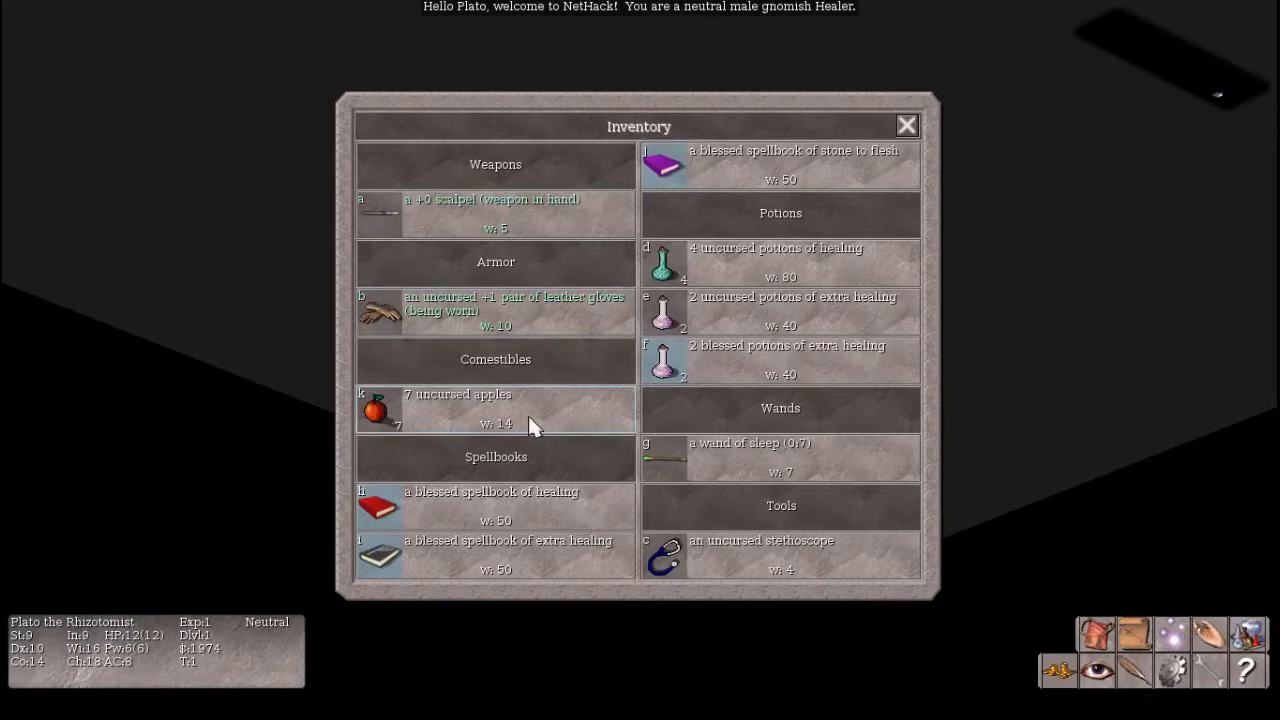
{"action": "mouse_move", "coordinate": [564, 520]}
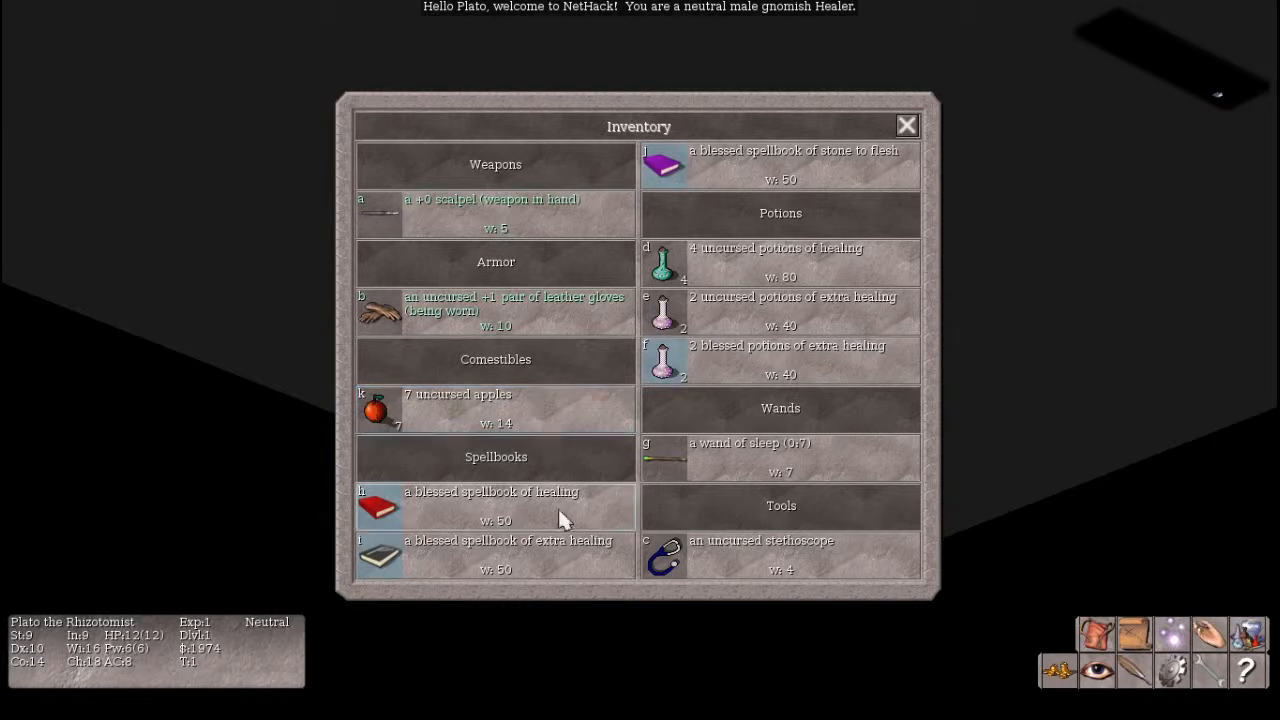
{"action": "mouse_move", "coordinate": [768, 188]}
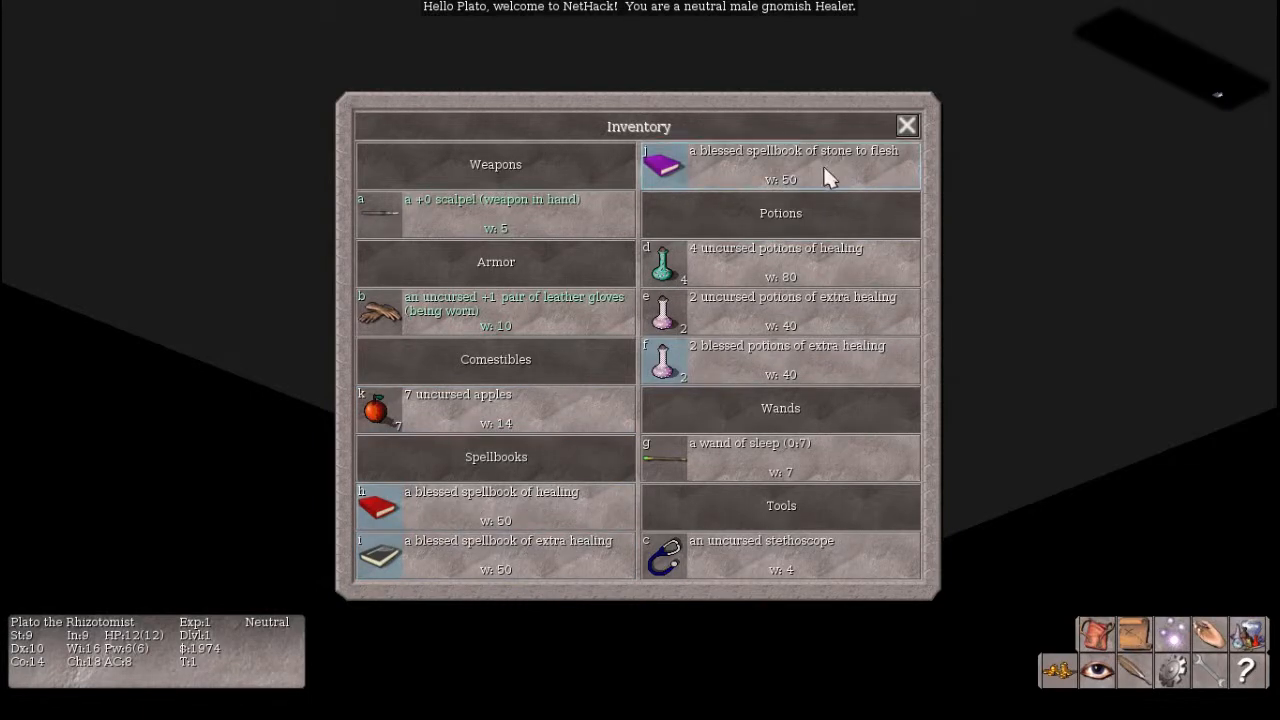
{"action": "mouse_move", "coordinate": [850, 300]}
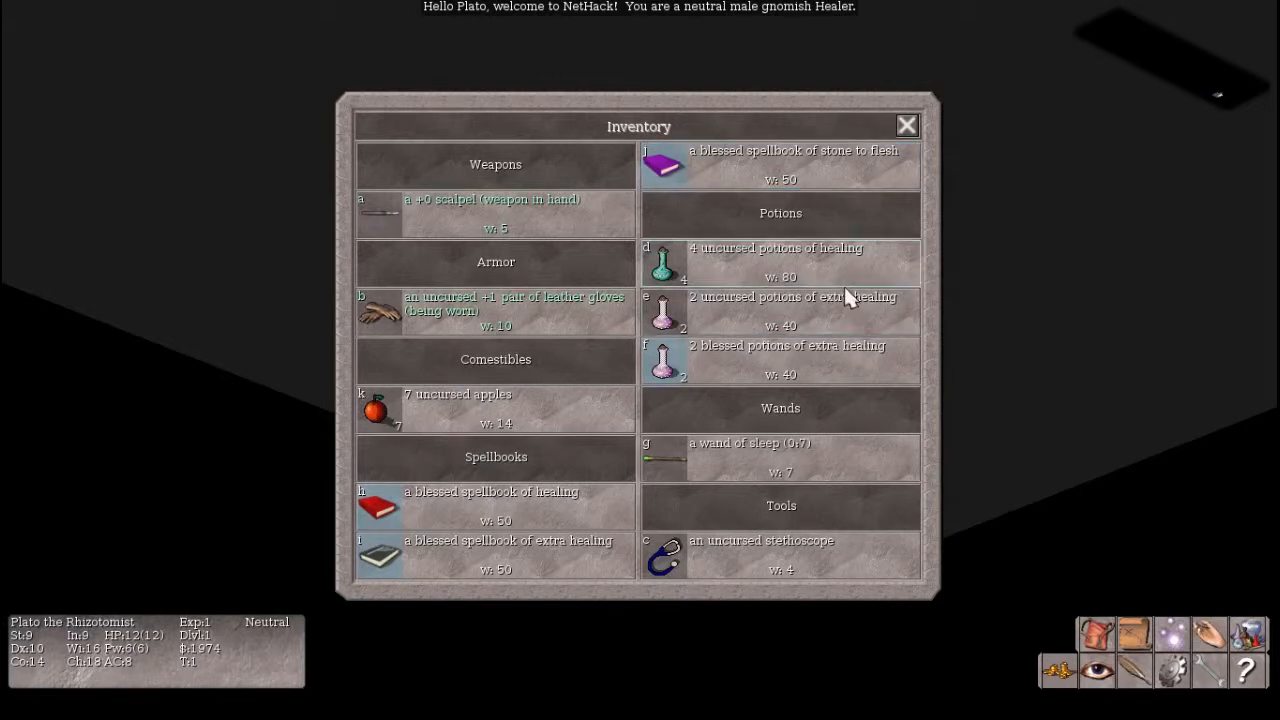
{"action": "mouse_move", "coordinate": [836, 268]}
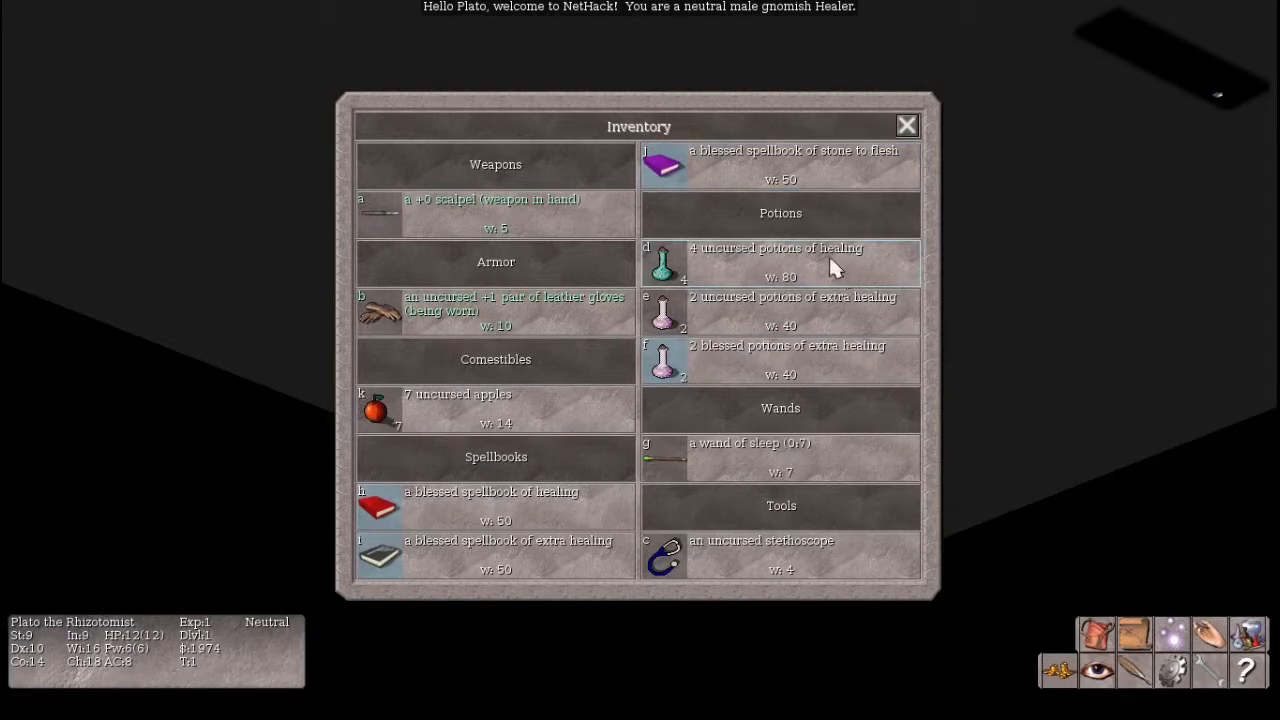
{"action": "mouse_move", "coordinate": [830, 312]}
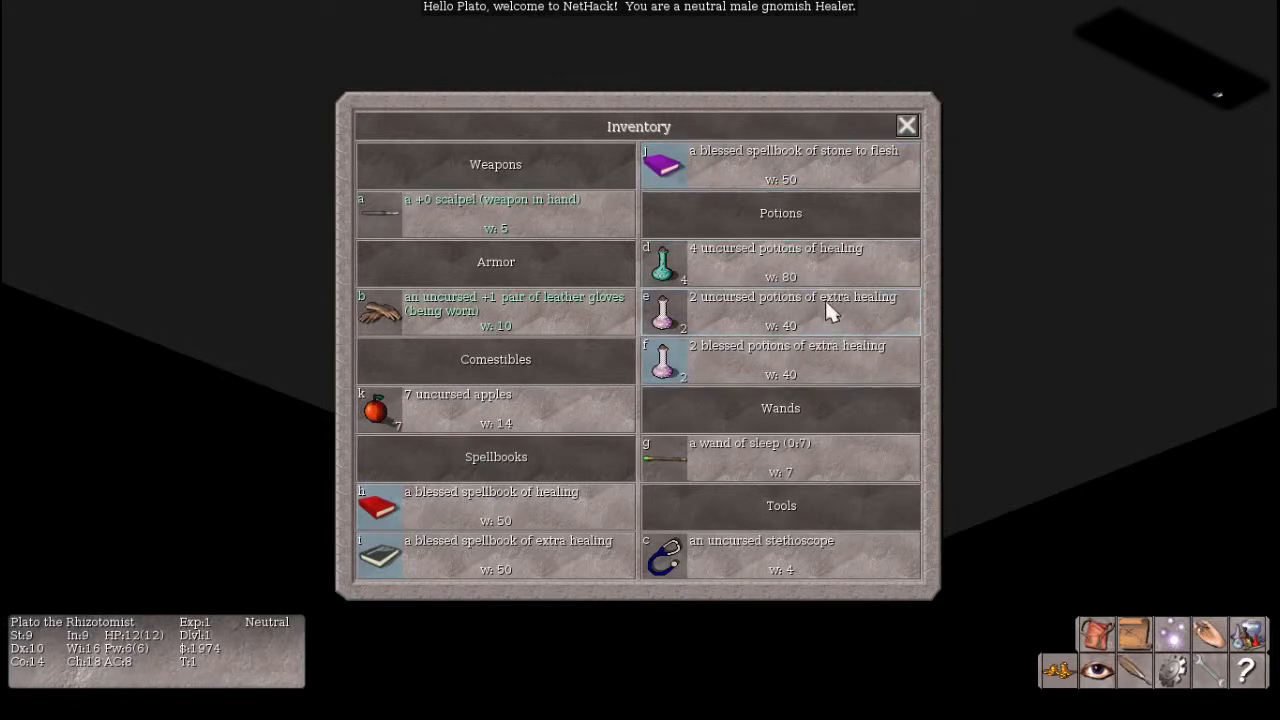
{"action": "mouse_move", "coordinate": [840, 288]}
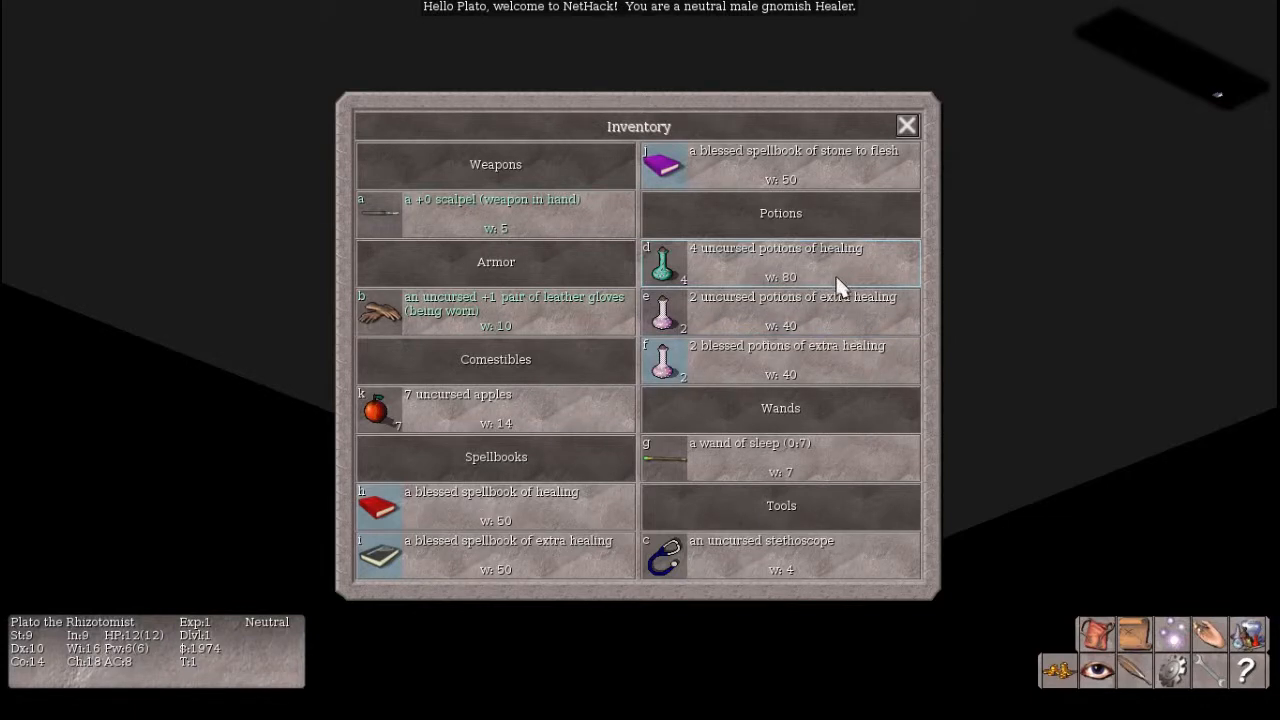
{"action": "mouse_move", "coordinate": [798, 360]}
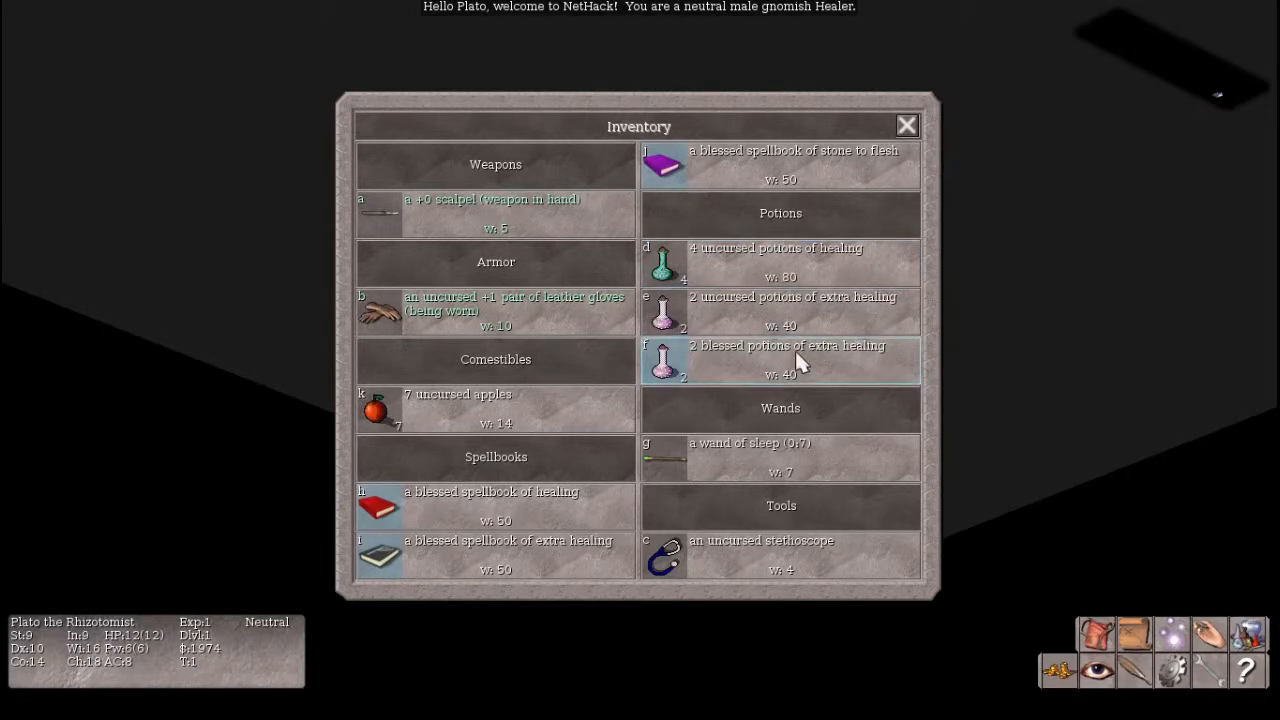
{"action": "mouse_move", "coordinate": [752, 540]}
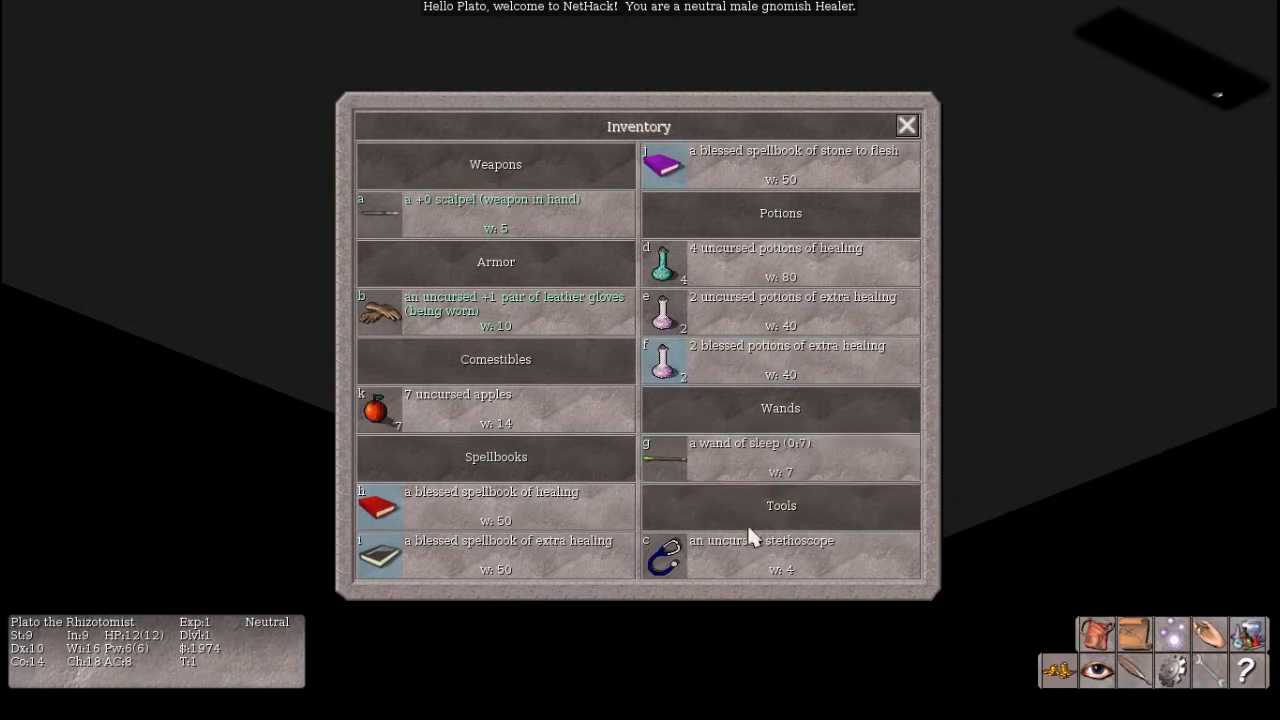
{"action": "mouse_move", "coordinate": [890, 144]}
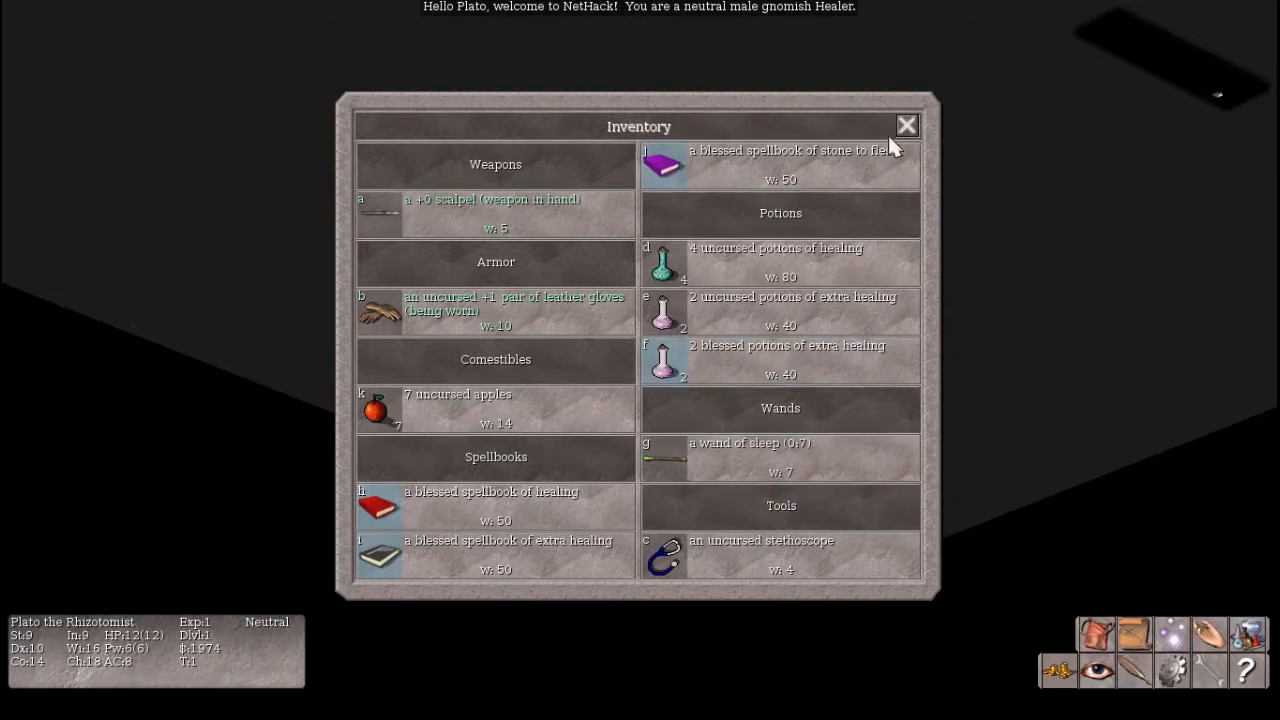
{"action": "mouse_move", "coordinate": [10, 356]}
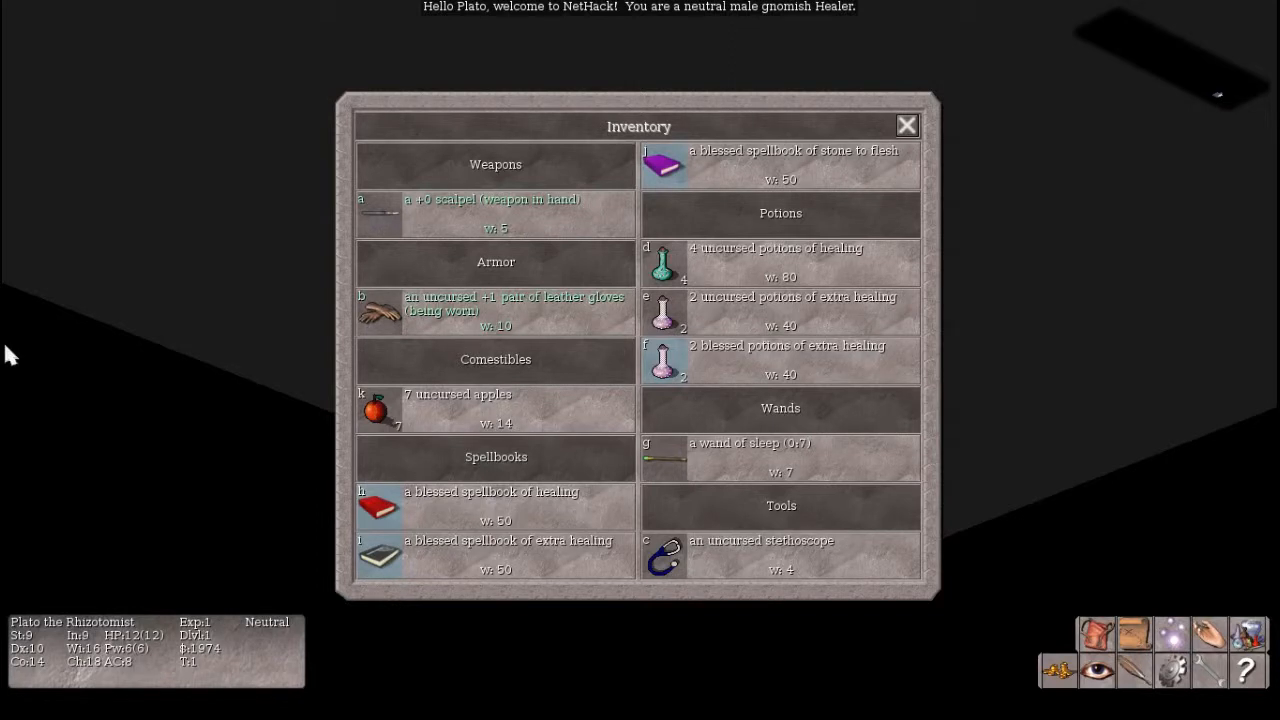
{"action": "mouse_move", "coordinate": [710, 102]}
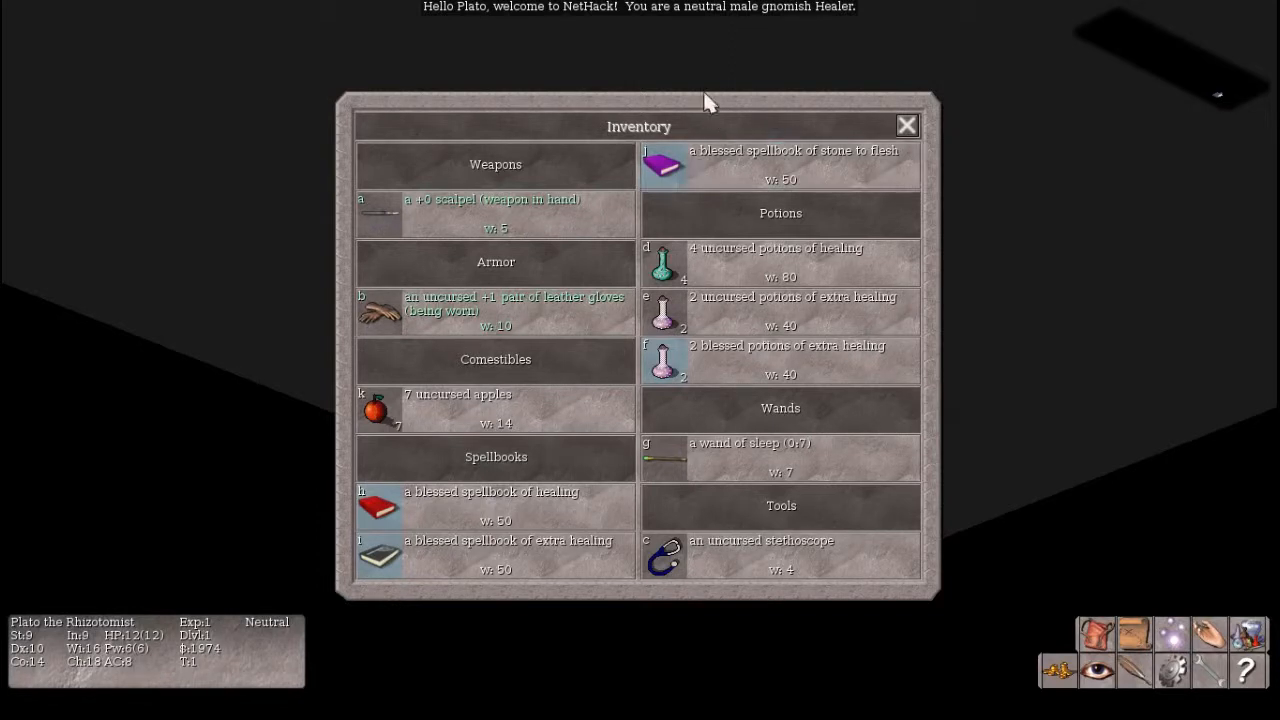
{"action": "mouse_move", "coordinate": [588, 178]}
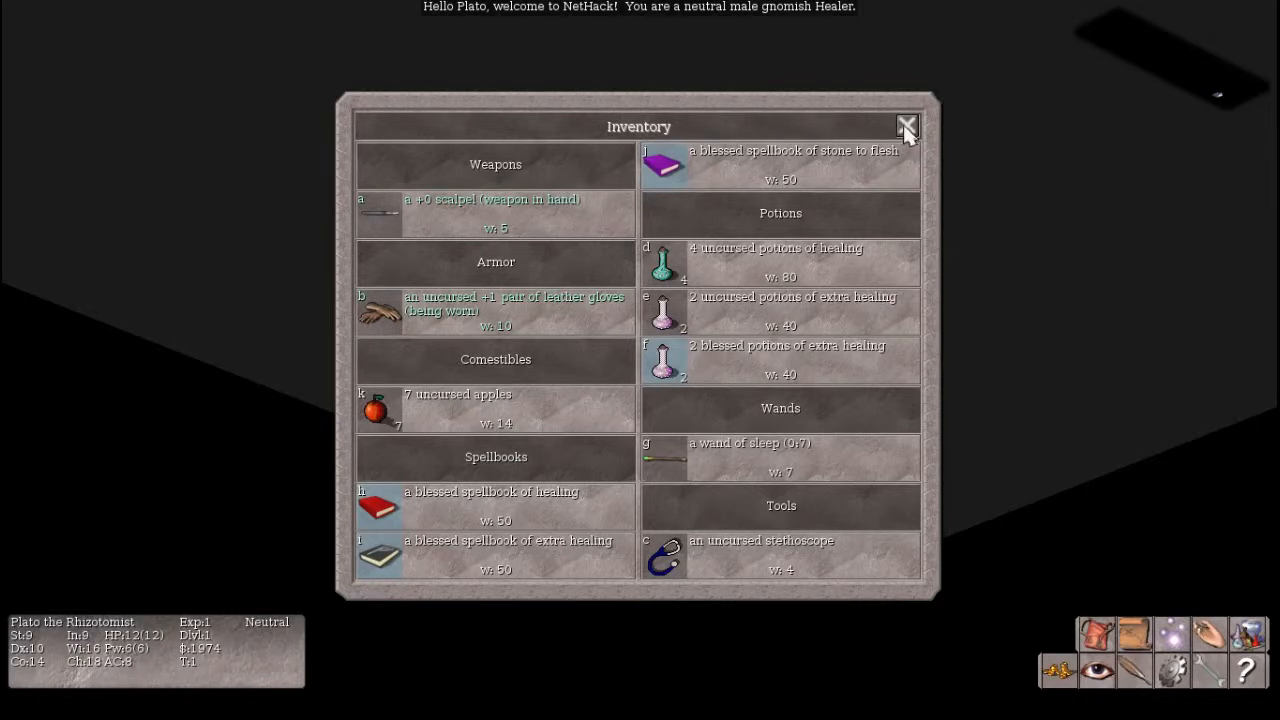
- Return to the map and write 'HelloPeople!' in the dust with fingers
{"action": "left_click", "coordinate": [908, 128]}
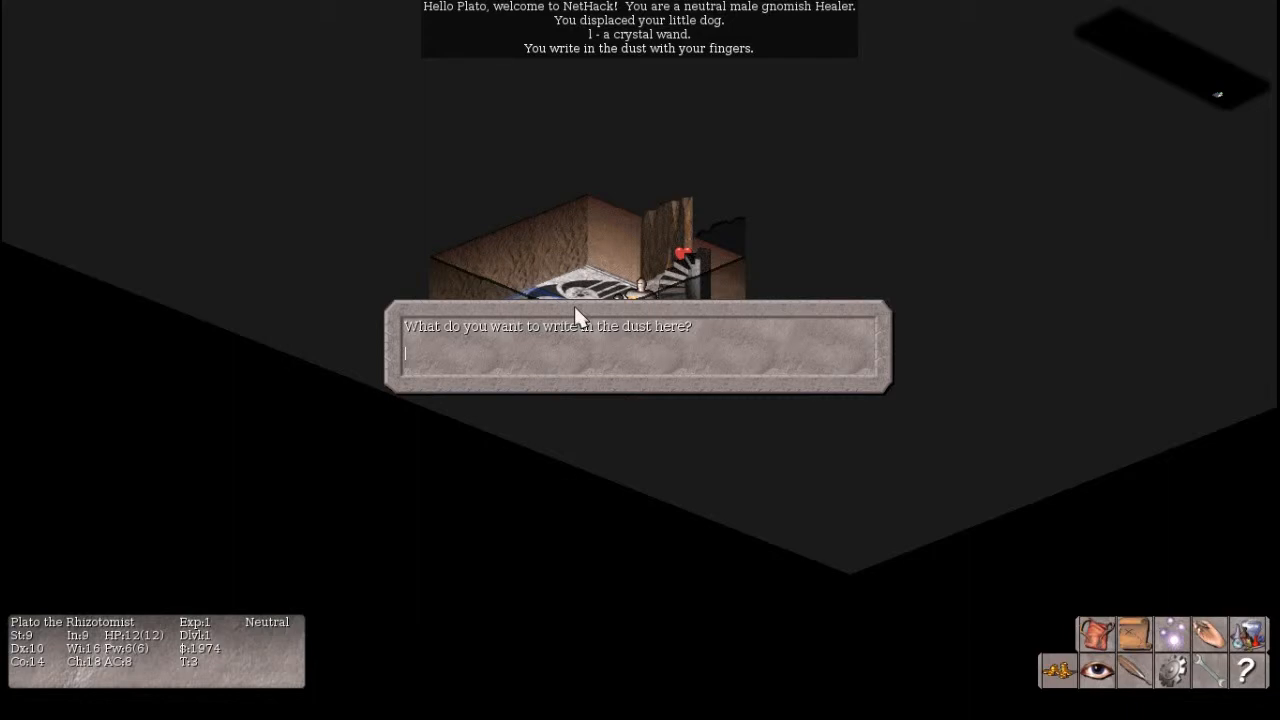
{"action": "type", "text": "HelloB"}
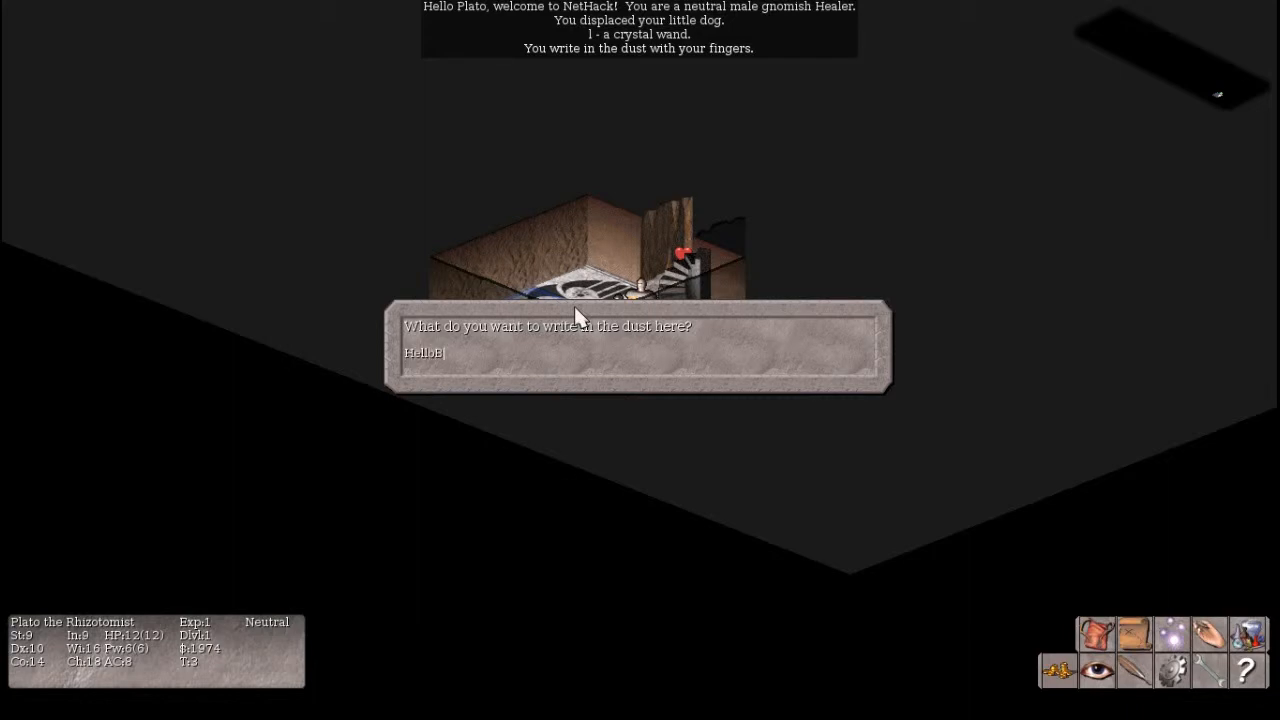
{"action": "type", "text": "People!"}
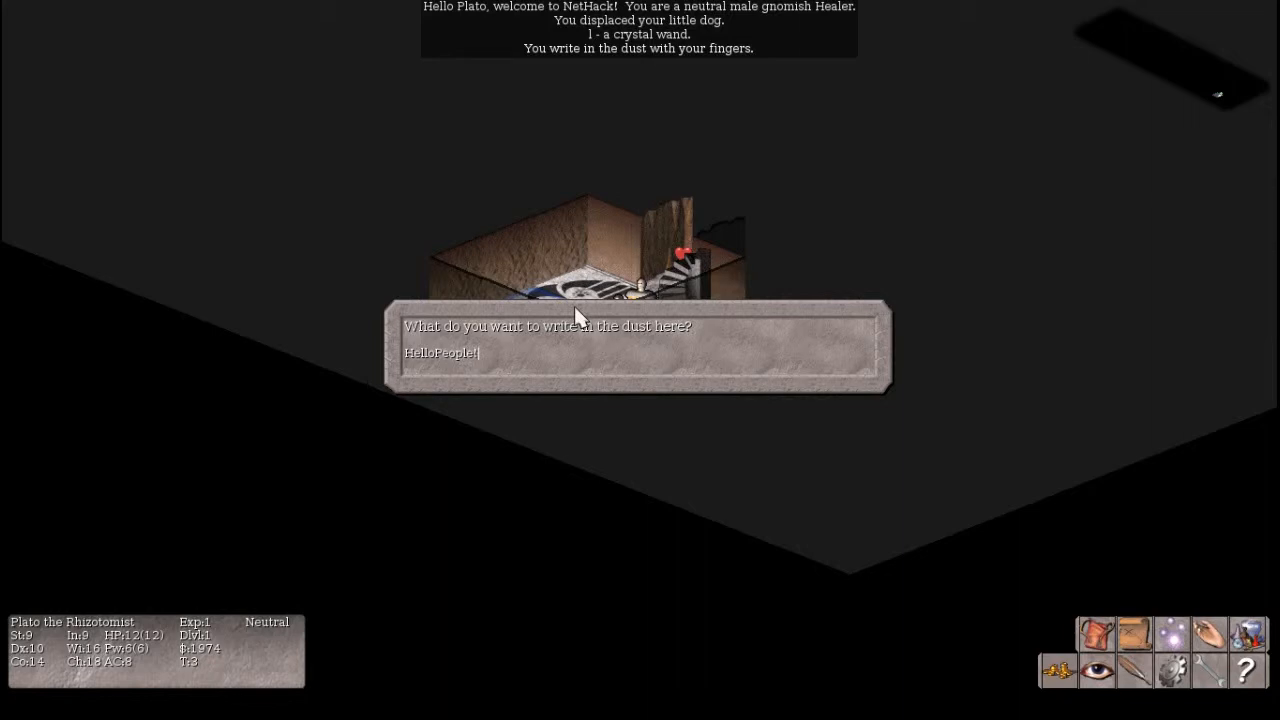
{"action": "key", "text": "Return"}
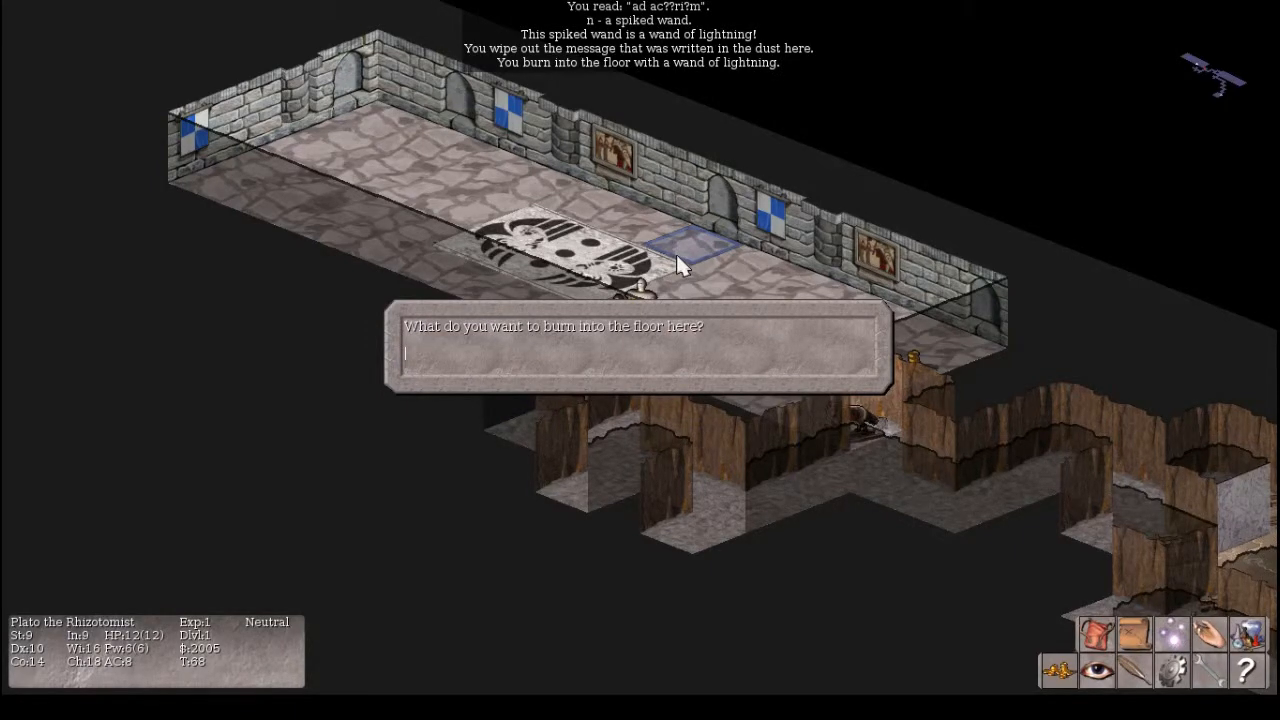
- Finish the burn prompt and zap the wand of sleep at the attacking fox
{"action": "key", "text": "Return"}
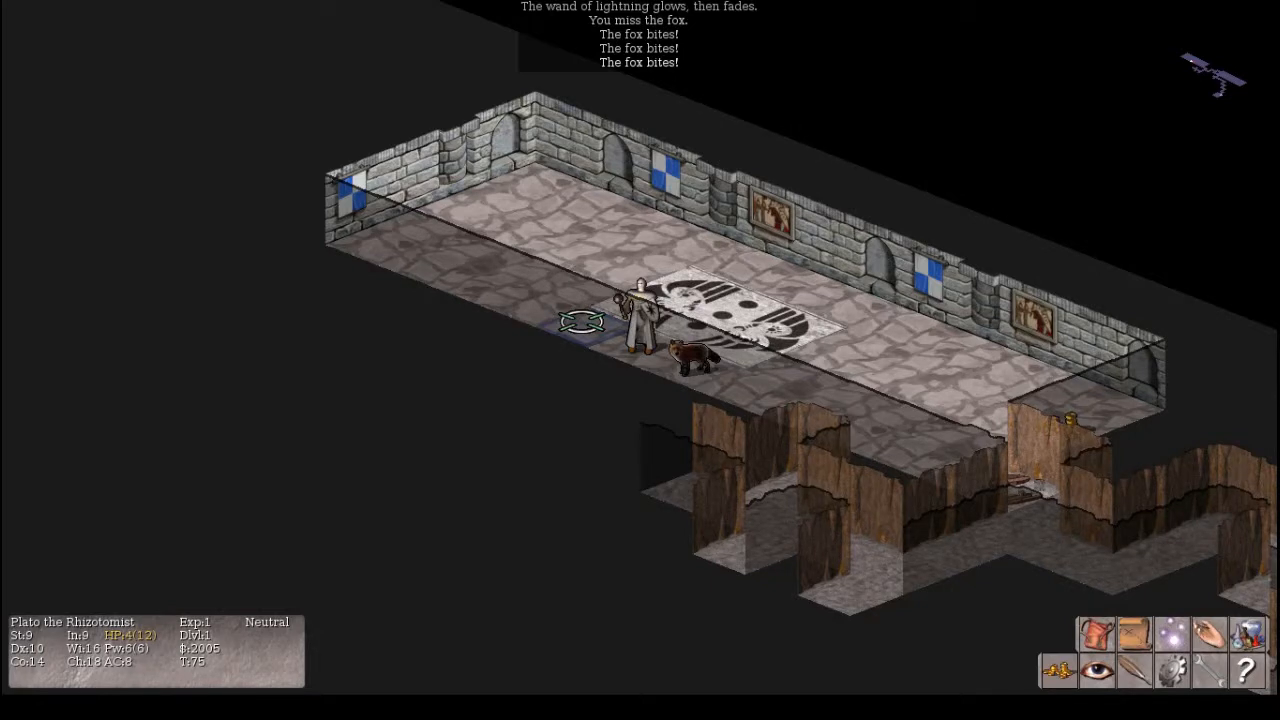
{"action": "key", "text": "z"}
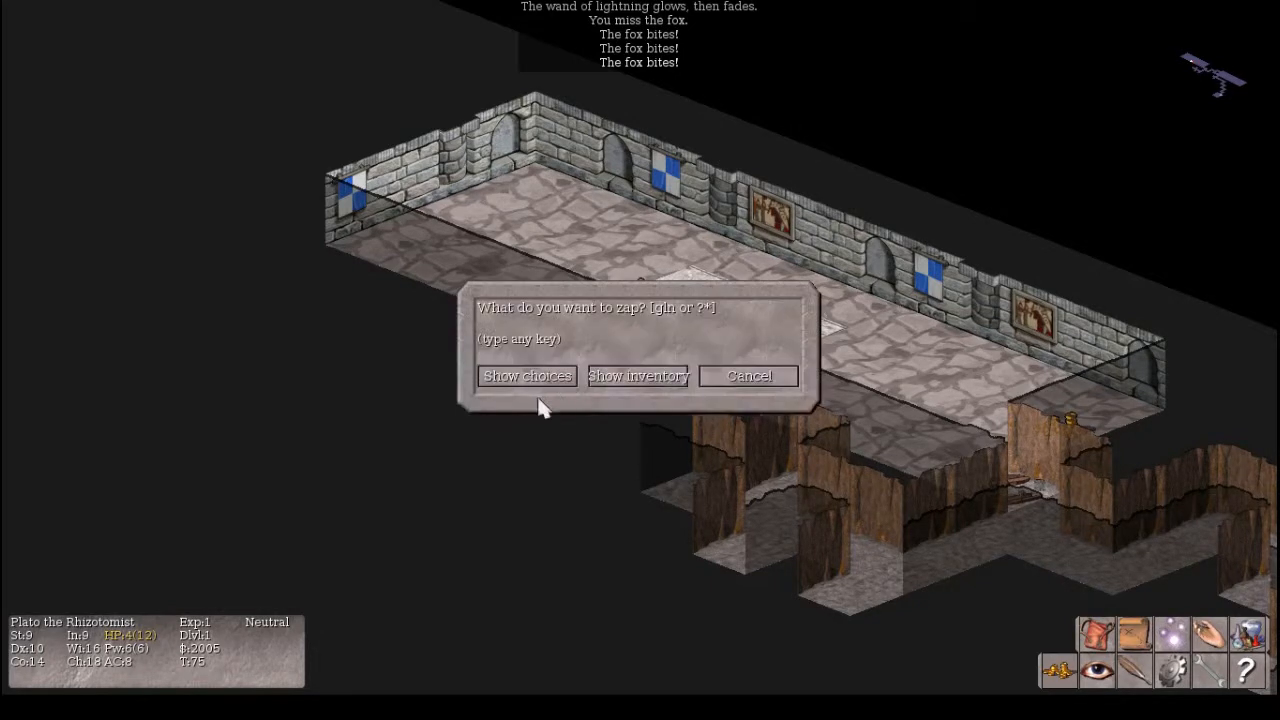
{"action": "left_click", "coordinate": [636, 376]}
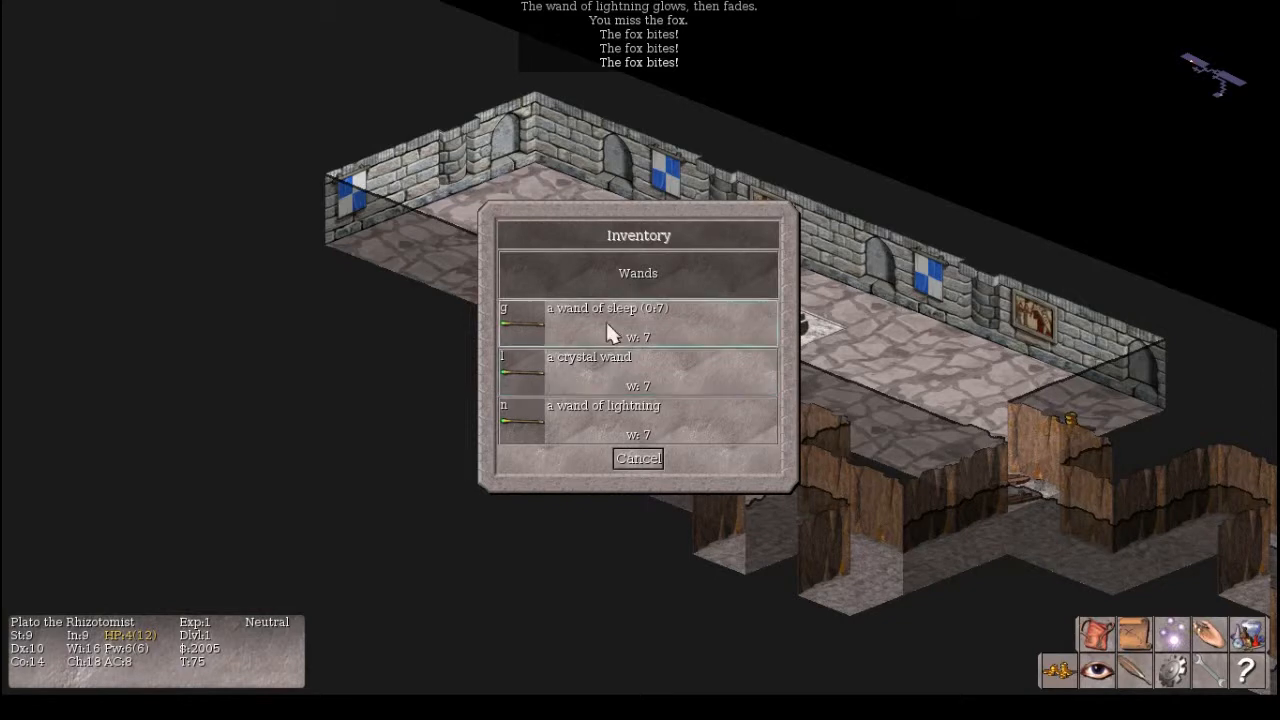
{"action": "left_click", "coordinate": [608, 308]}
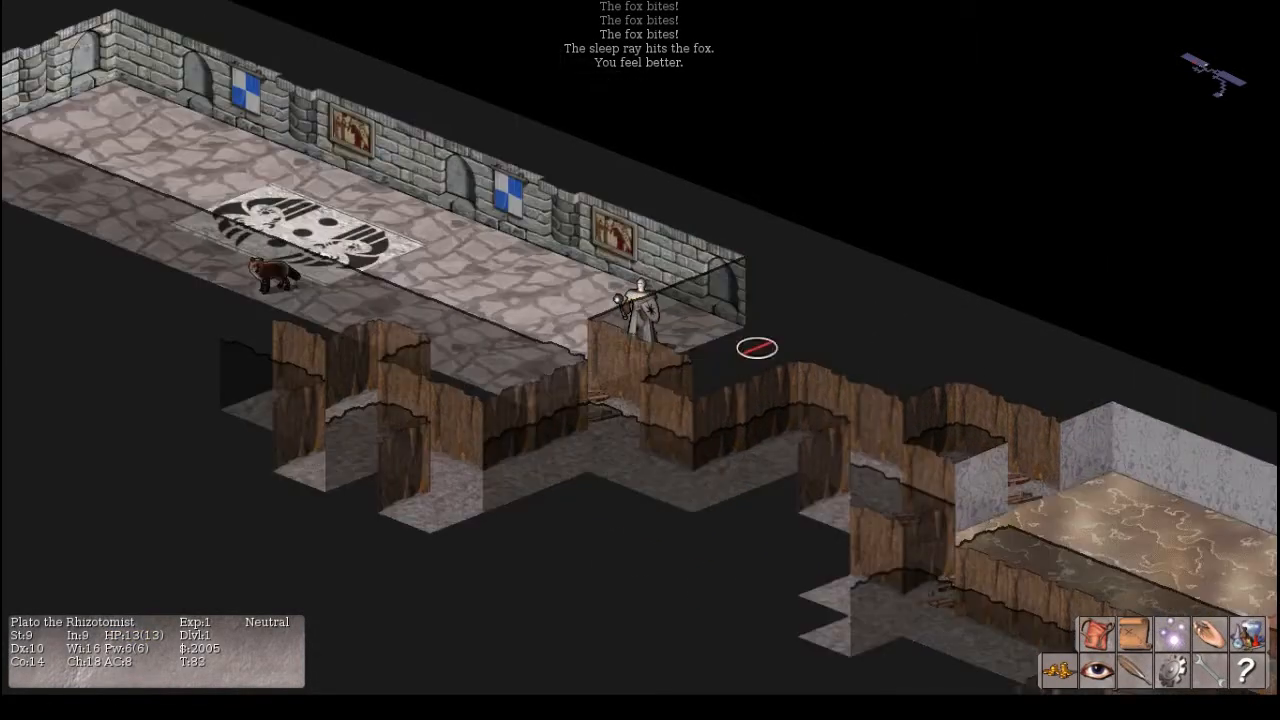
{"action": "left_click", "coordinate": [576, 448]}
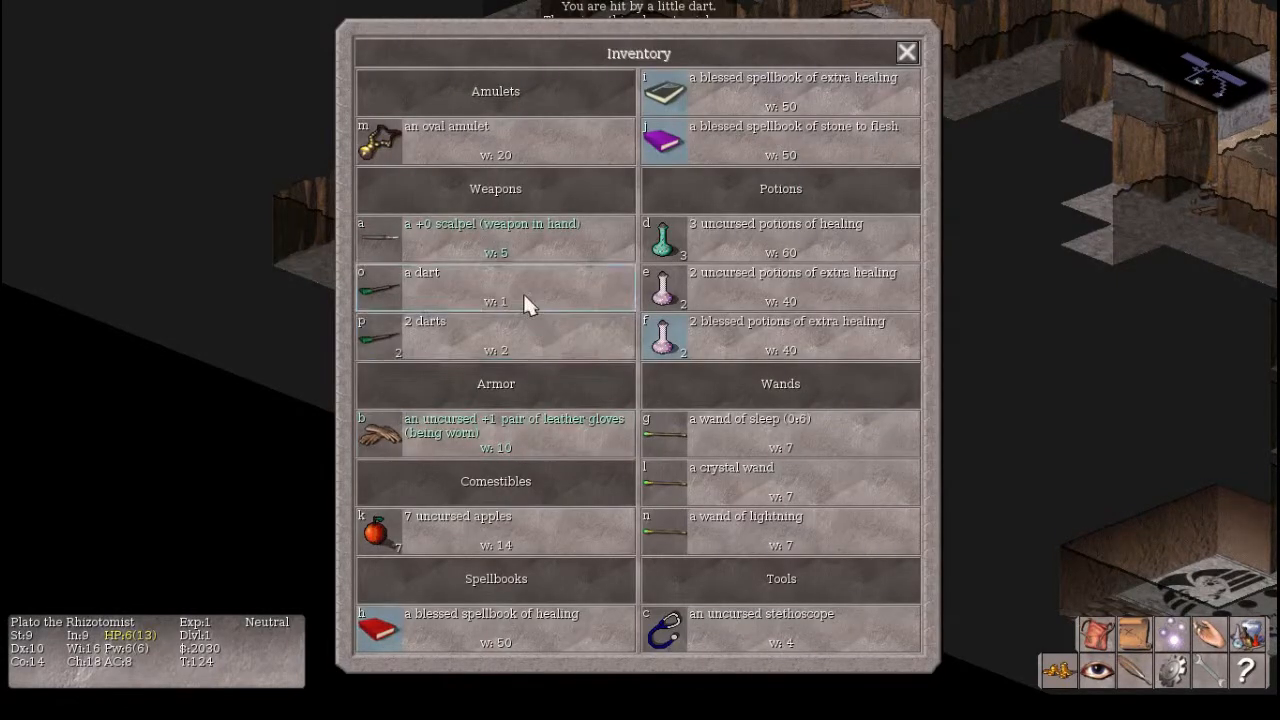
- Close the inventory to leave the dart-trapped room
{"action": "left_click", "coordinate": [906, 52]}
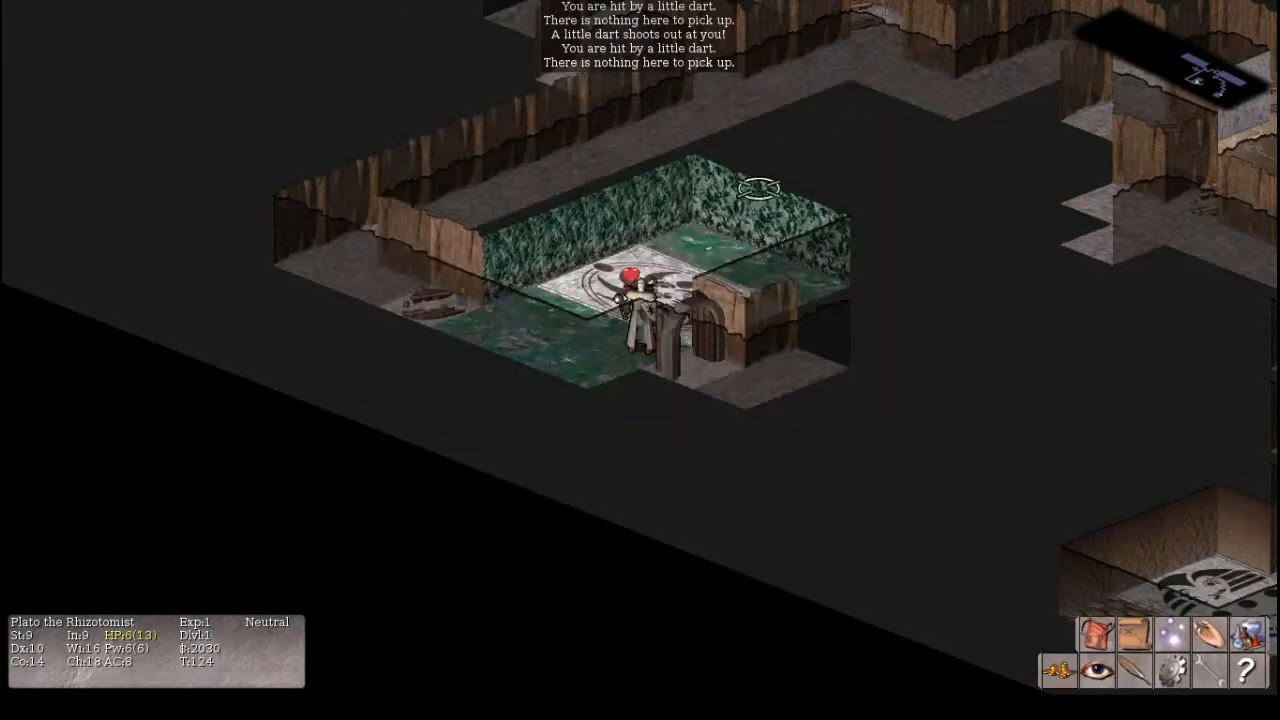
{"action": "mouse_move", "coordinate": [722, 160]}
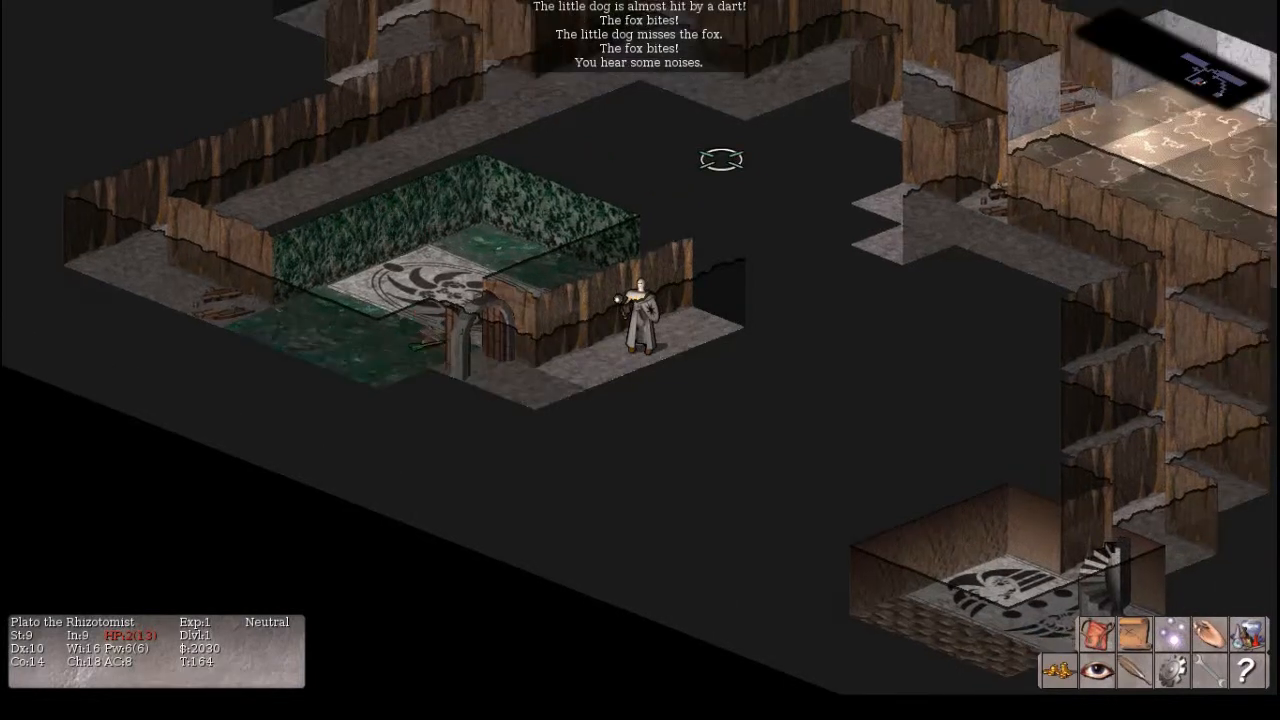
- Cast the healing spell before heading down the stairs with the little dog
{"action": "key", "text": "q"}
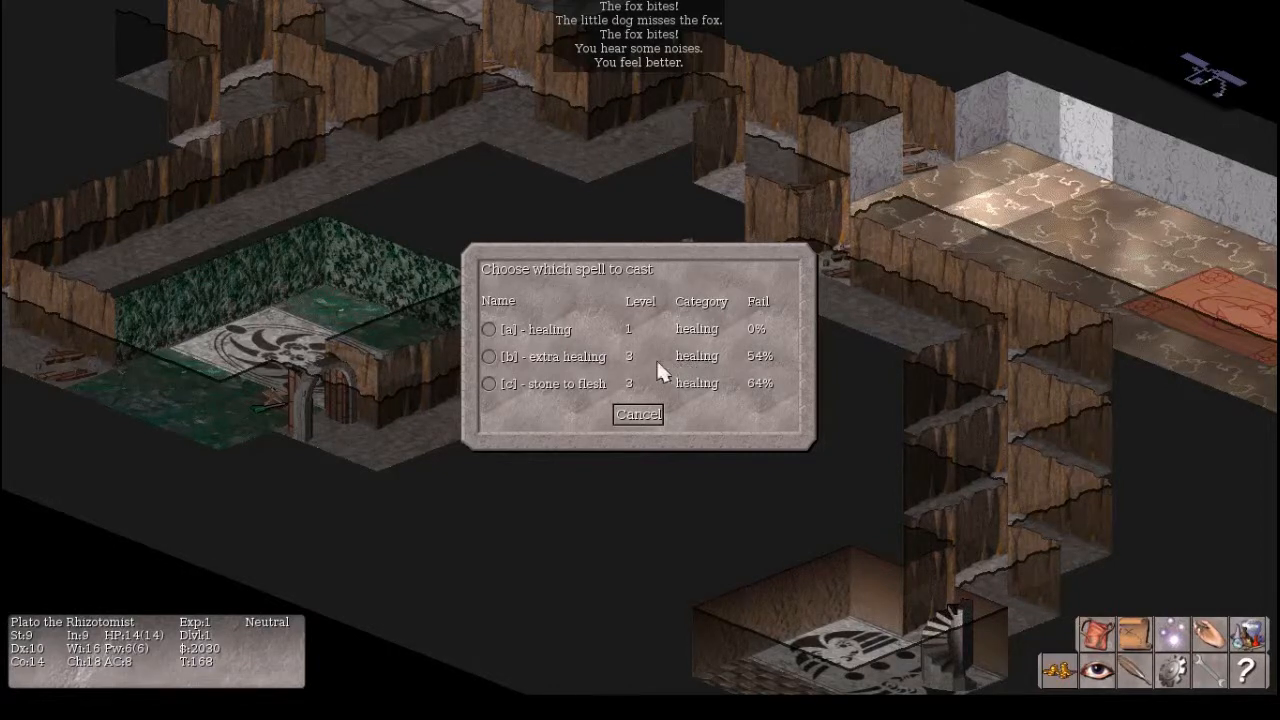
{"action": "mouse_move", "coordinate": [596, 368]}
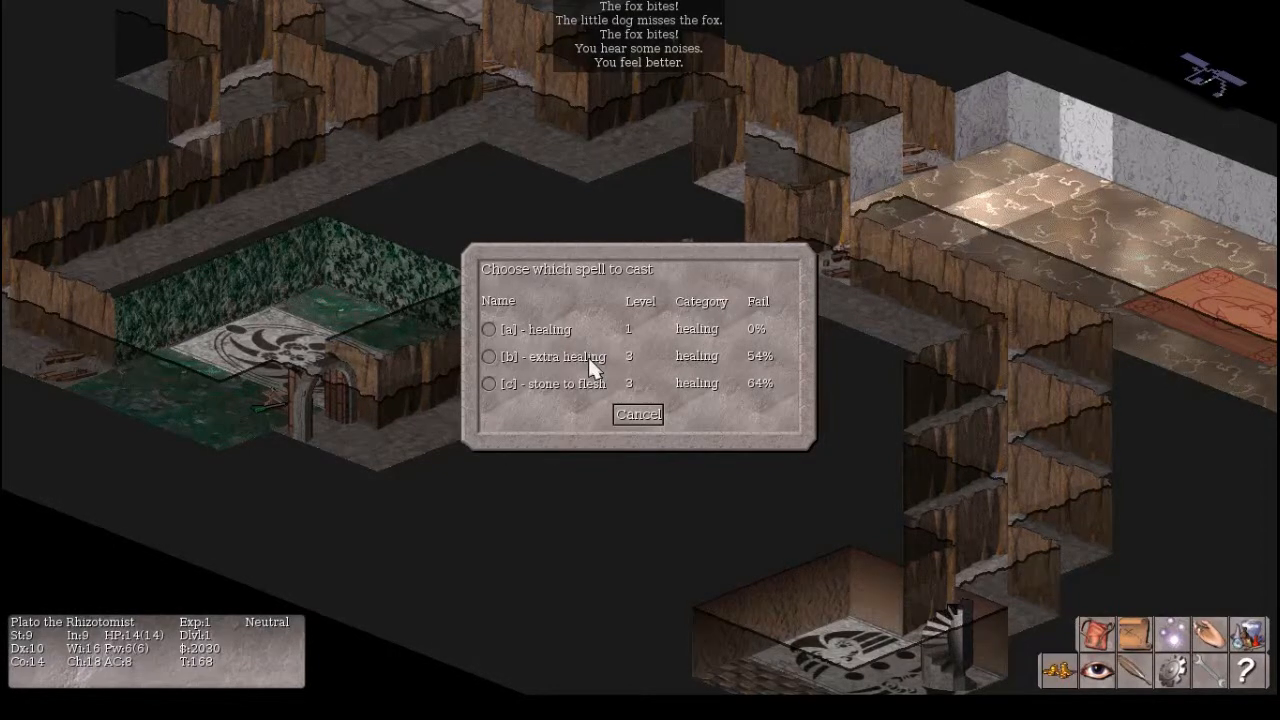
{"action": "mouse_move", "coordinate": [580, 392]}
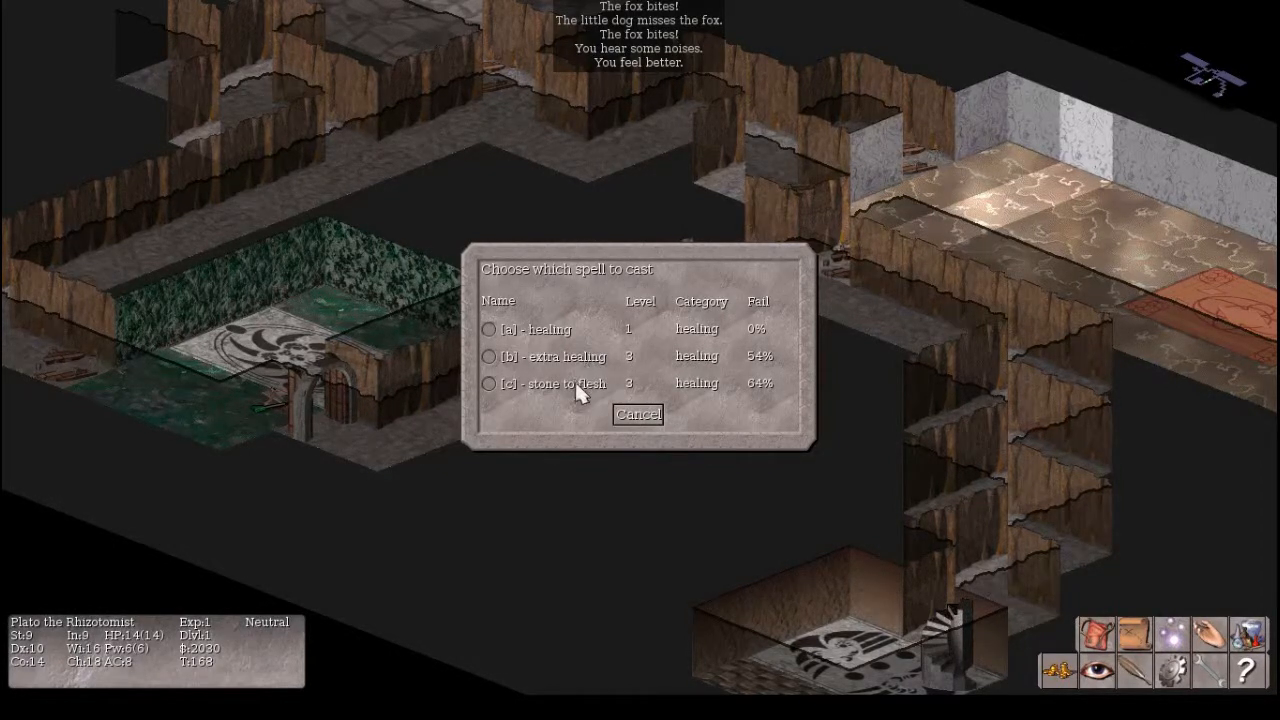
{"action": "mouse_move", "coordinate": [744, 398]}
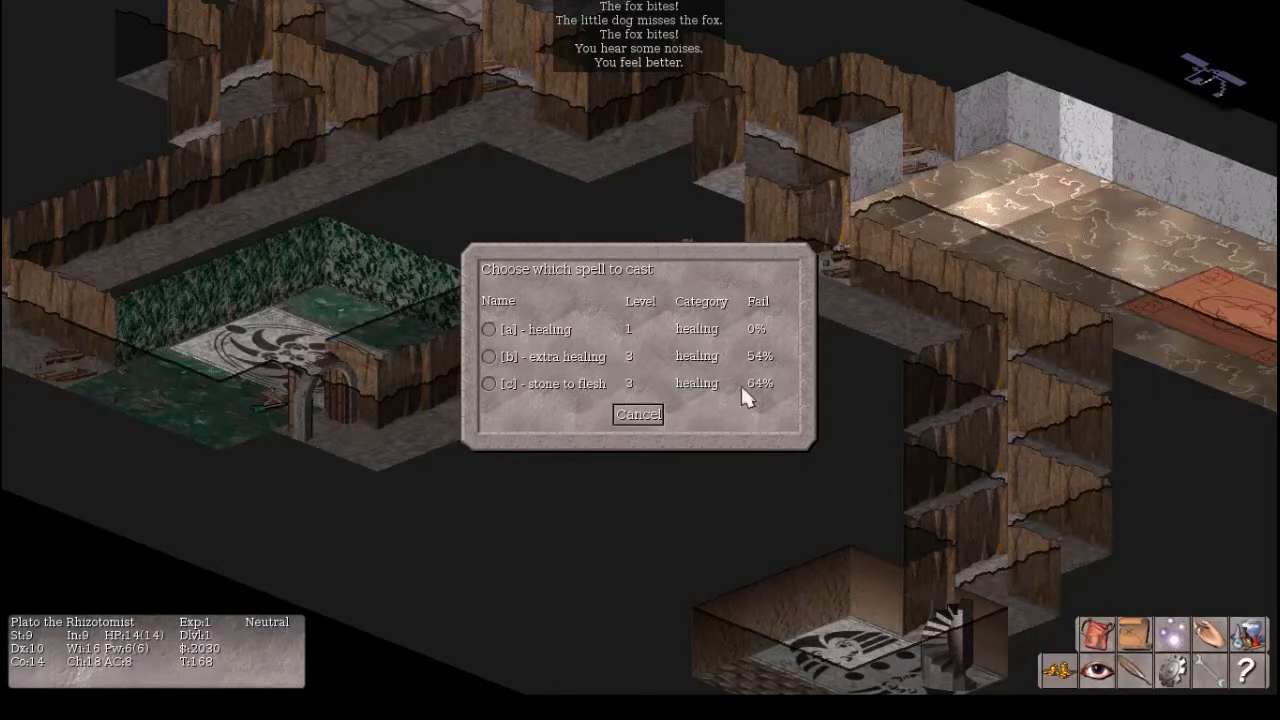
{"action": "mouse_move", "coordinate": [756, 400]}
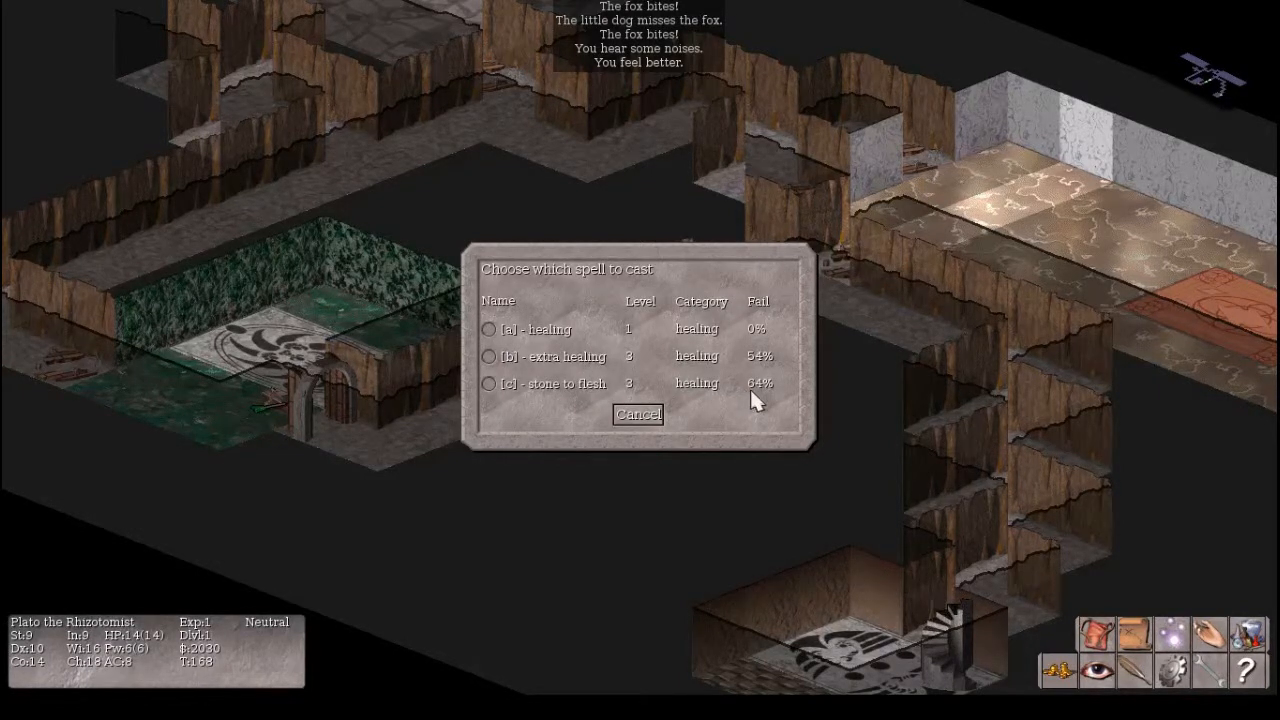
{"action": "left_click", "coordinate": [638, 414]}
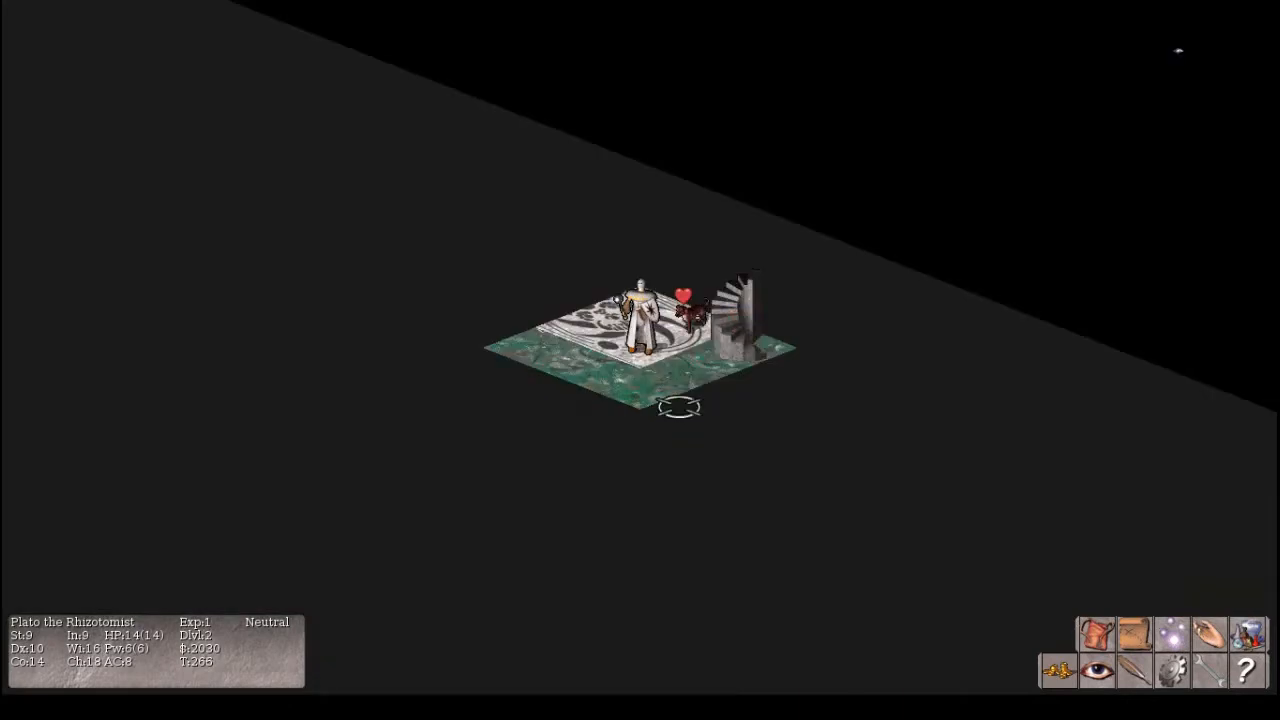
{"action": "mouse_move", "coordinate": [852, 242]}
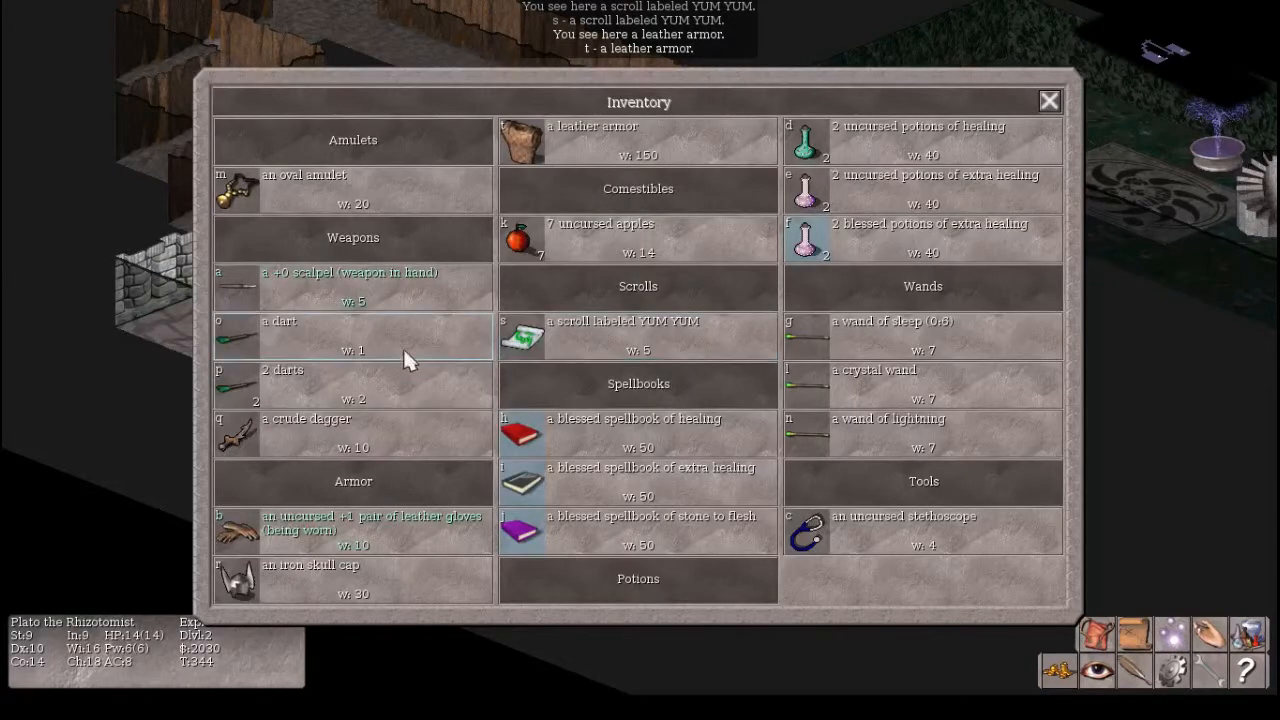
{"action": "mouse_move", "coordinate": [708, 156]}
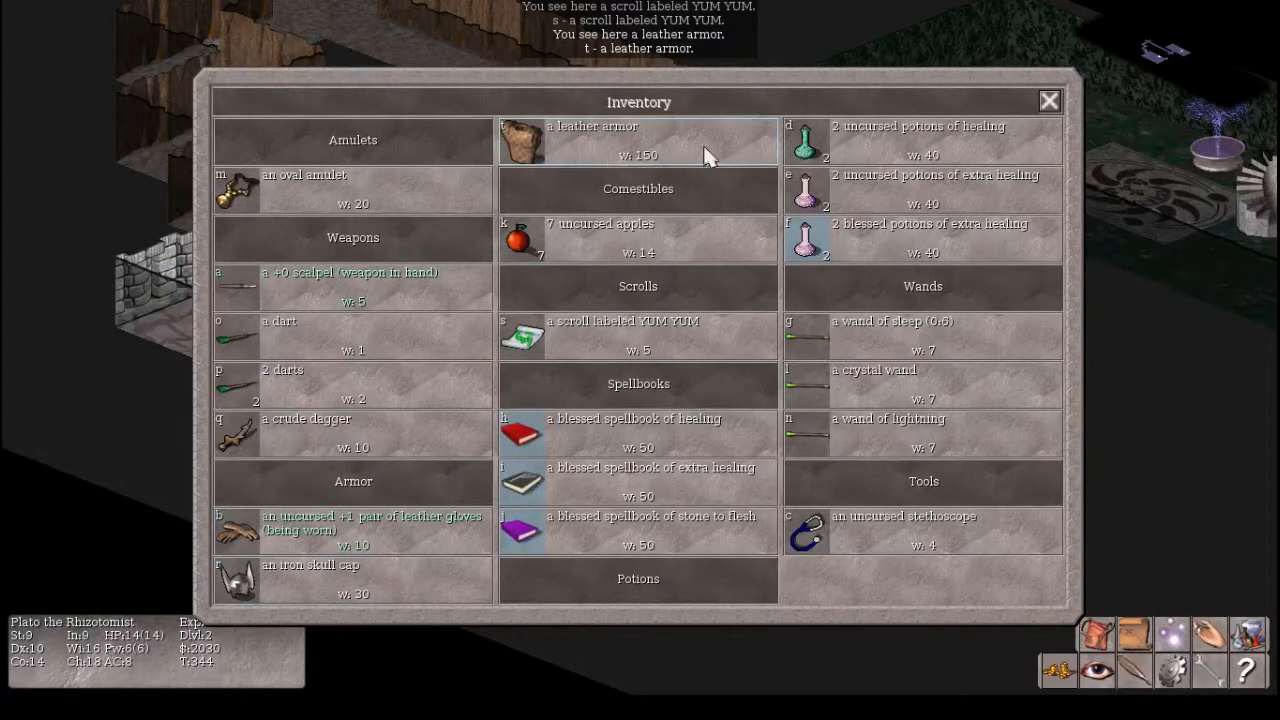
- Close the inventory and continue along the second-level corridor
{"action": "left_click", "coordinate": [1048, 100]}
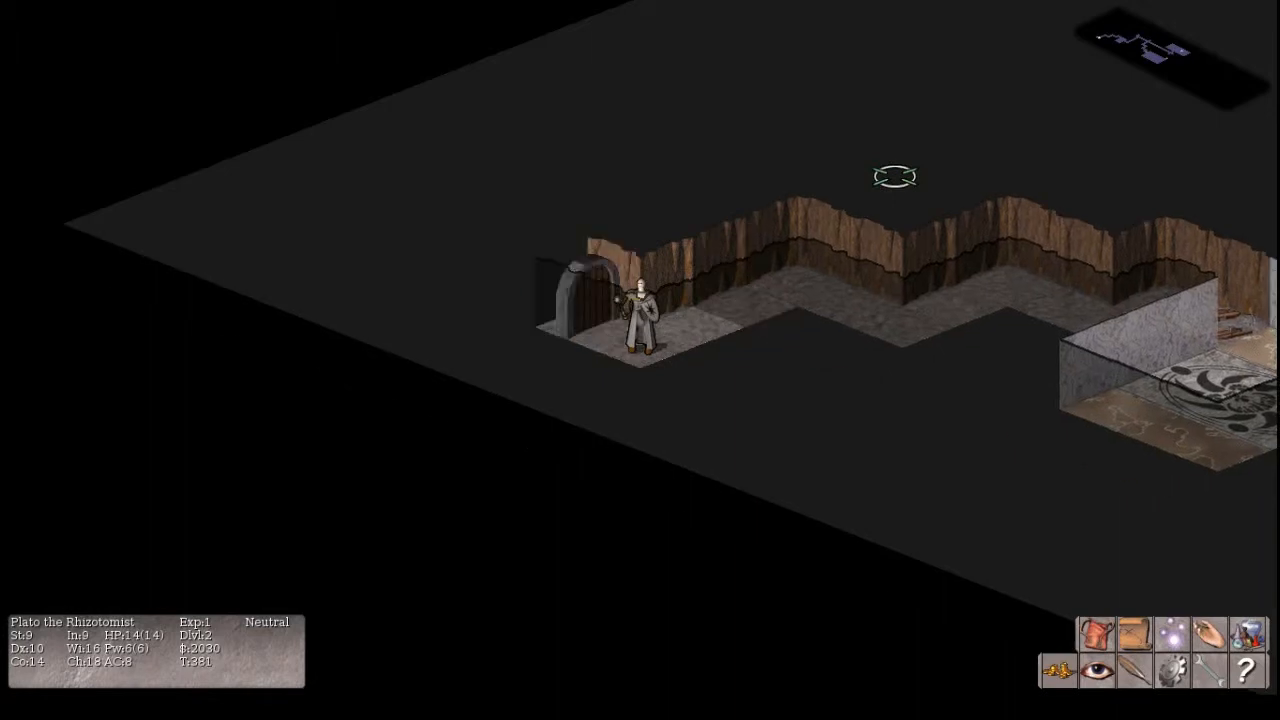
- Open the door into the stone room and step onto the lichen corpse
{"action": "left_click", "coordinate": [576, 280]}
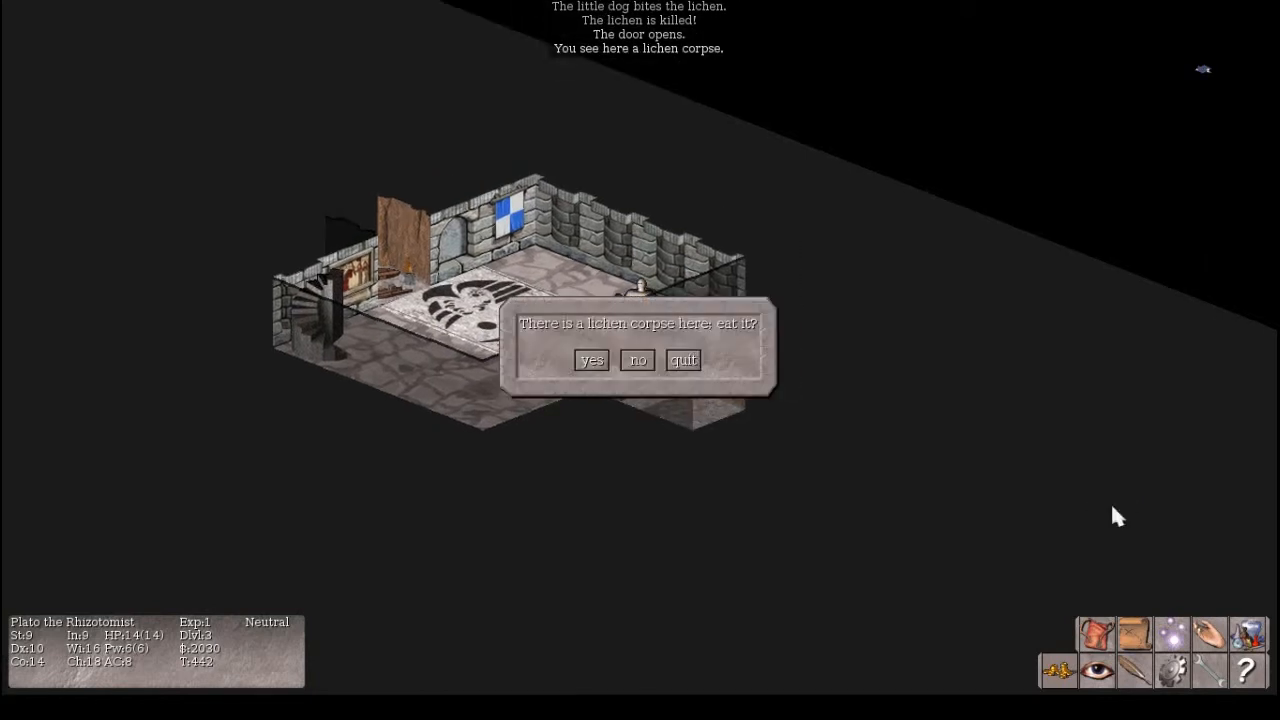
- Answer the prompt about eating the lichen corpse and move on
{"action": "left_click", "coordinate": [592, 360]}
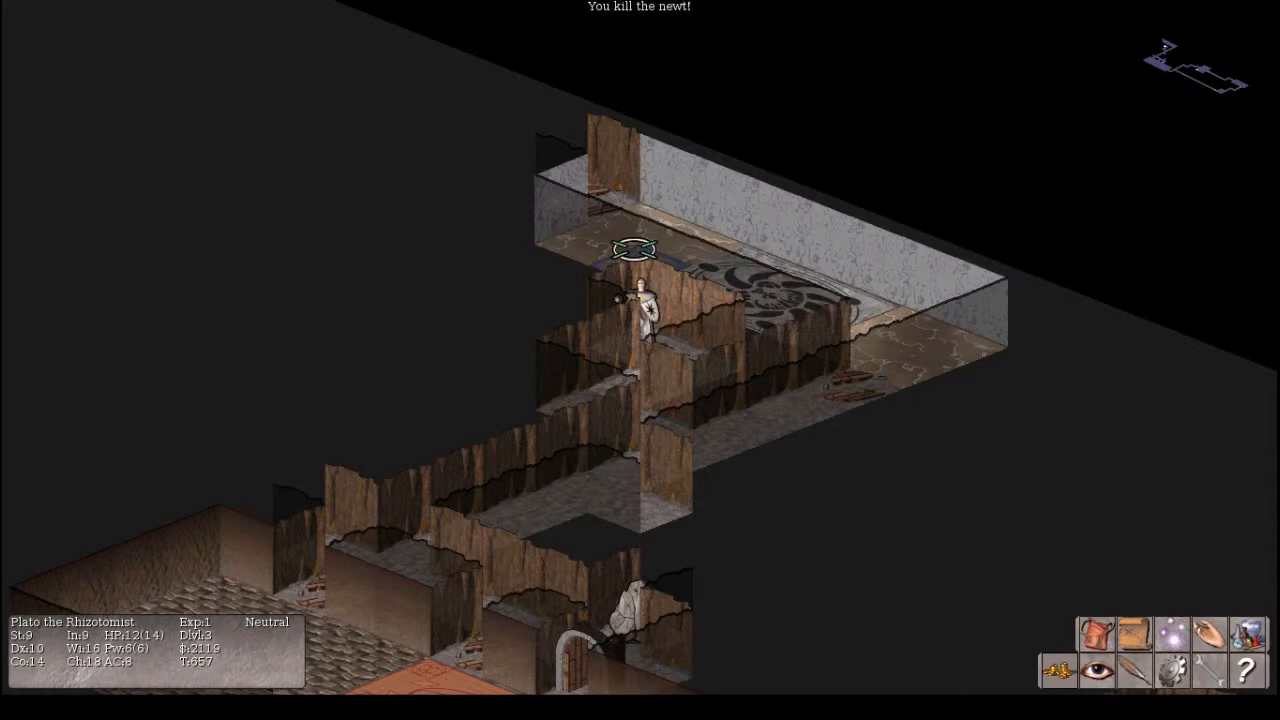
- Travel to the large box near the down stairs and answer the prompt there
{"action": "left_click", "coordinate": [690, 290]}
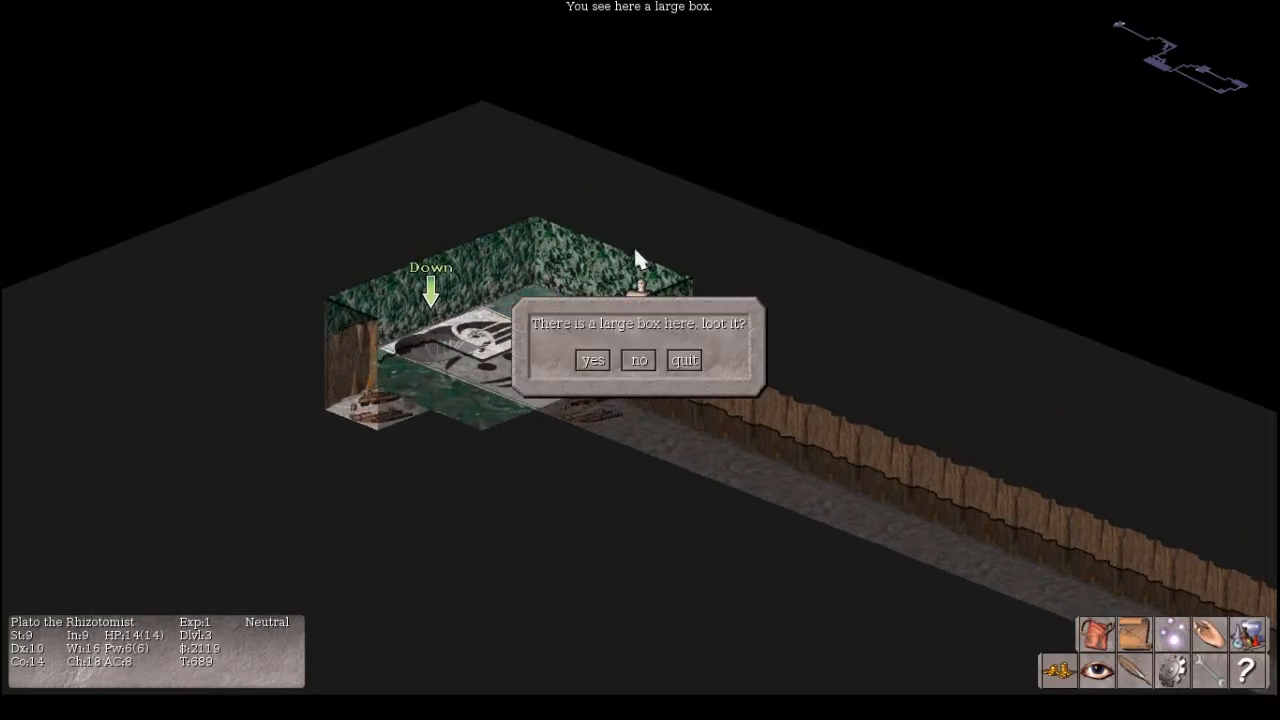
{"action": "left_click", "coordinate": [592, 360]}
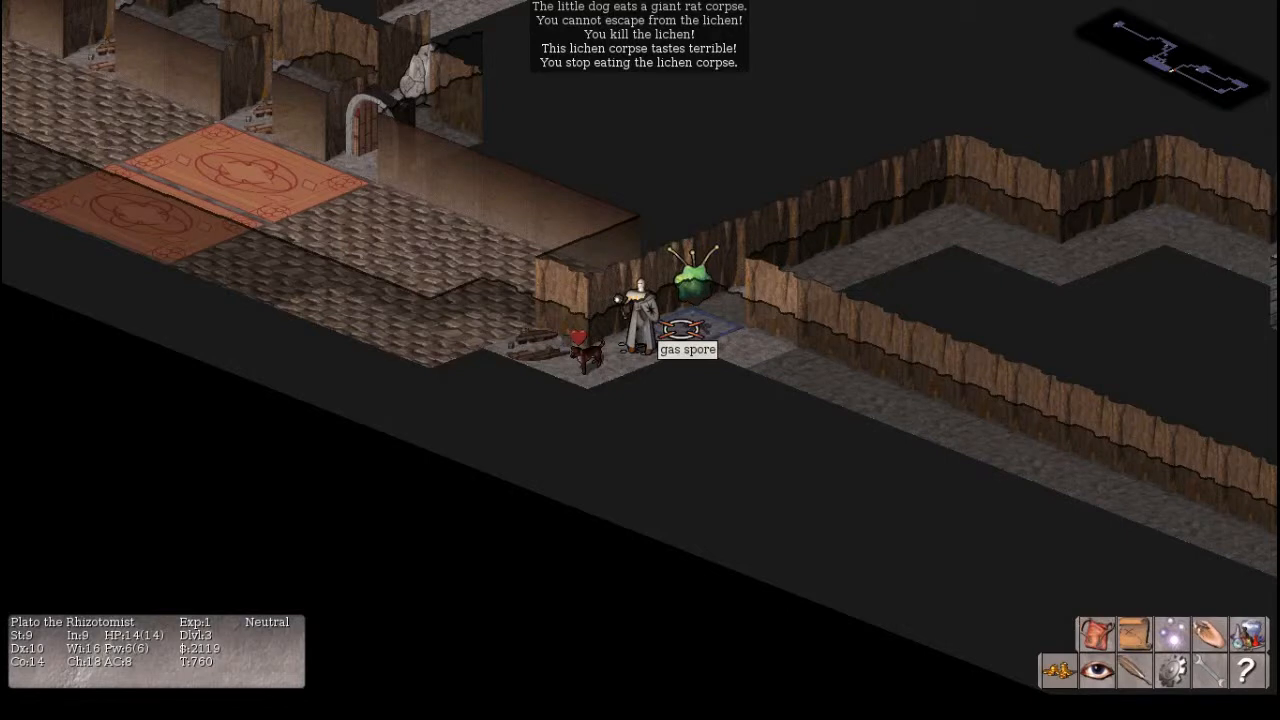
{"action": "mouse_move", "coordinate": [688, 330]}
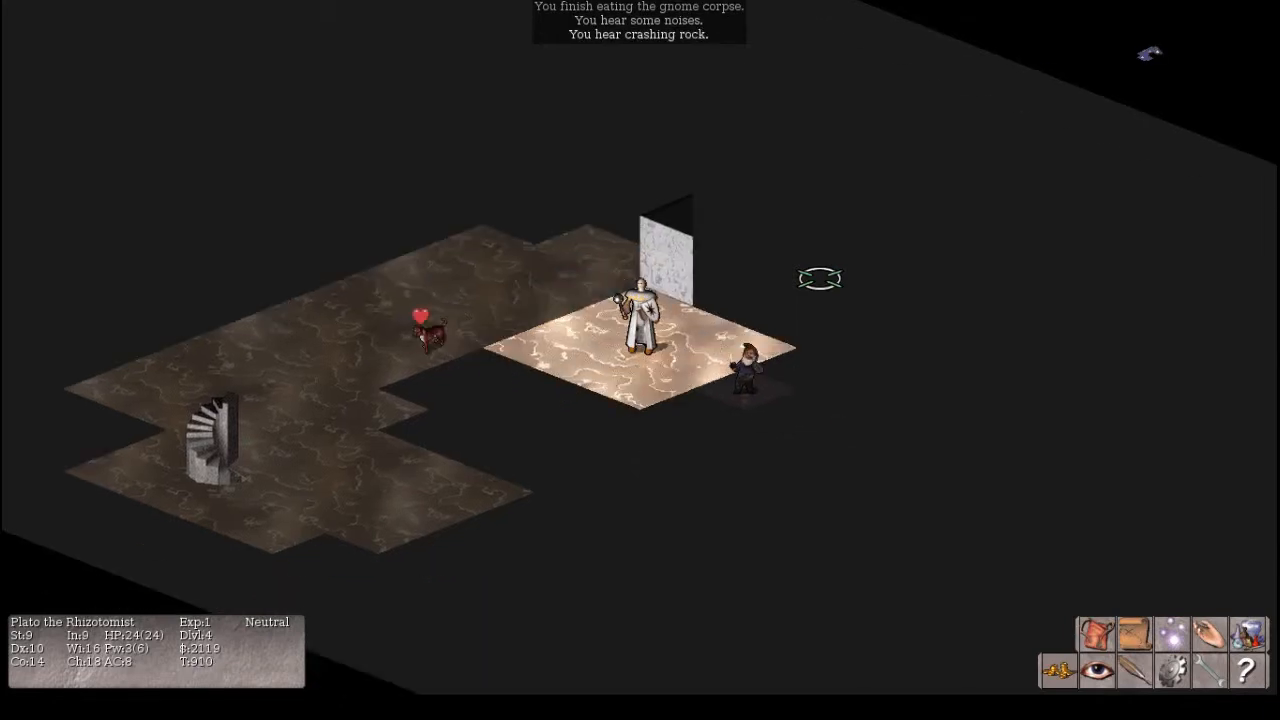
- Decline attacking the peaceful gnome and walk on past the crossbow and bolts to the little dog
{"action": "left_click", "coordinate": [744, 364]}
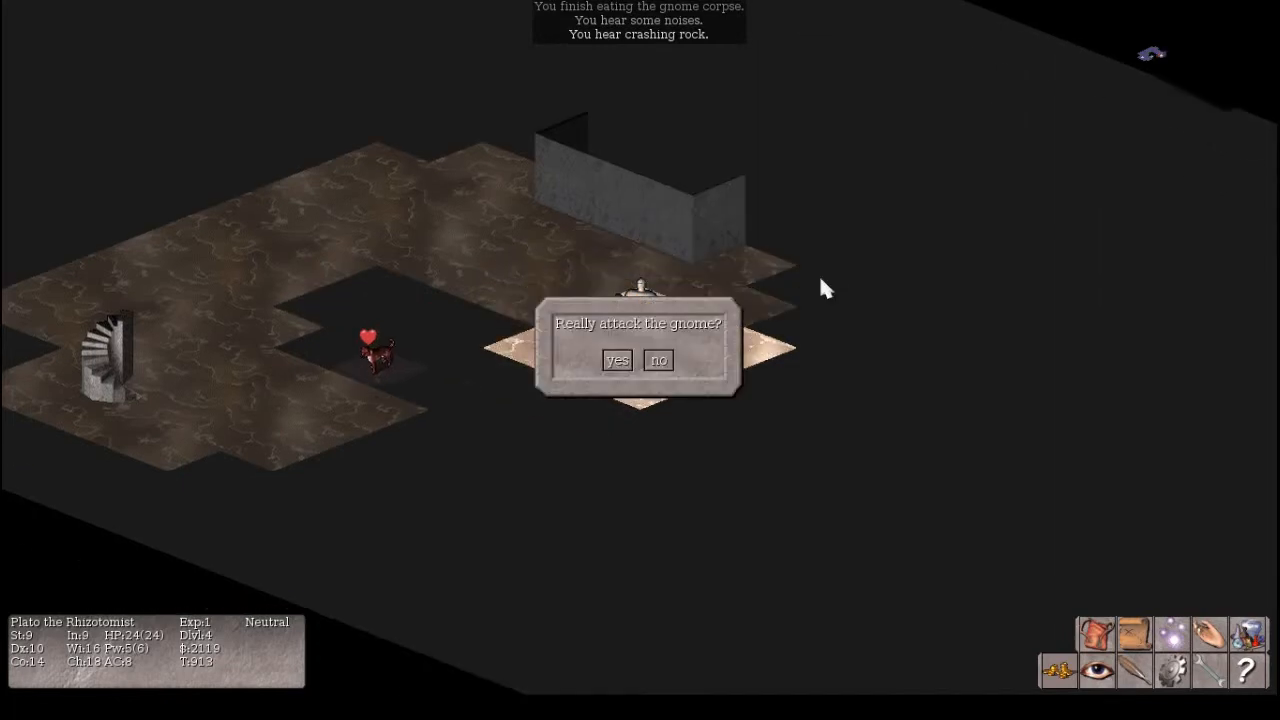
{"action": "left_click", "coordinate": [616, 360]}
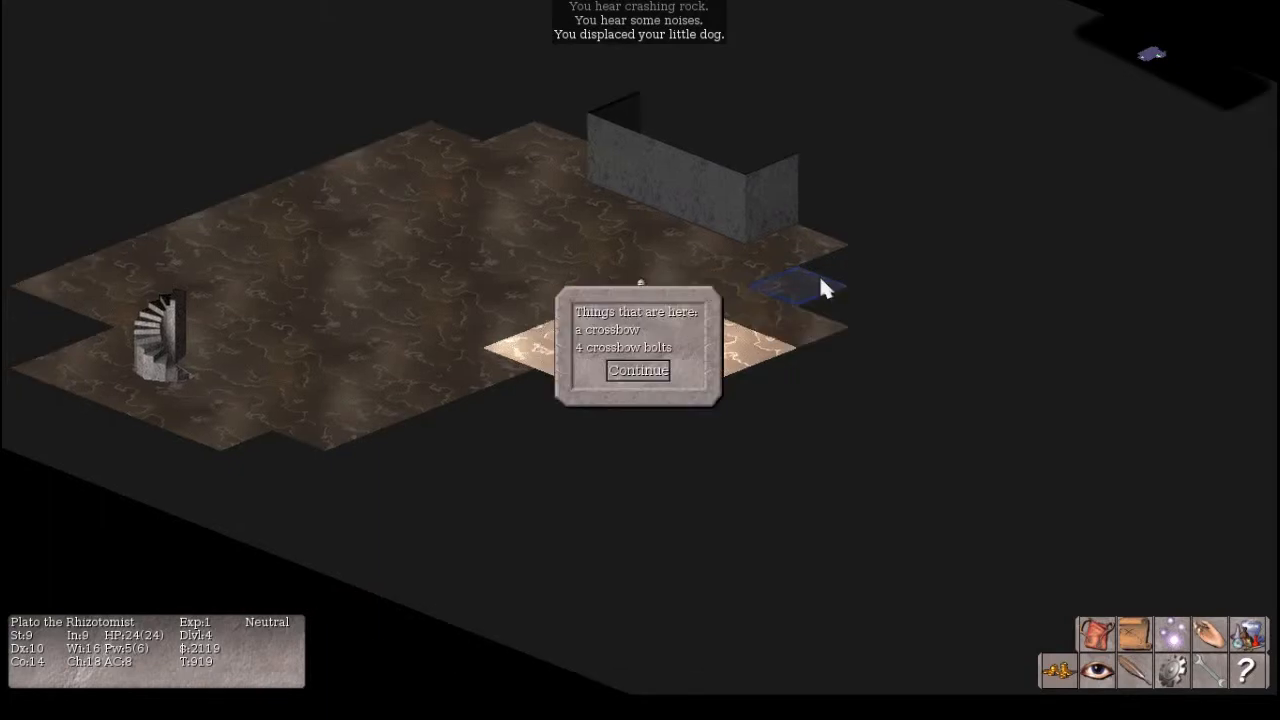
{"action": "left_click", "coordinate": [638, 368]}
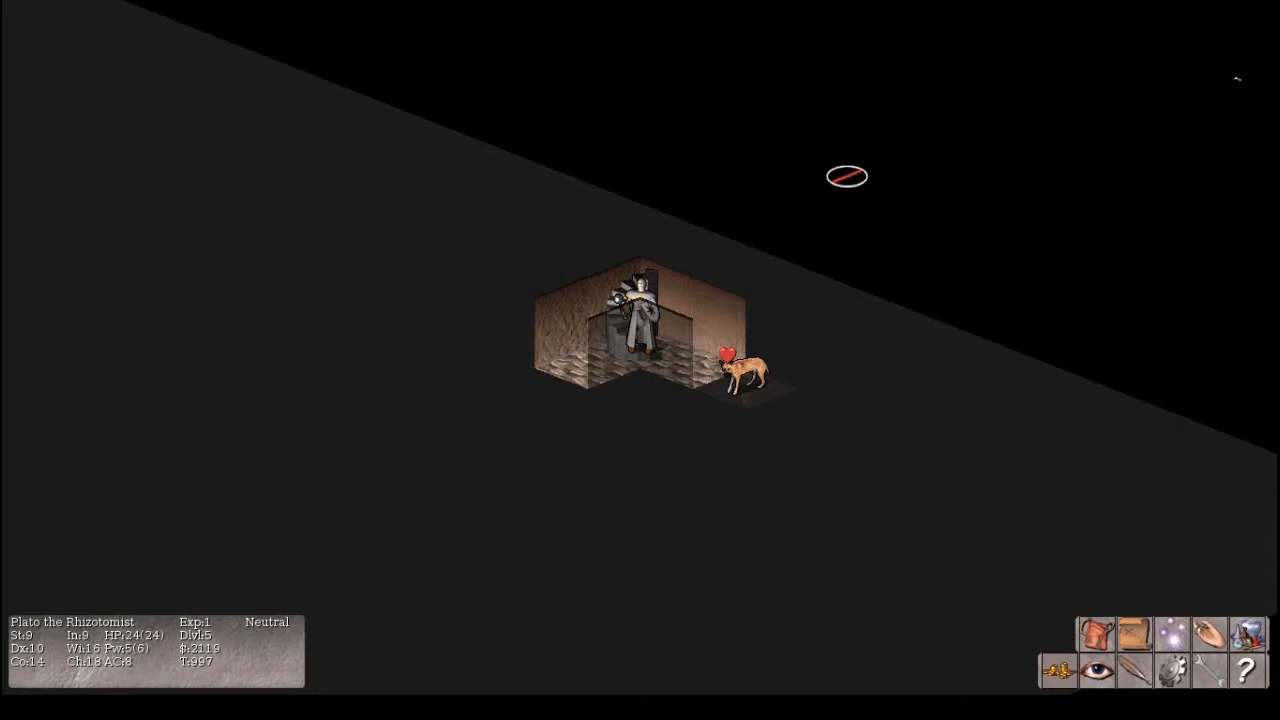
- Name the little dog 'Socrates' via the call command on its square
{"action": "right_click", "coordinate": [740, 388]}
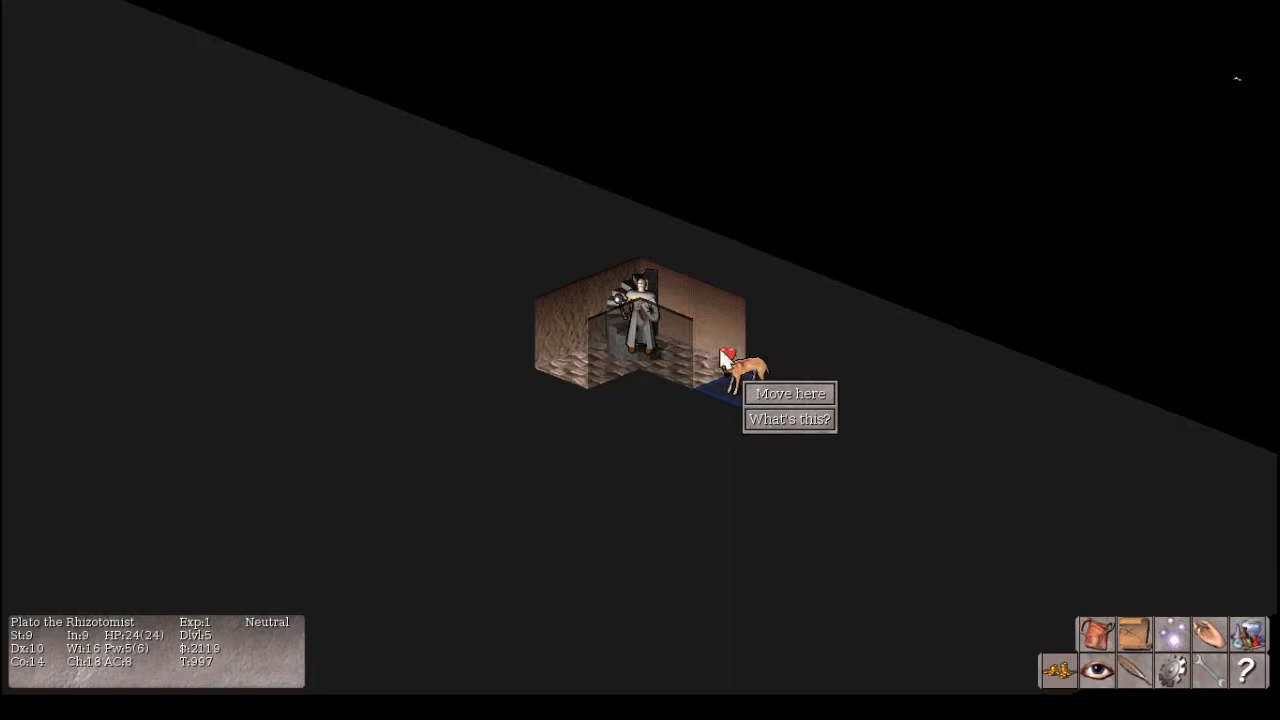
{"action": "mouse_move", "coordinate": [762, 342]}
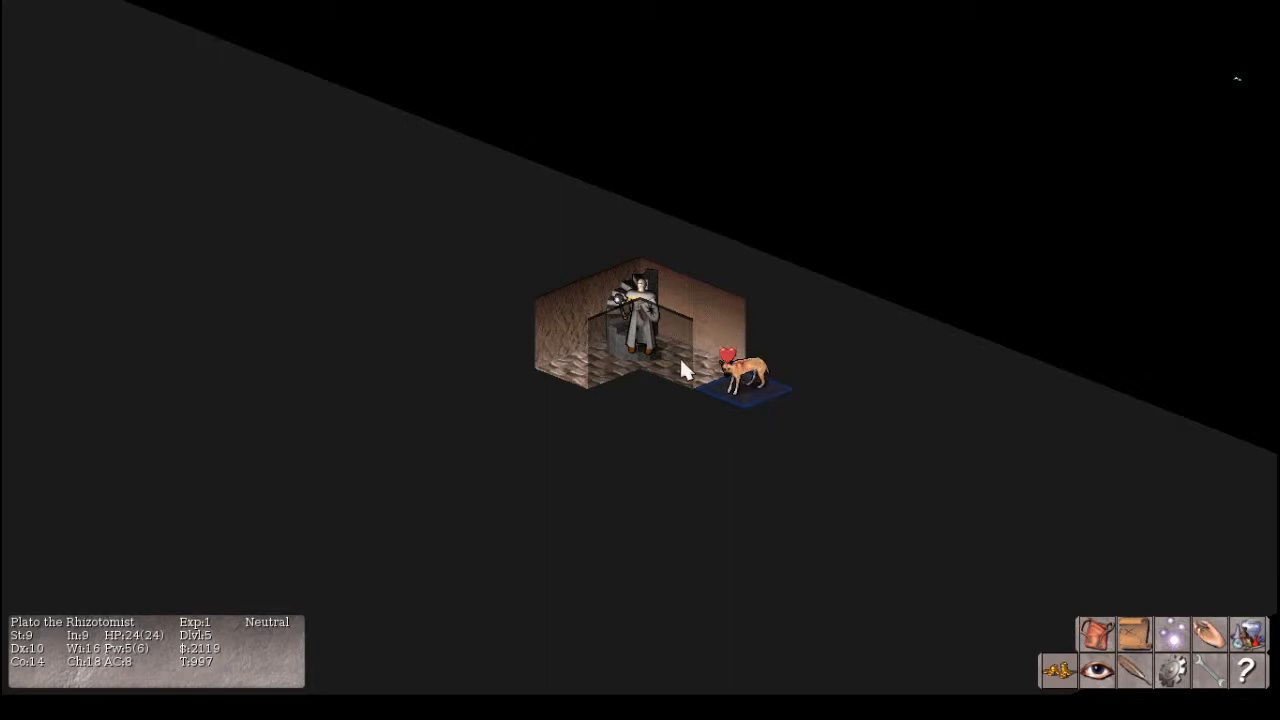
{"action": "left_click", "coordinate": [744, 376]}
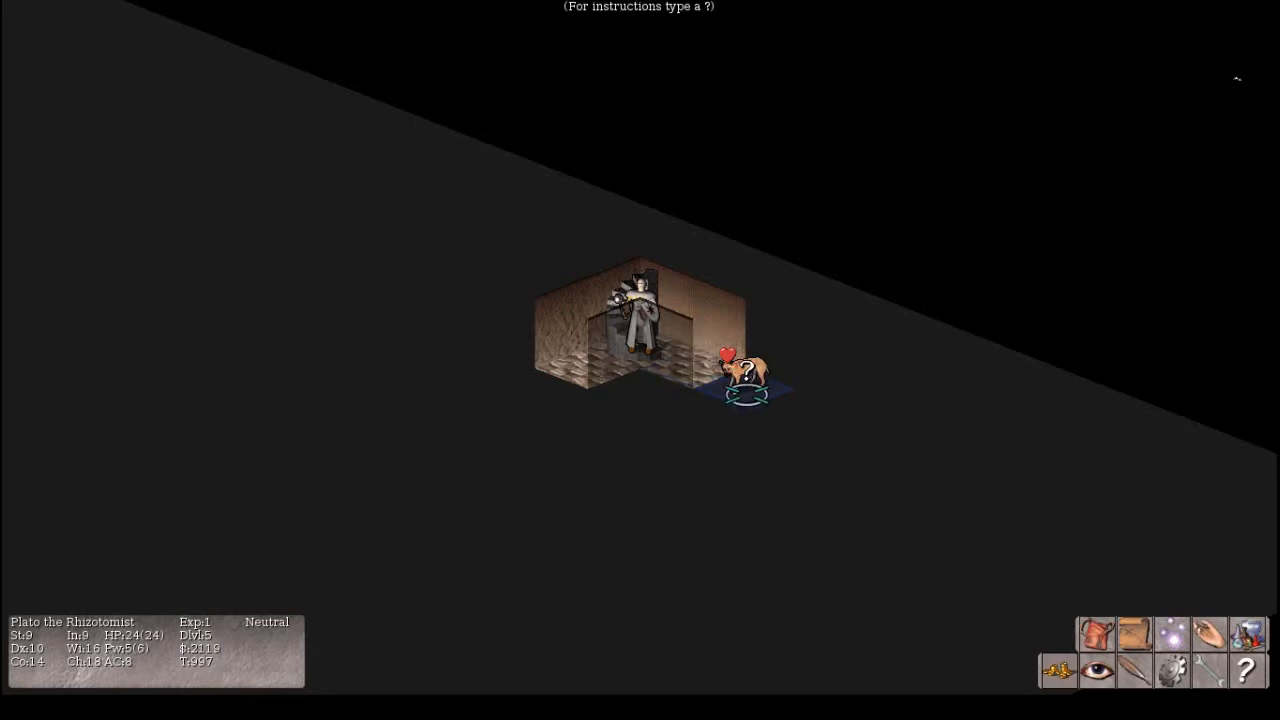
{"action": "left_click", "coordinate": [744, 376]}
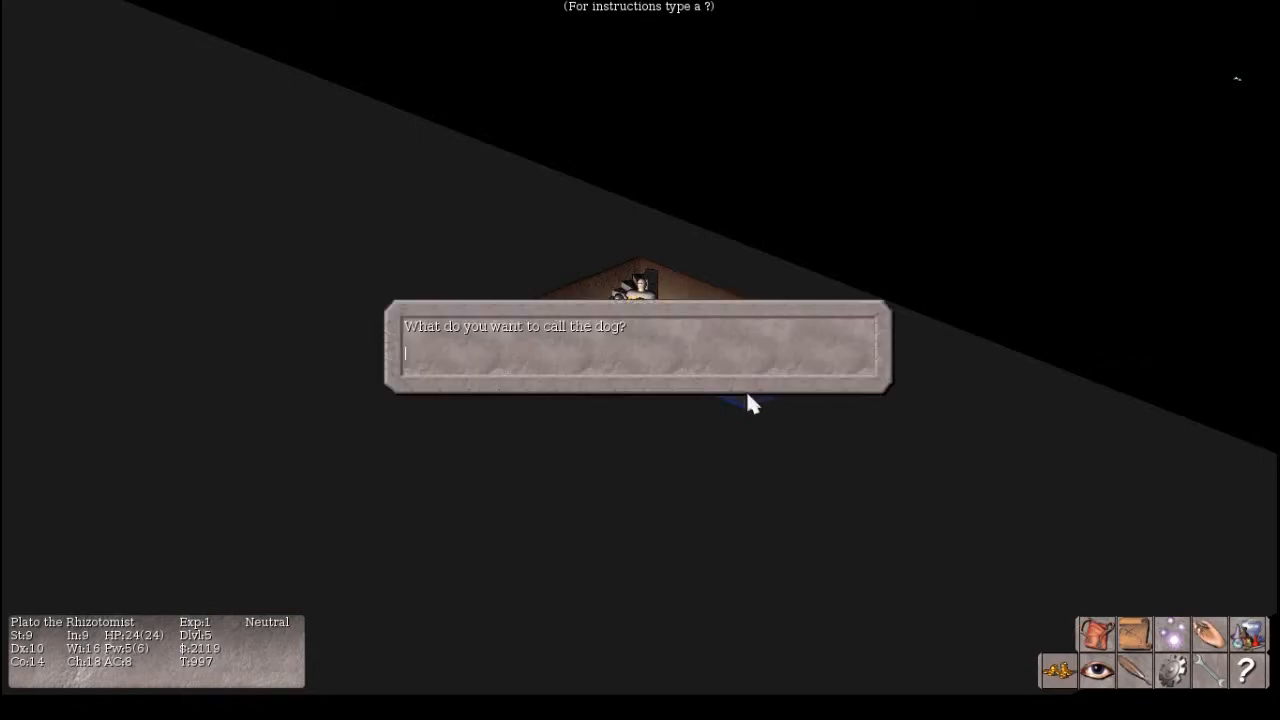
{"action": "type", "text": "Socrates"}
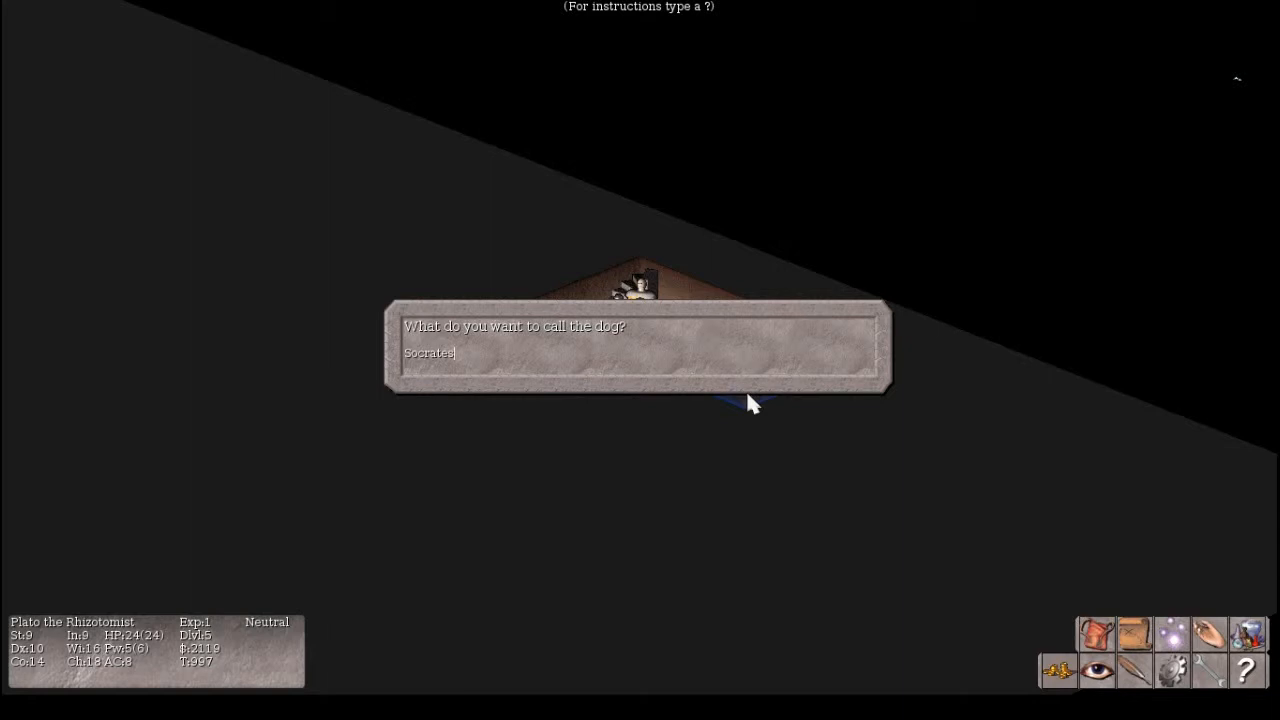
{"action": "key", "text": "Return"}
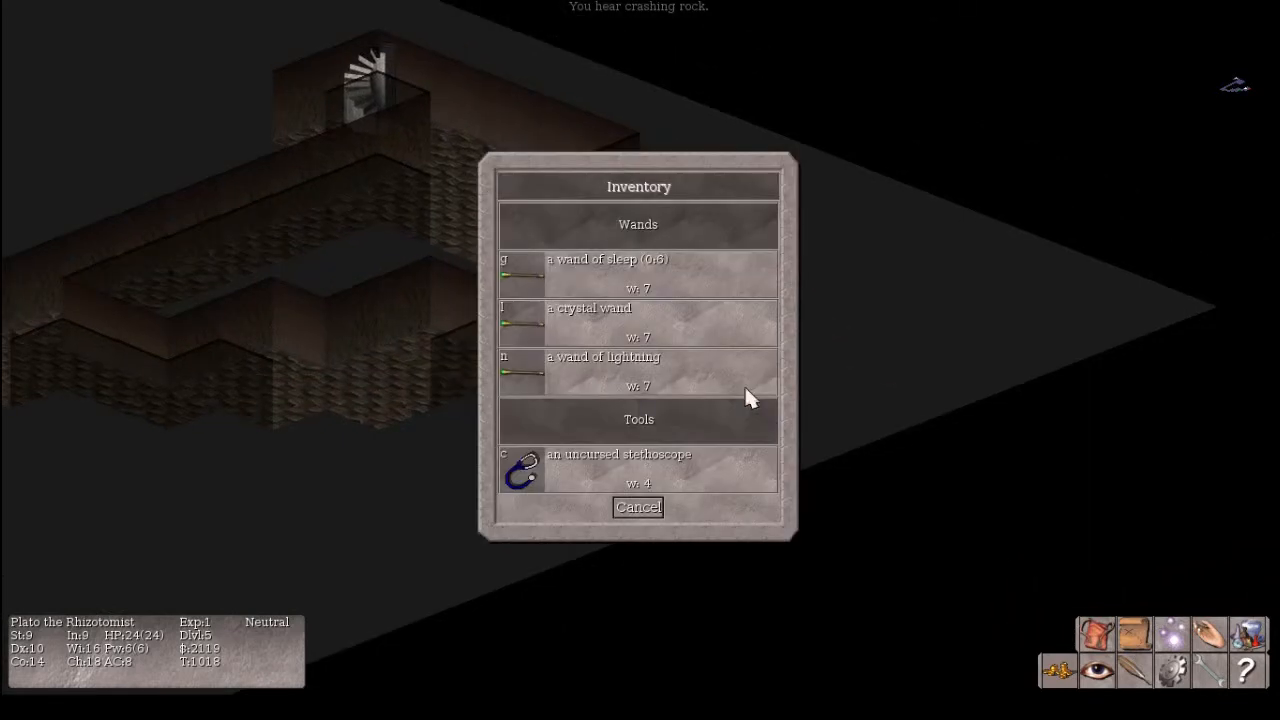
- Close the inventory and push through the tunnels, fighting the garter snake, to the spell list
{"action": "left_click", "coordinate": [638, 508]}
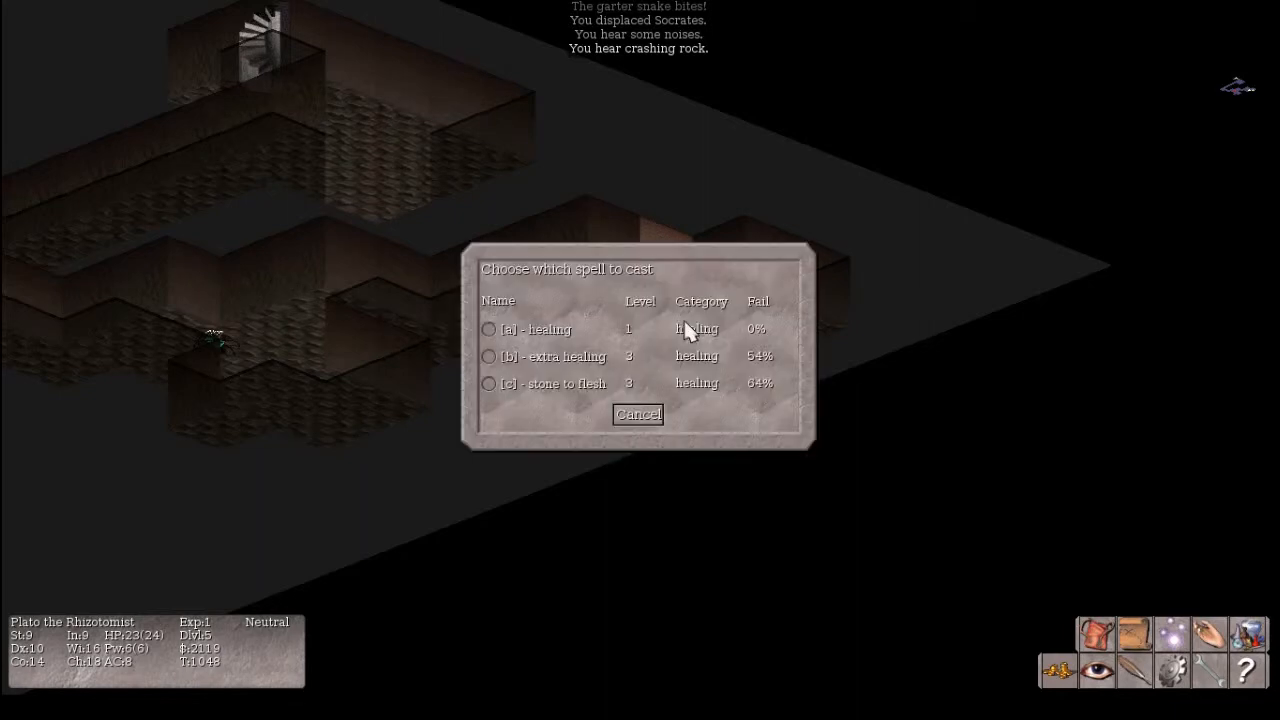
- Cast the basic healing spell back to 24 HP and continue past the sling, darts and gray stone
{"action": "left_click", "coordinate": [488, 328]}
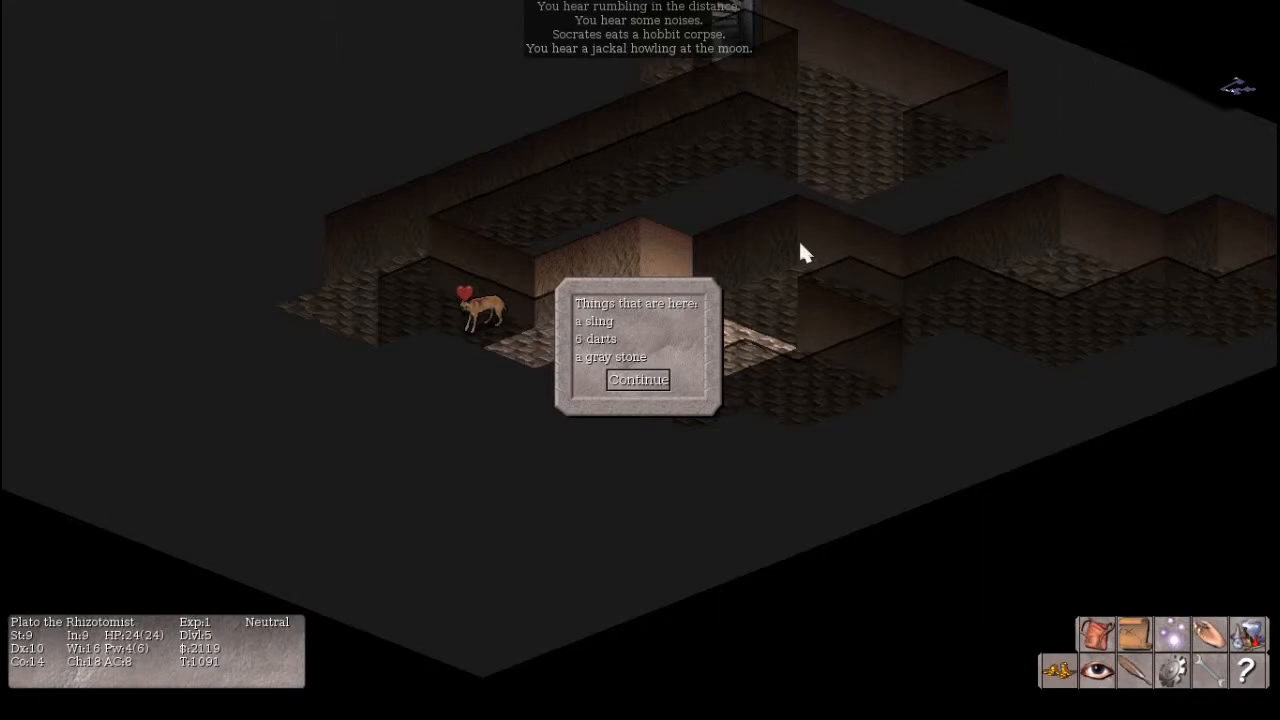
{"action": "left_click", "coordinate": [638, 380]}
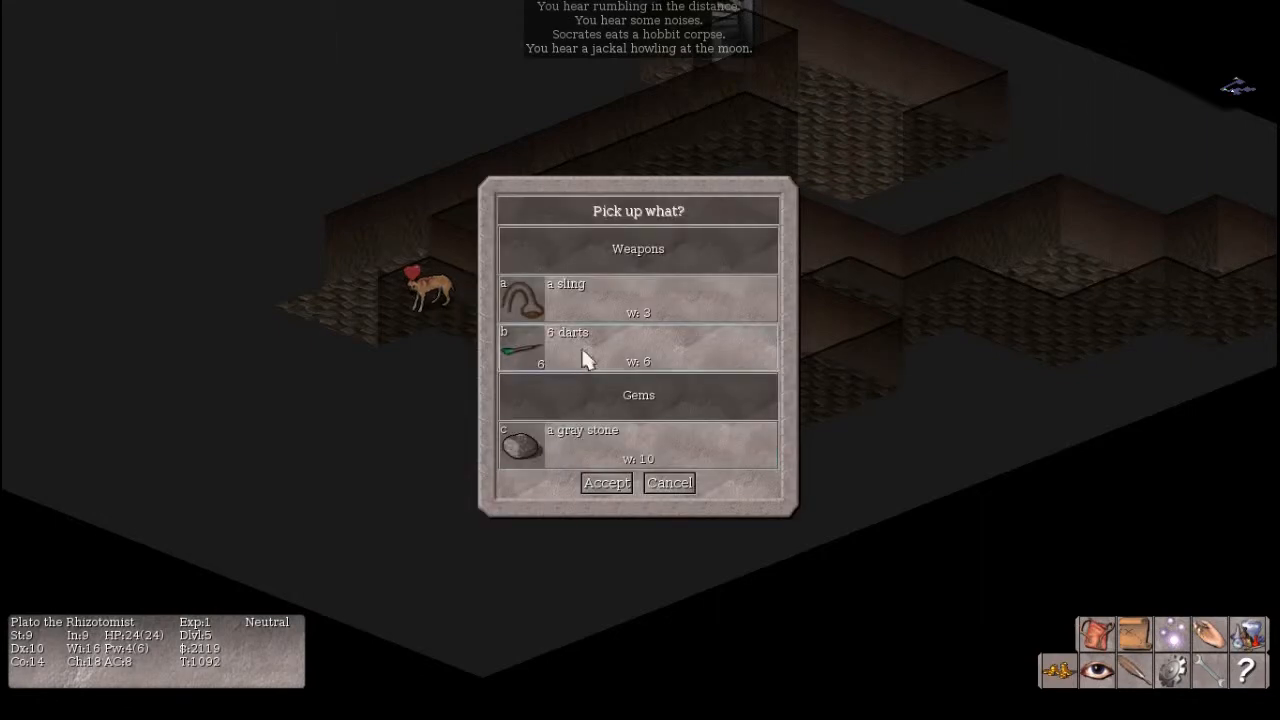
- Mark the darts in the Pick up what? menu for collection
{"action": "left_click", "coordinate": [604, 482]}
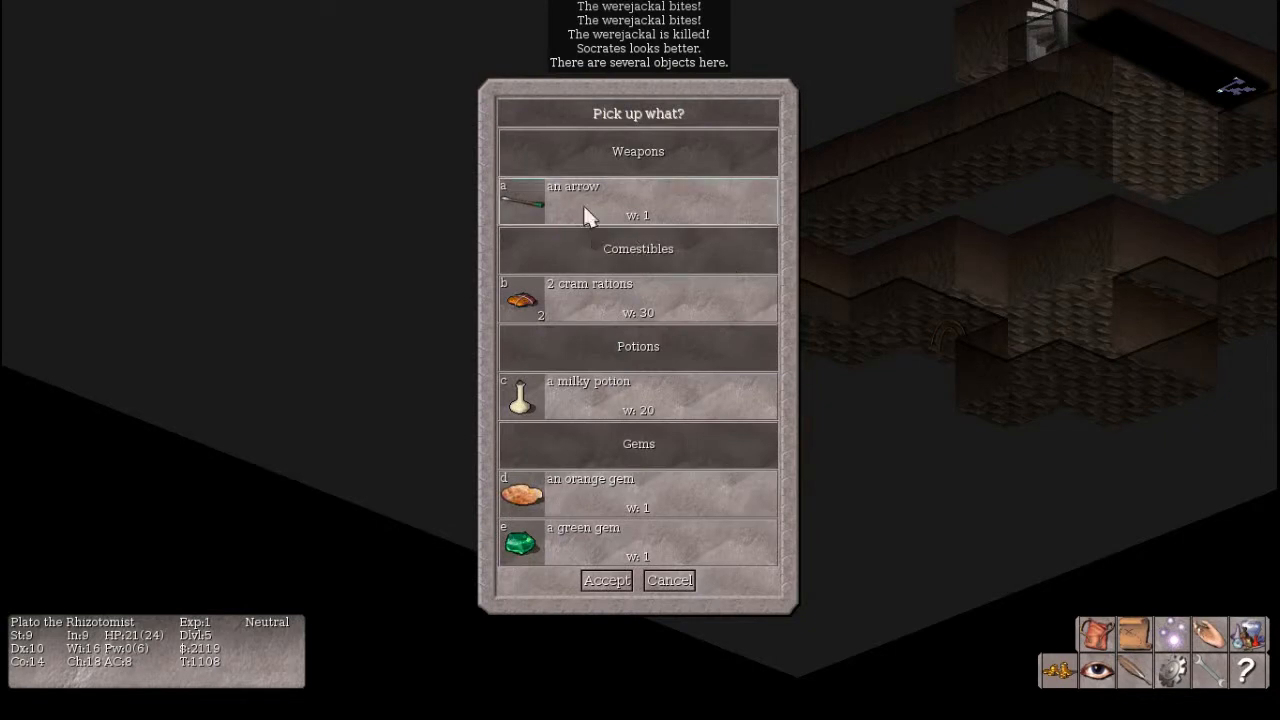
- Mark the food rations, milky potion and green gem for pickup, leaving the arrow
{"action": "left_click", "coordinate": [636, 298]}
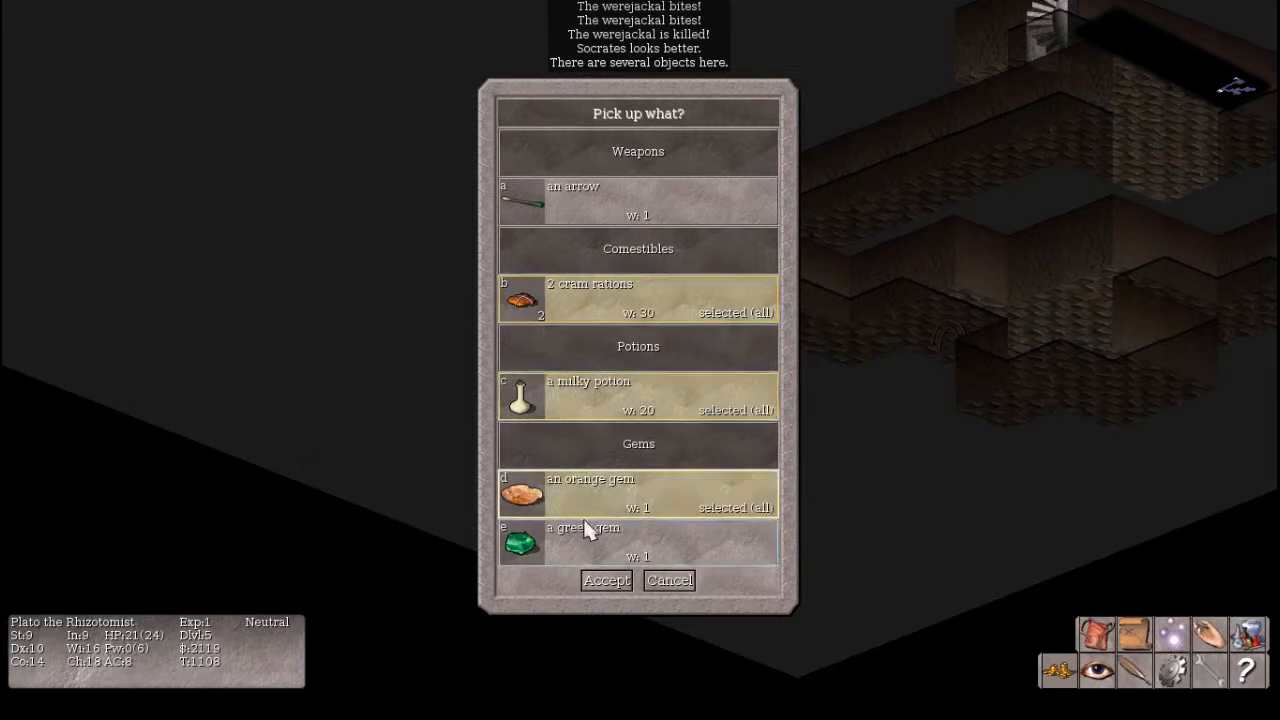
{"action": "left_click", "coordinate": [606, 580]}
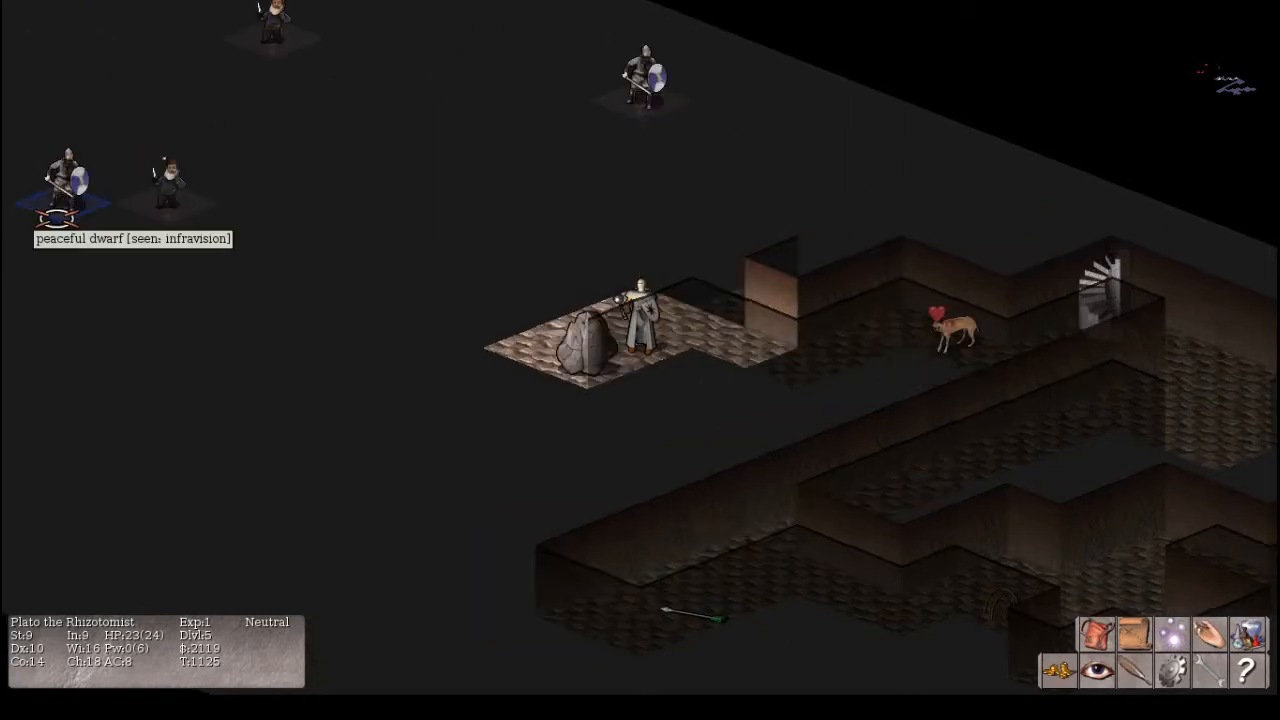
{"action": "mouse_move", "coordinate": [168, 184]}
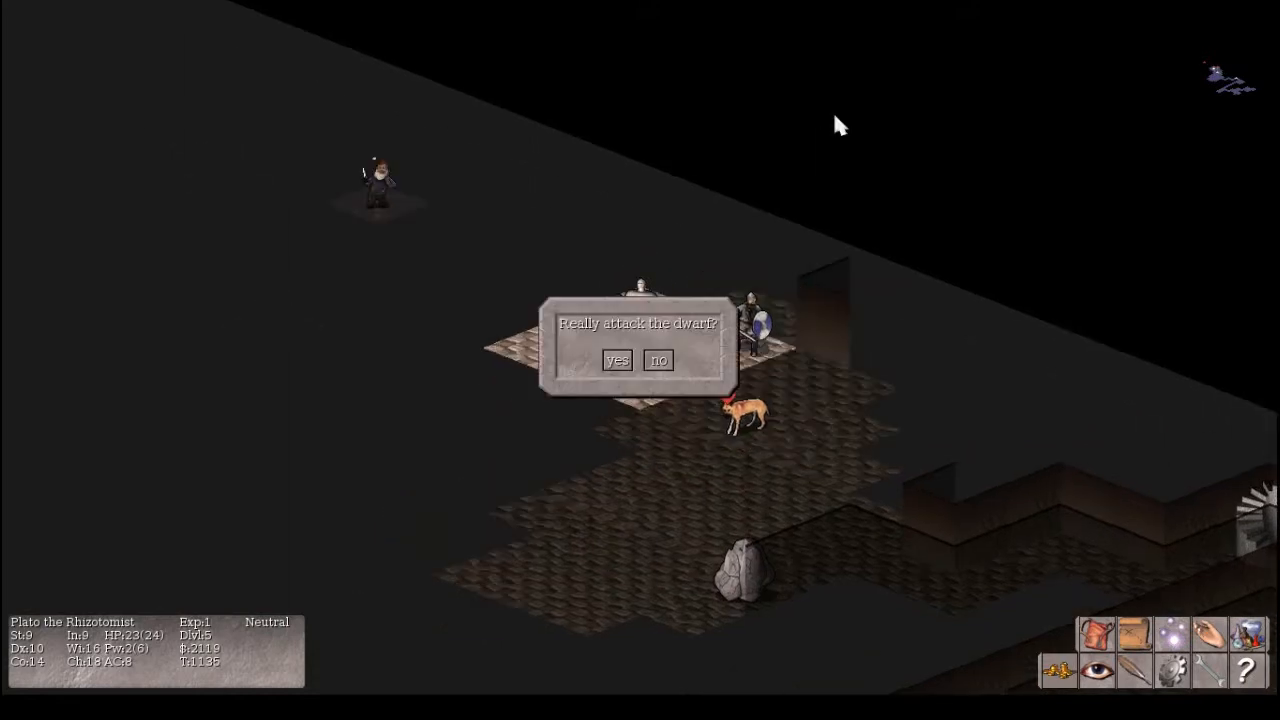
- Answer 'no' to really attacking the peaceful dwarf
{"action": "left_click", "coordinate": [616, 360]}
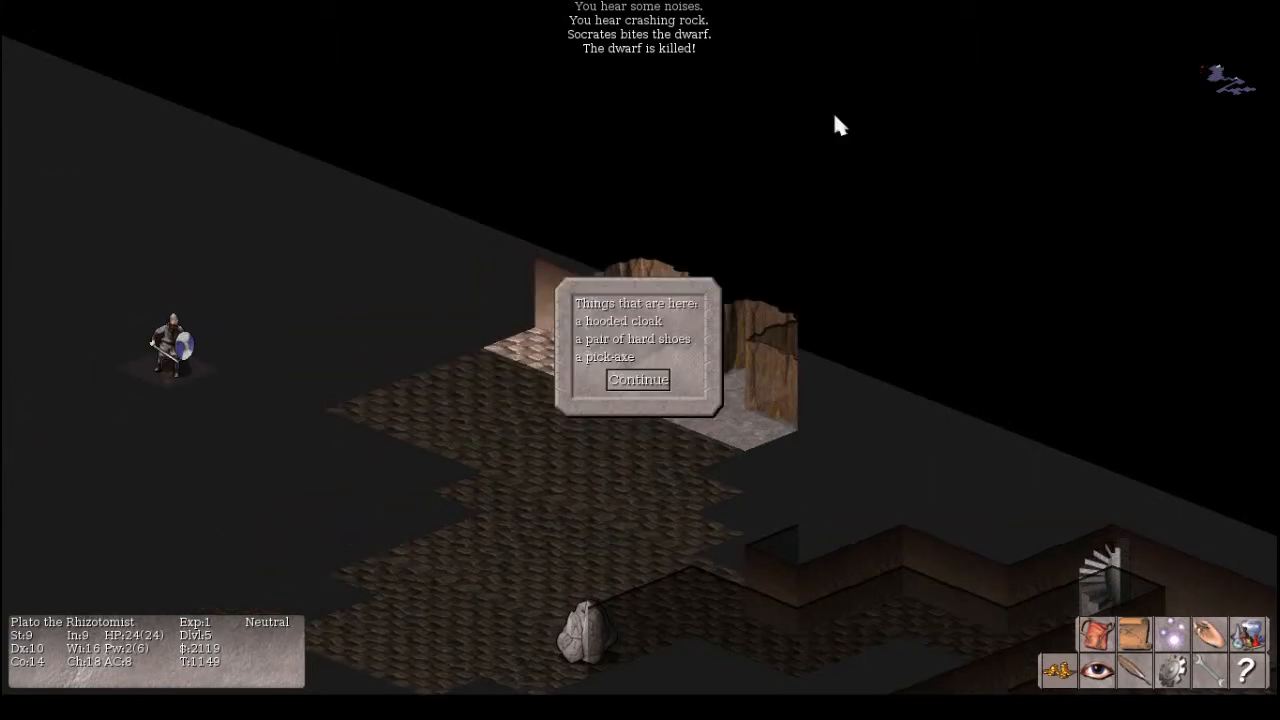
- Pick up the dwarf's hooded cloak, hard shoes and pick-axe, becoming burdened
{"action": "left_click", "coordinate": [638, 380]}
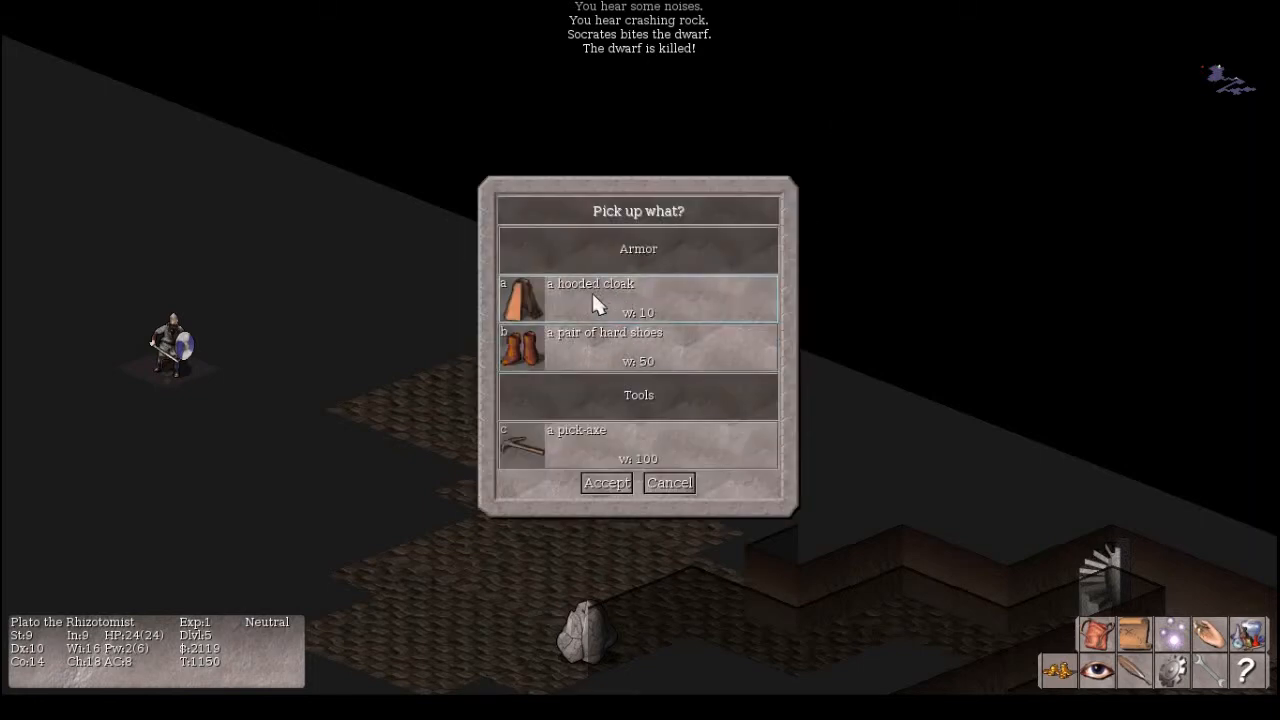
{"action": "left_click", "coordinate": [638, 248]}
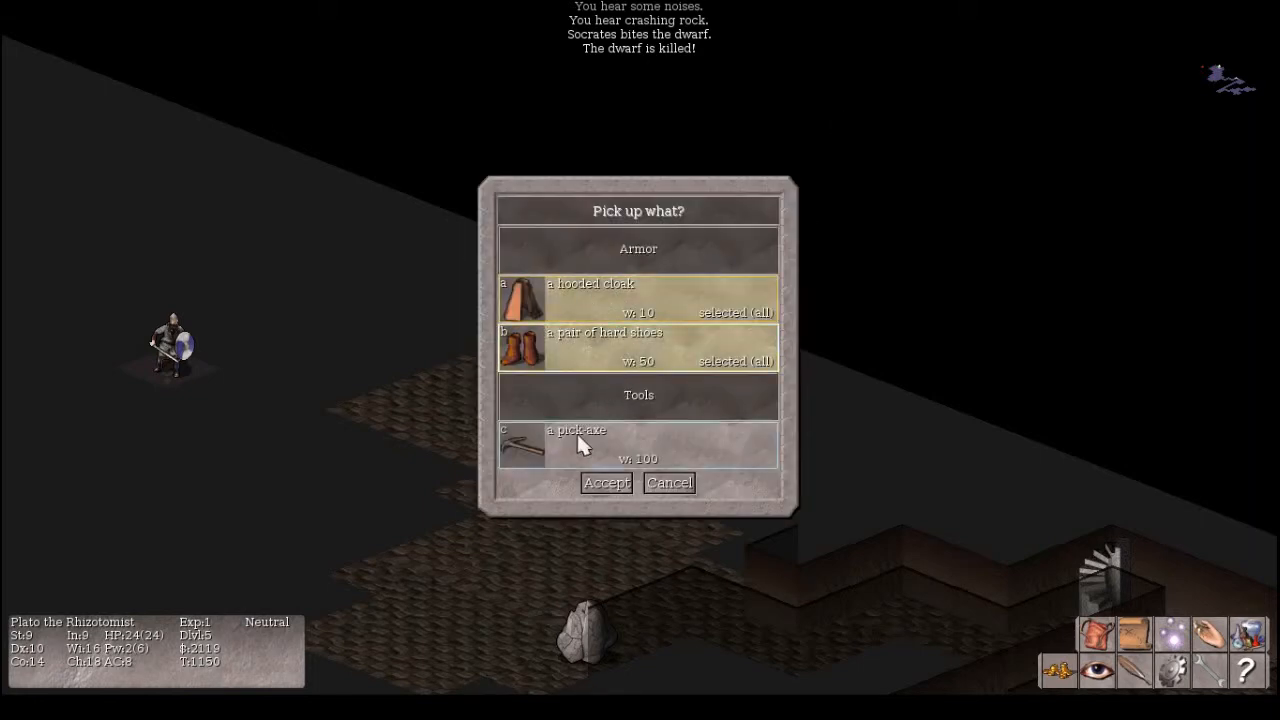
{"action": "left_click", "coordinate": [638, 444]}
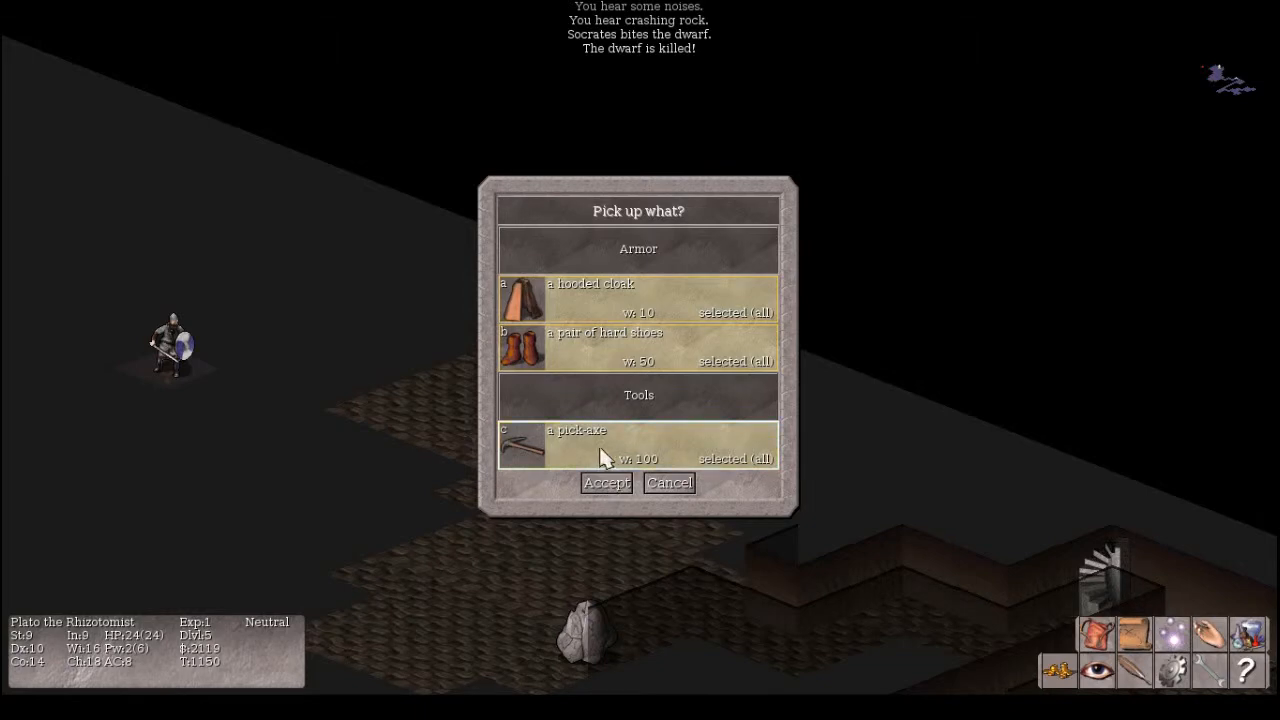
{"action": "left_click", "coordinate": [606, 482]}
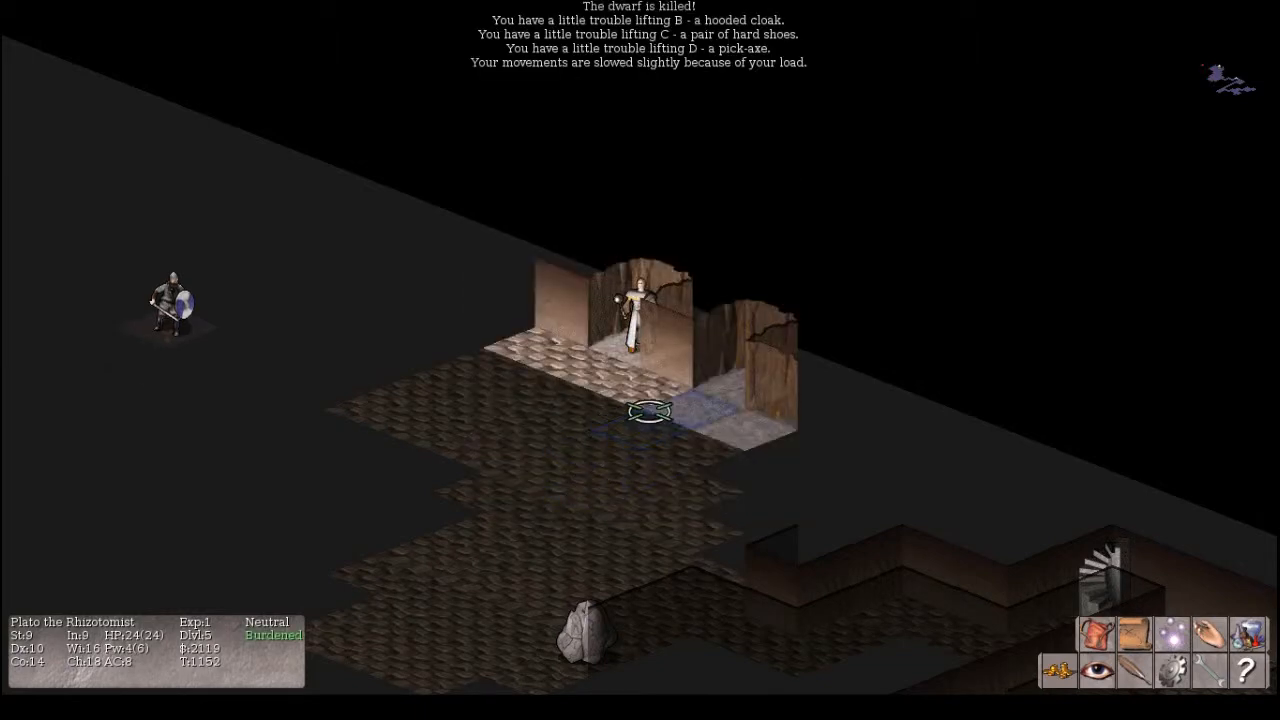
- Drop the crude dagger from the drop menu to lighten the load
{"action": "key", "text": "i"}
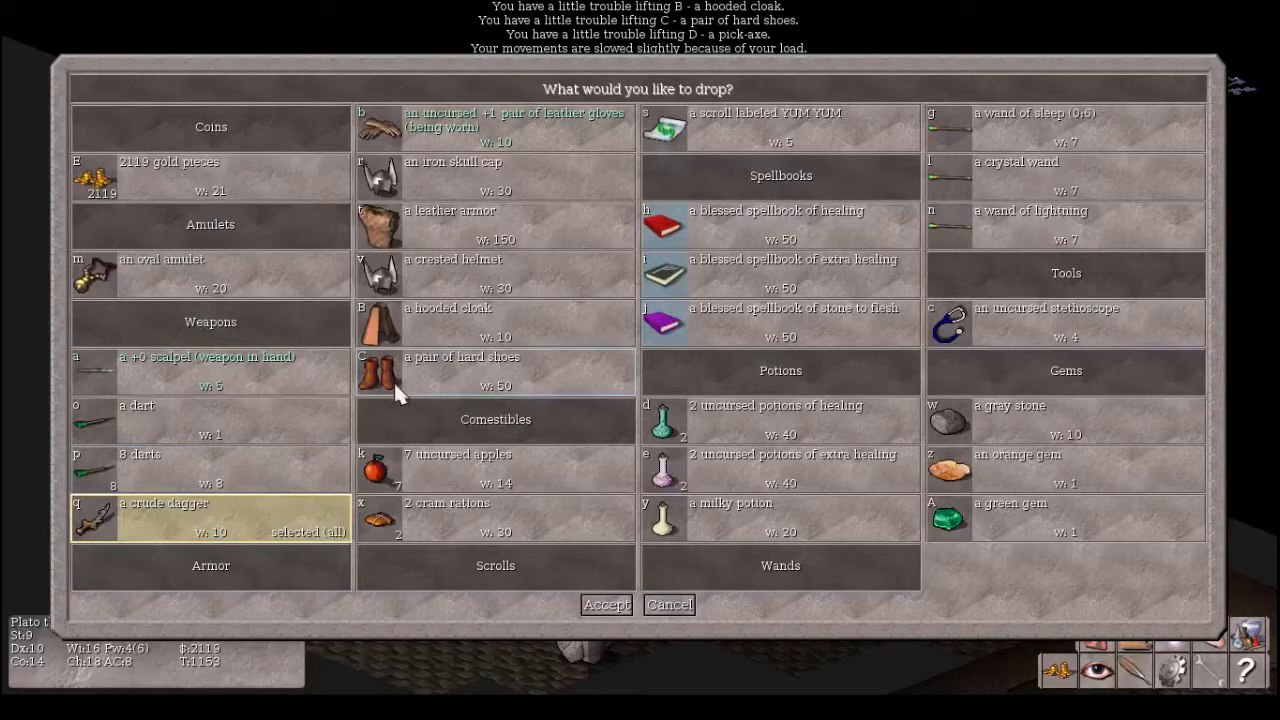
{"action": "mouse_move", "coordinate": [580, 400]}
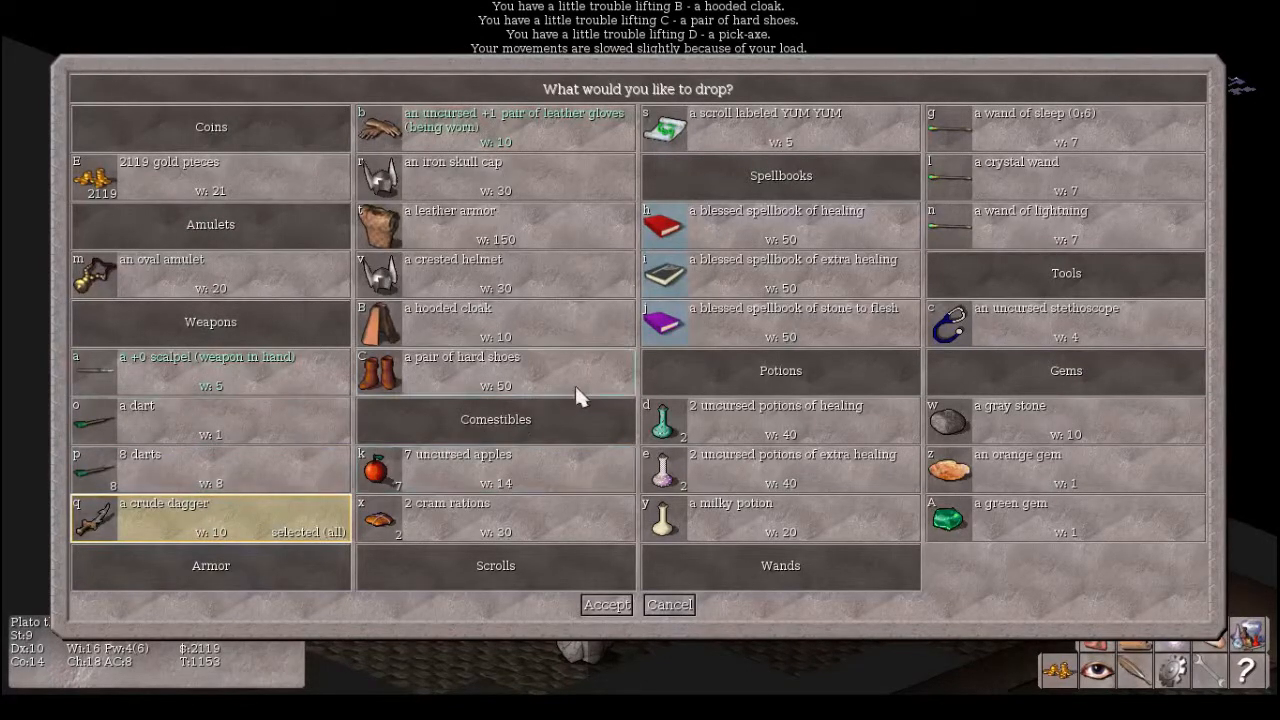
{"action": "mouse_move", "coordinate": [700, 196]}
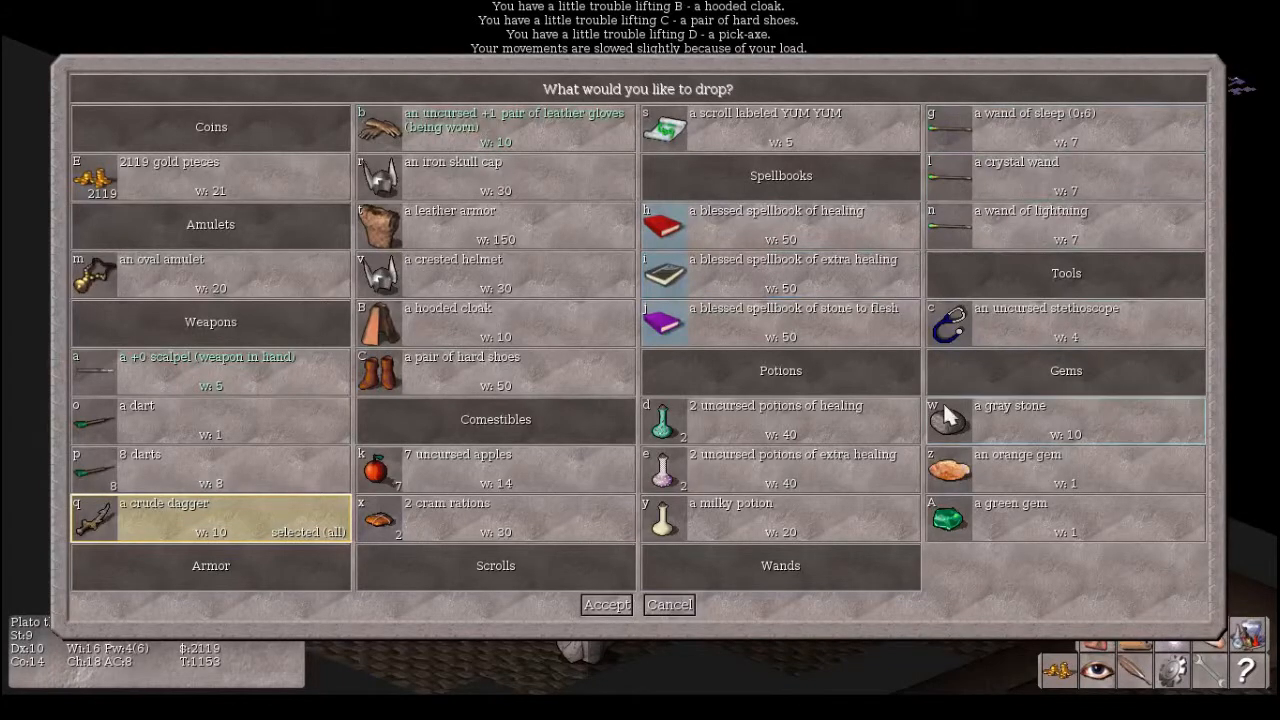
{"action": "mouse_move", "coordinate": [704, 520]}
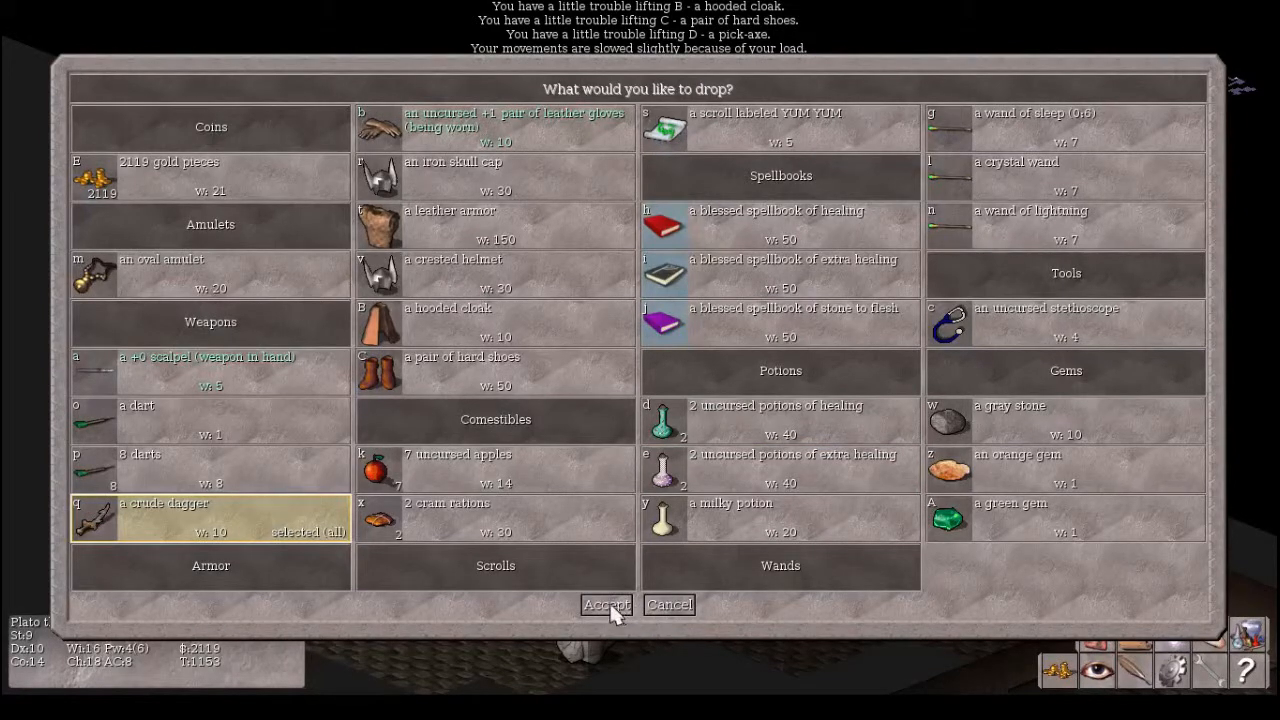
{"action": "left_click", "coordinate": [606, 604]}
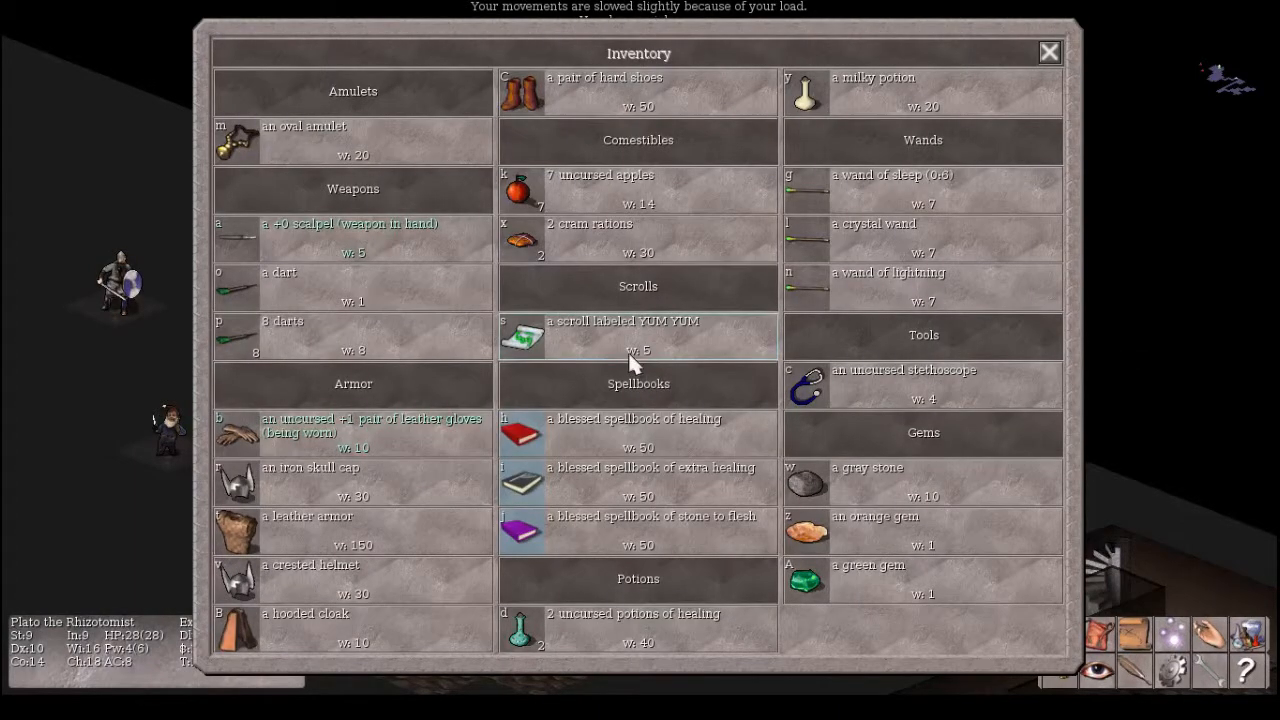
{"action": "mouse_move", "coordinate": [462, 464]}
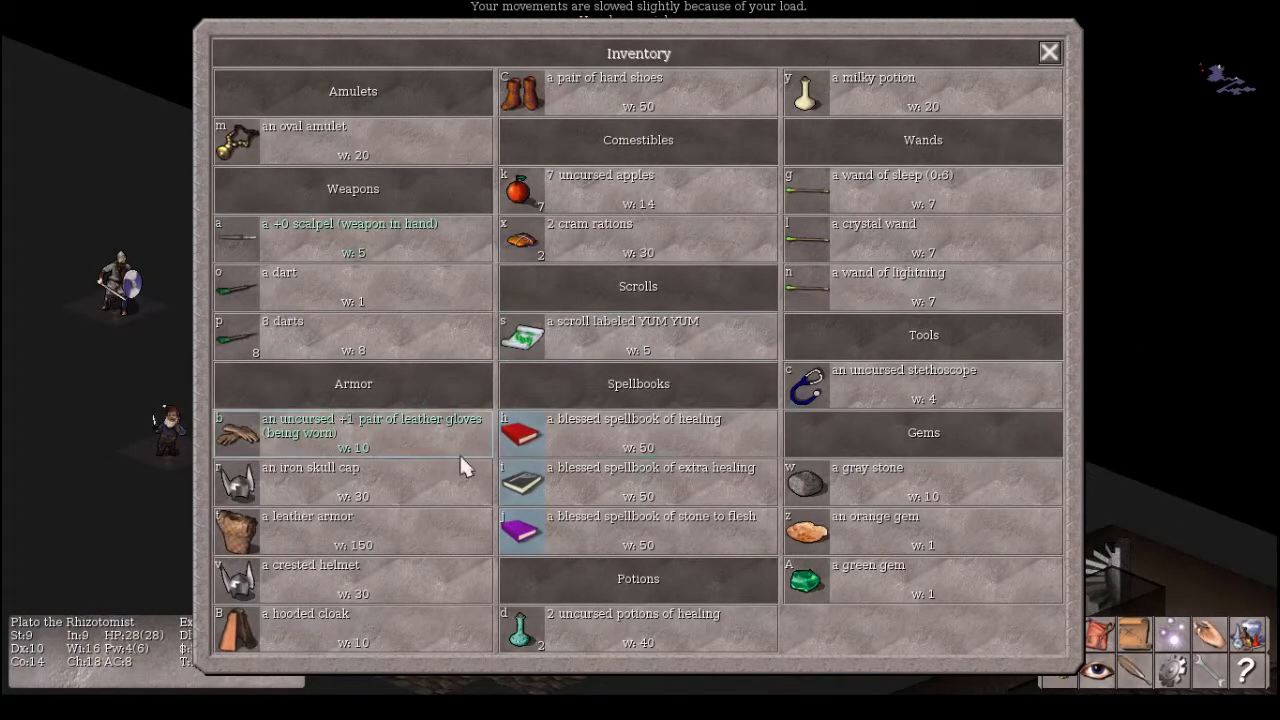
{"action": "mouse_move", "coordinate": [404, 488]}
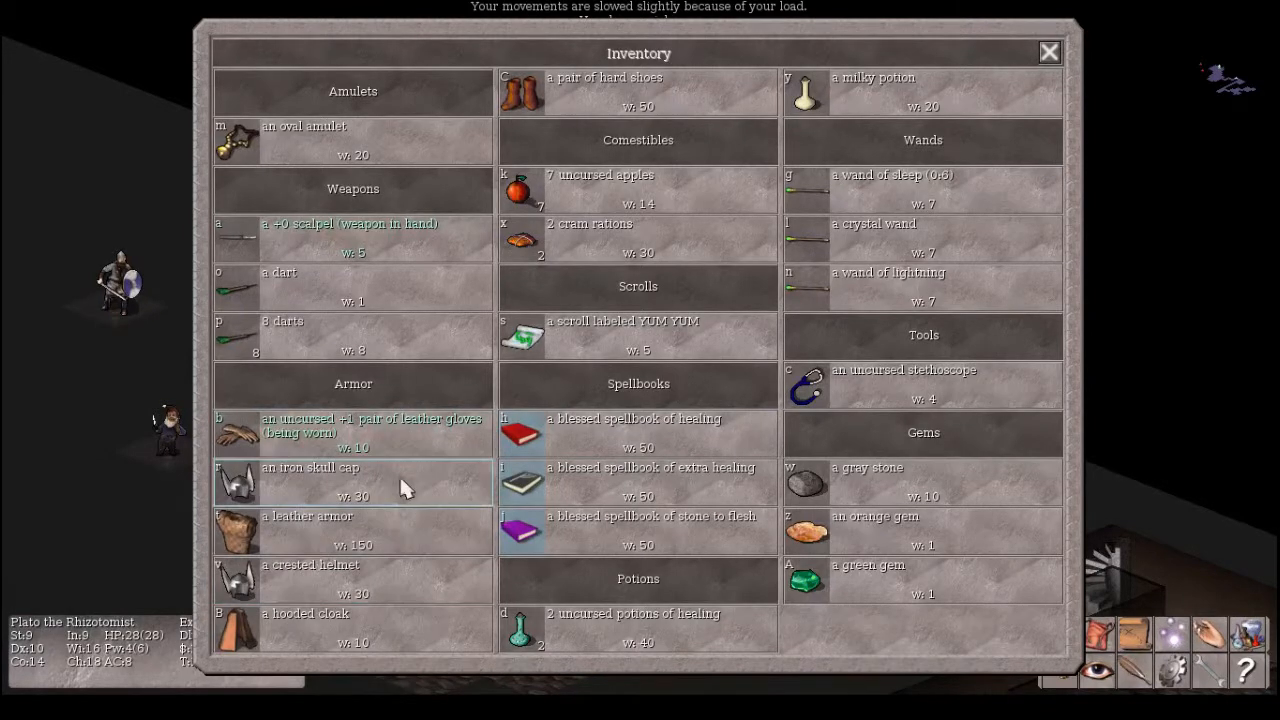
- Close the Inventory window and pick up the iron skull cap Socrates dropped
{"action": "left_click", "coordinate": [1048, 52]}
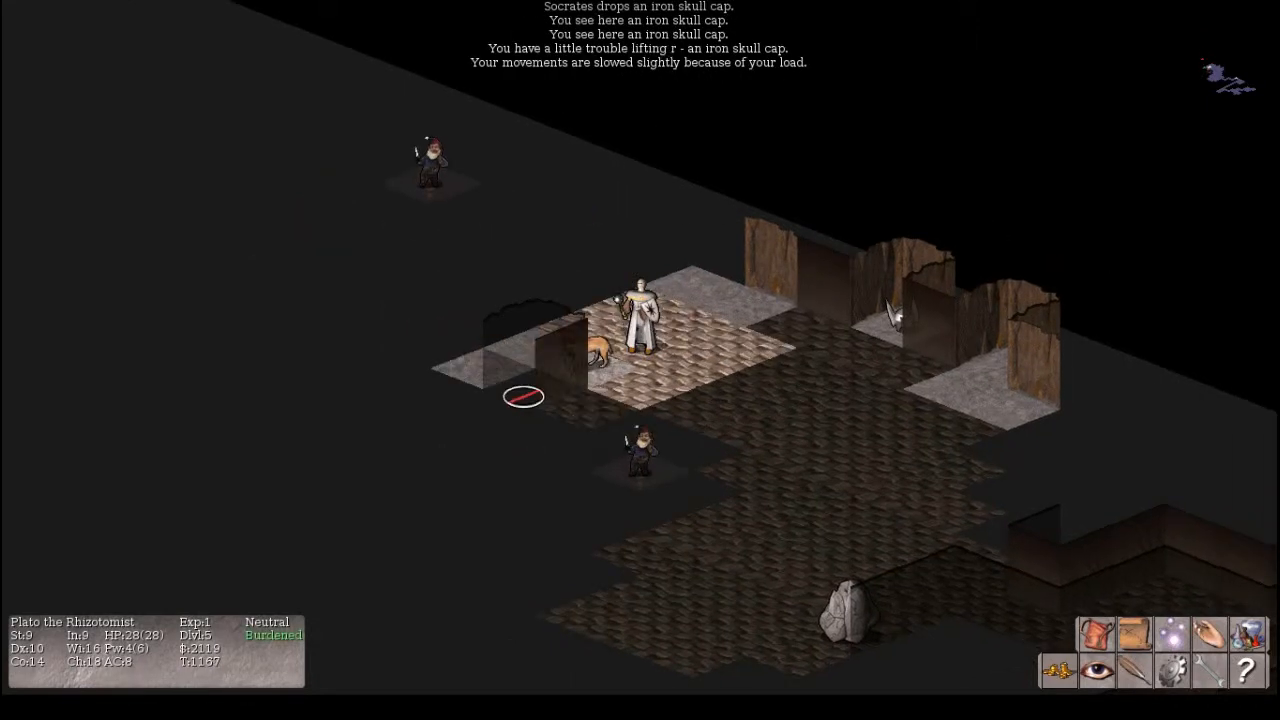
- Begin dropping an item and list the droppable choices to pick the crested helmet
{"action": "key", "text": "d"}
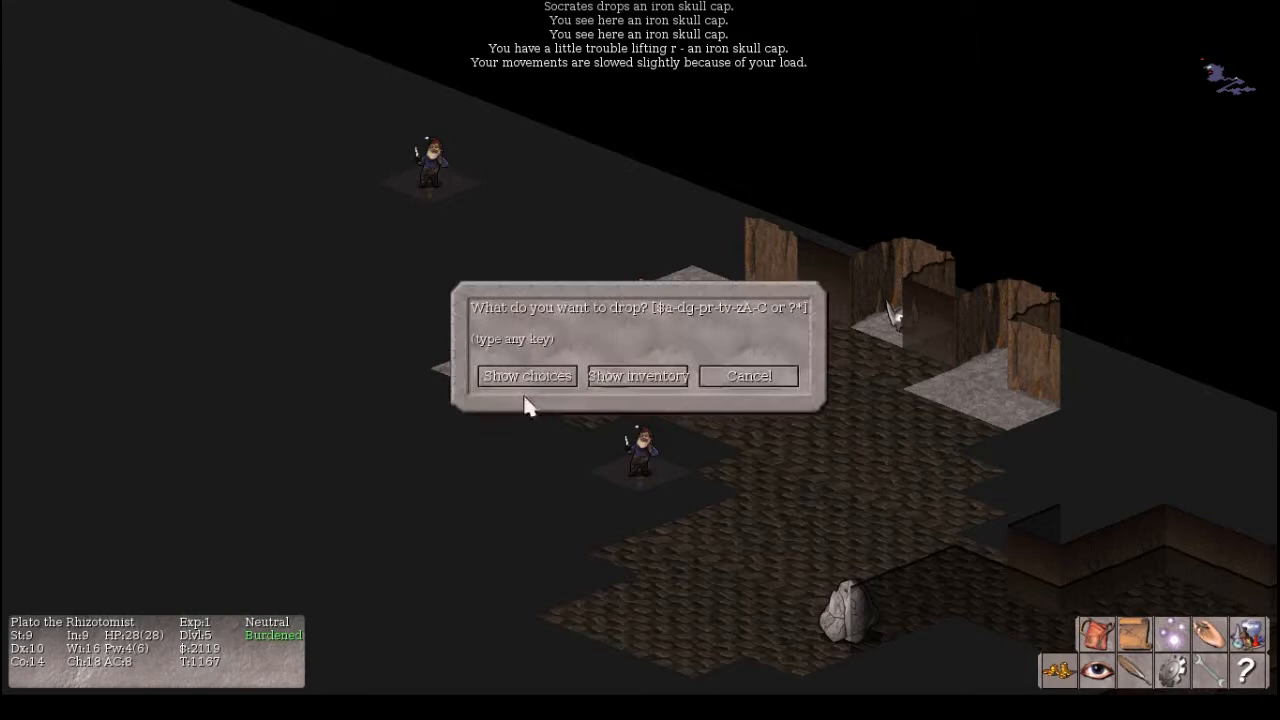
{"action": "left_click", "coordinate": [638, 376]}
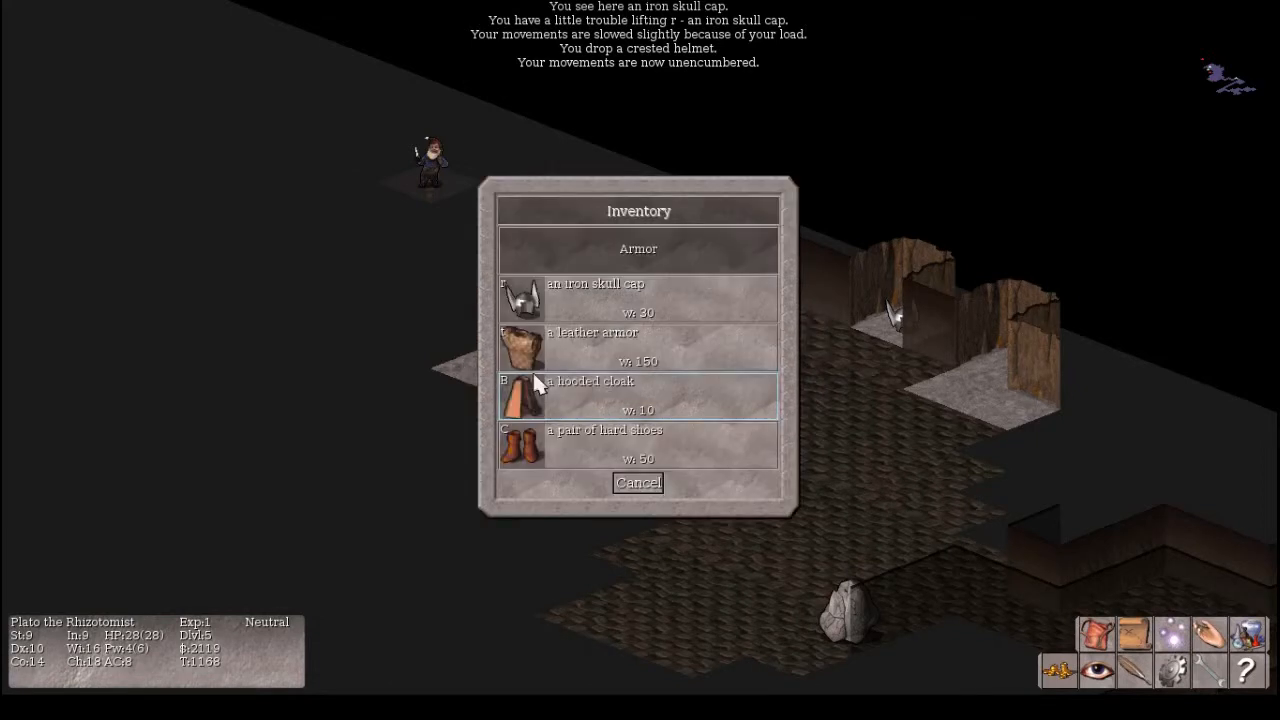
{"action": "mouse_move", "coordinate": [600, 300]}
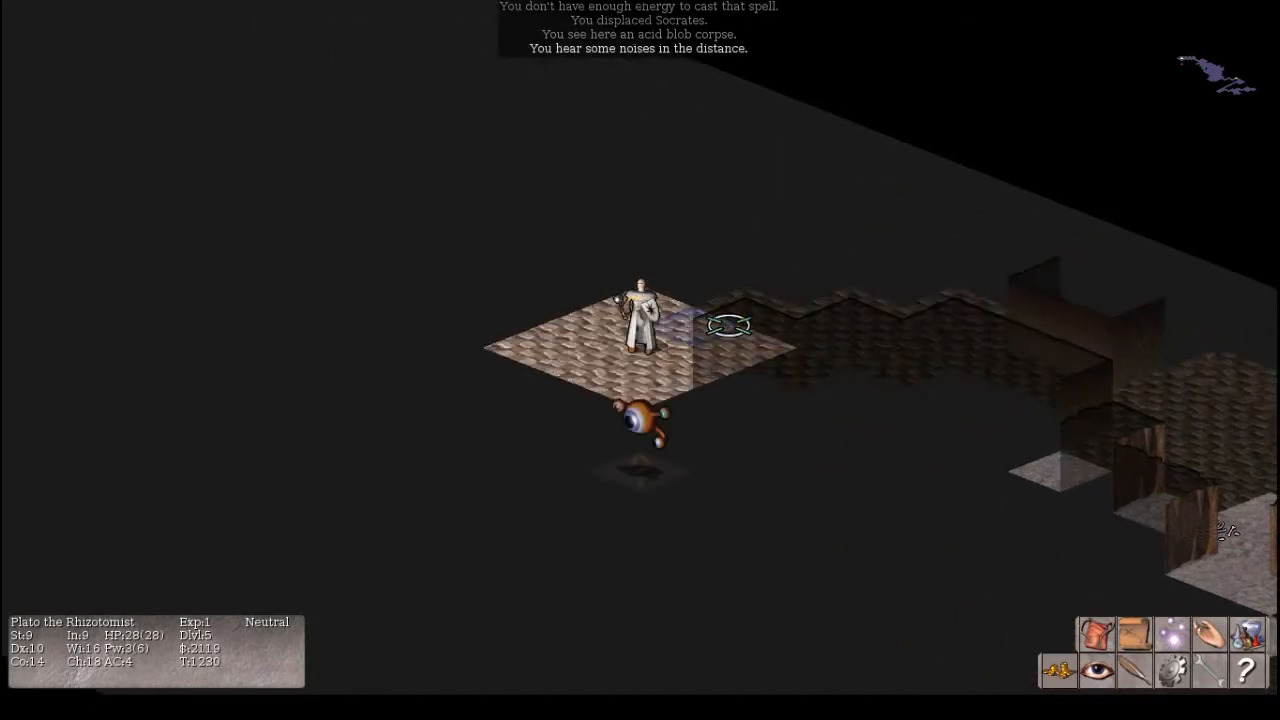
{"action": "mouse_move", "coordinate": [644, 470]}
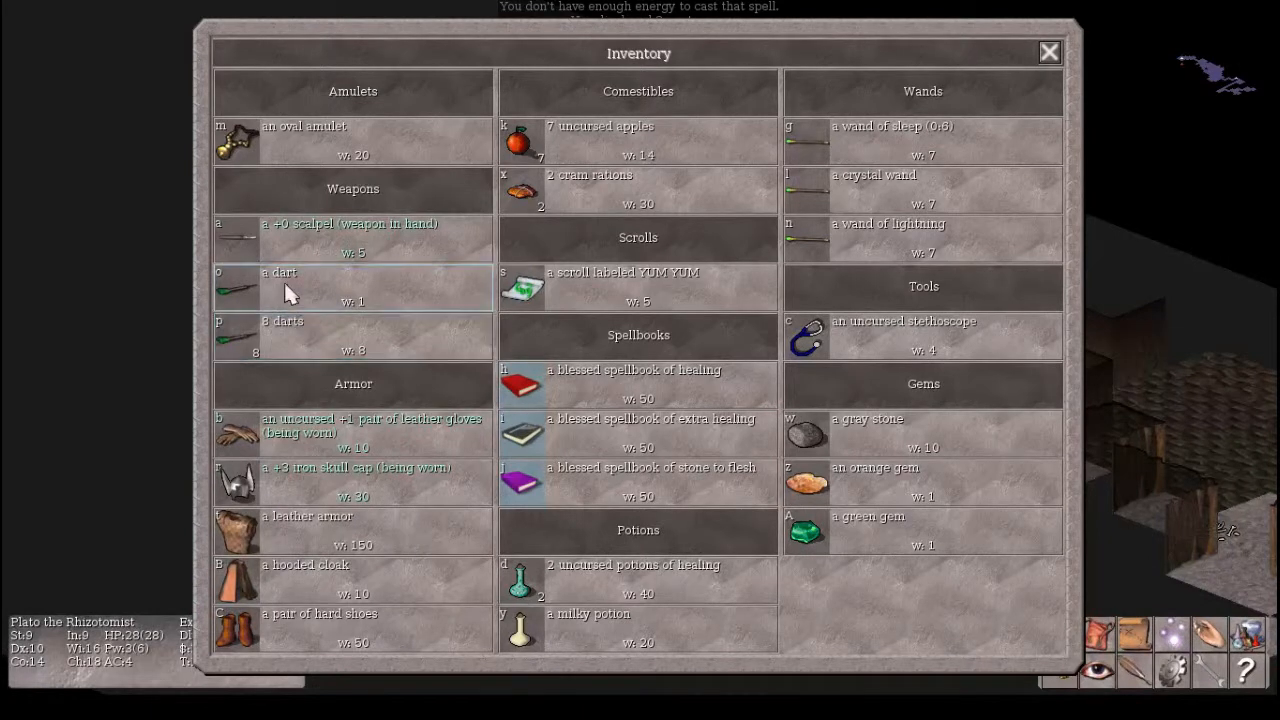
{"action": "mouse_move", "coordinate": [310, 348]}
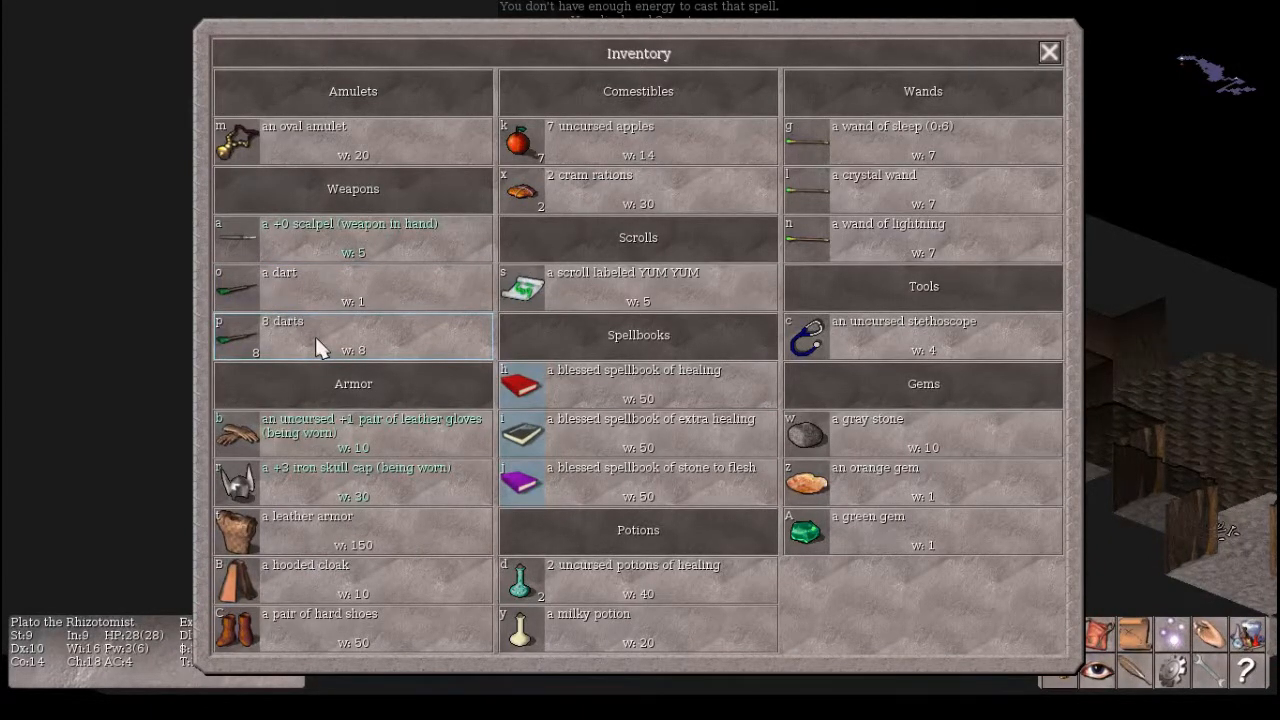
- Quiver the stack of darts as readied ammunition for throwing at the floating eye
{"action": "right_click", "coordinate": [330, 336]}
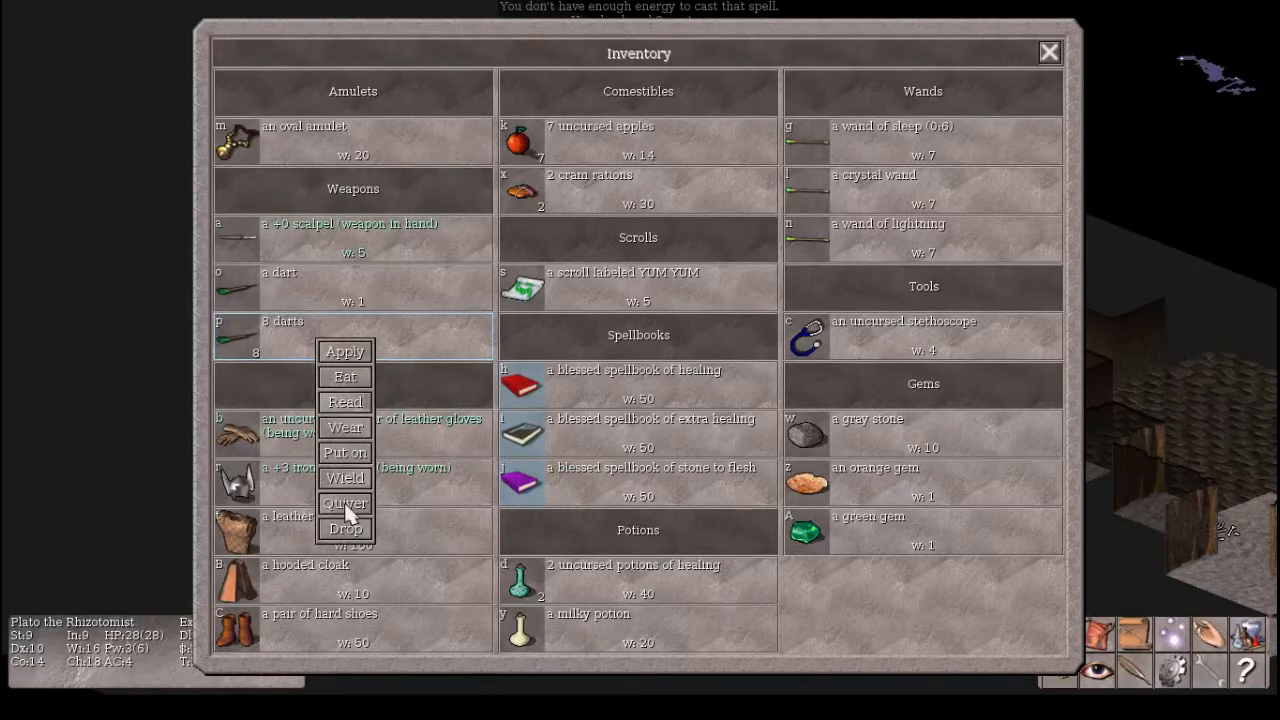
{"action": "left_click", "coordinate": [344, 504]}
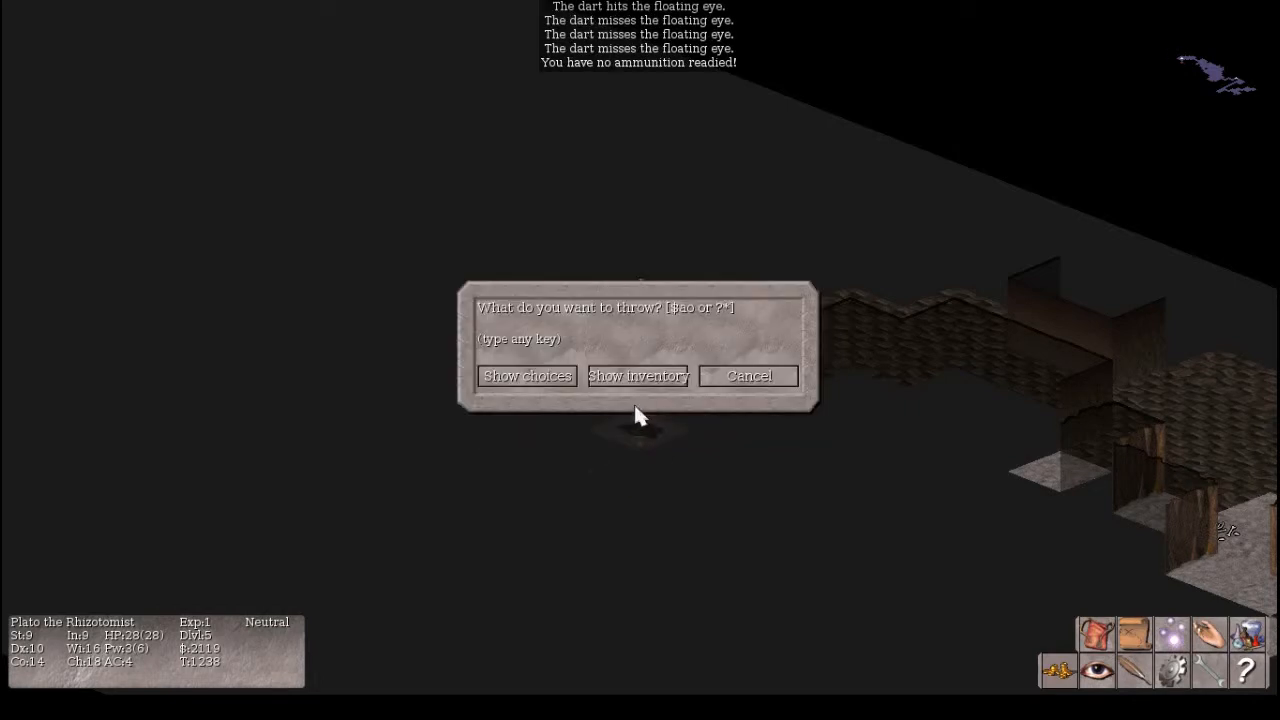
- Dismiss the empty throw prompt, then resume throwing the recovered darts at the floating eye
{"action": "left_click", "coordinate": [748, 376]}
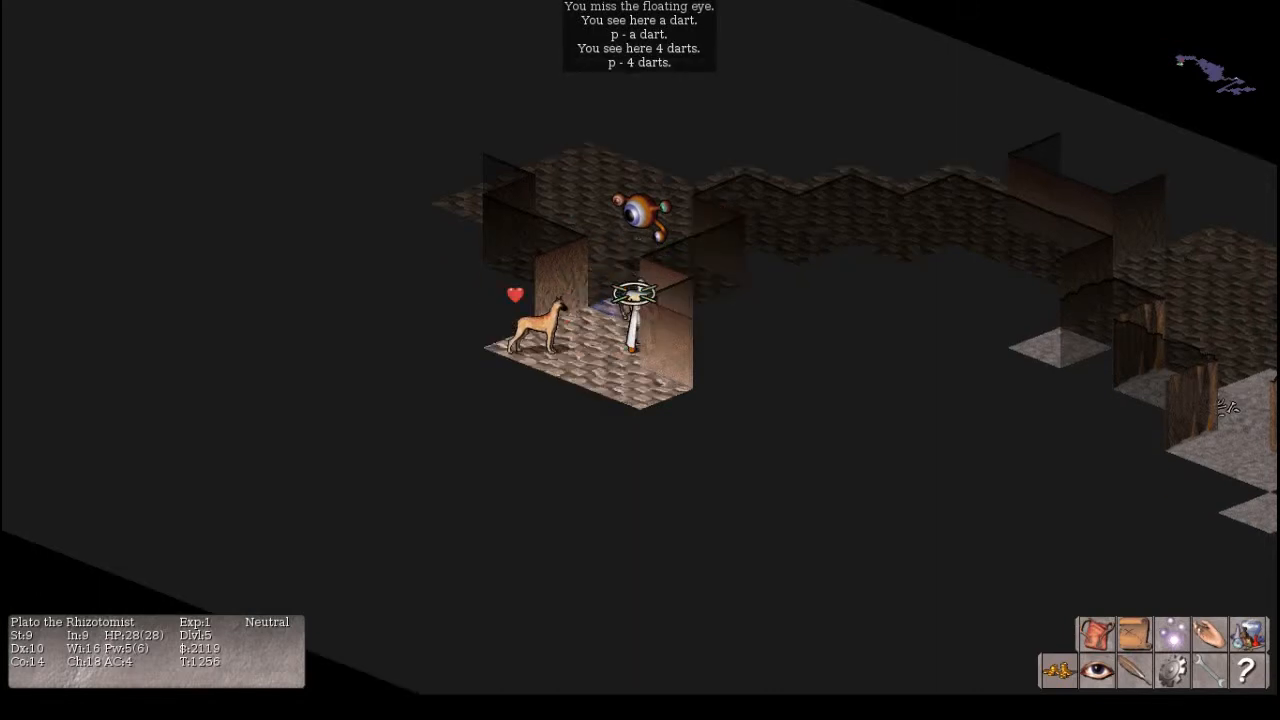
{"action": "key", "text": "i"}
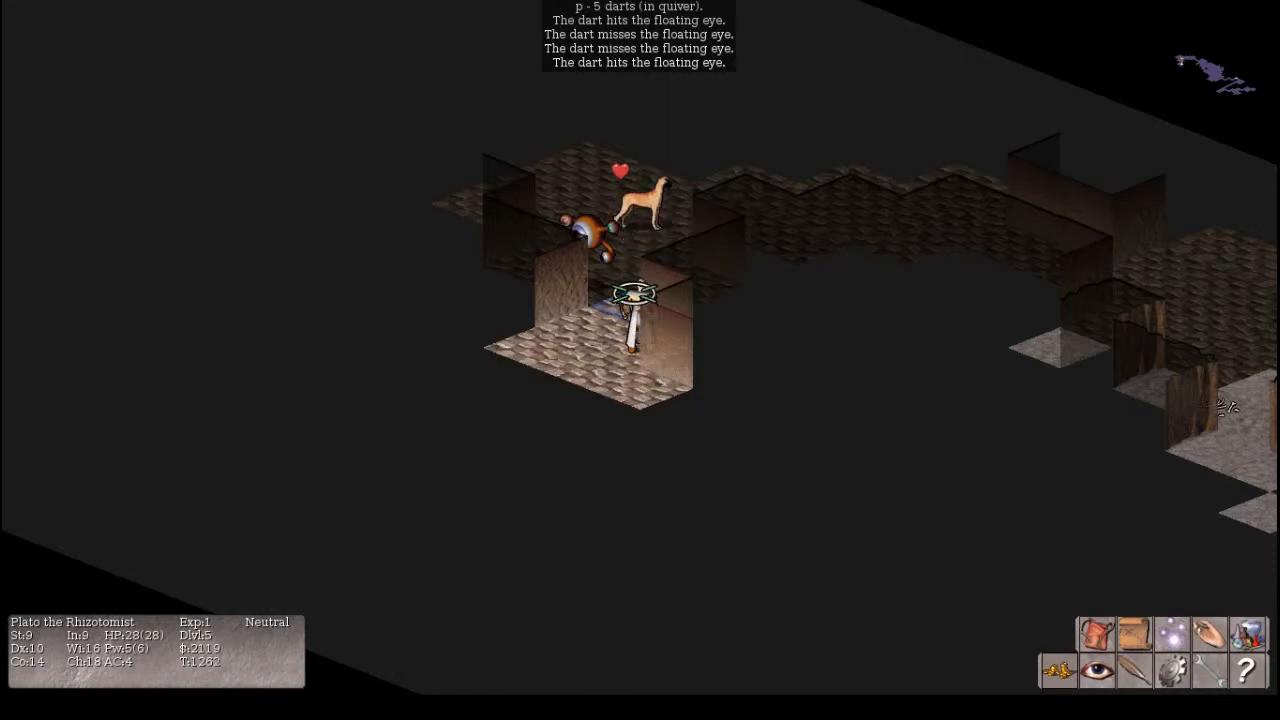
{"action": "mouse_move", "coordinate": [636, 290]}
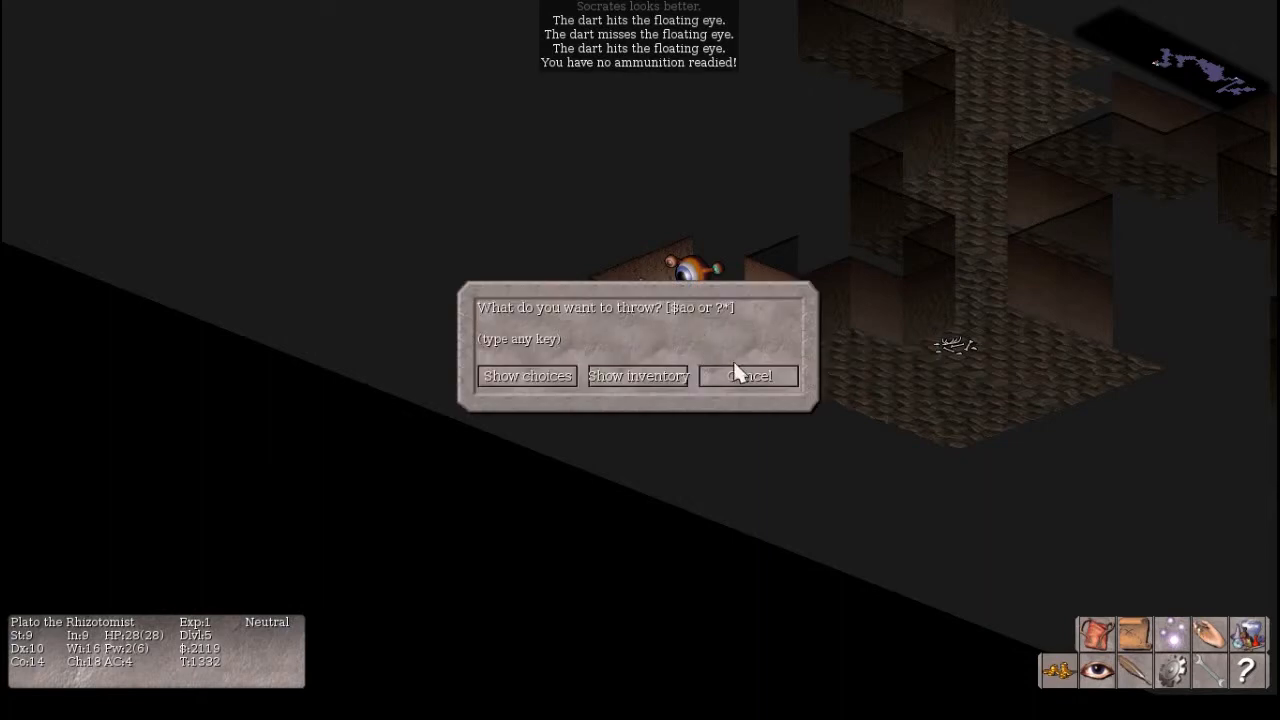
- Dismiss the throw prompt and pick up the two darts lying on this spot
{"action": "left_click", "coordinate": [748, 376]}
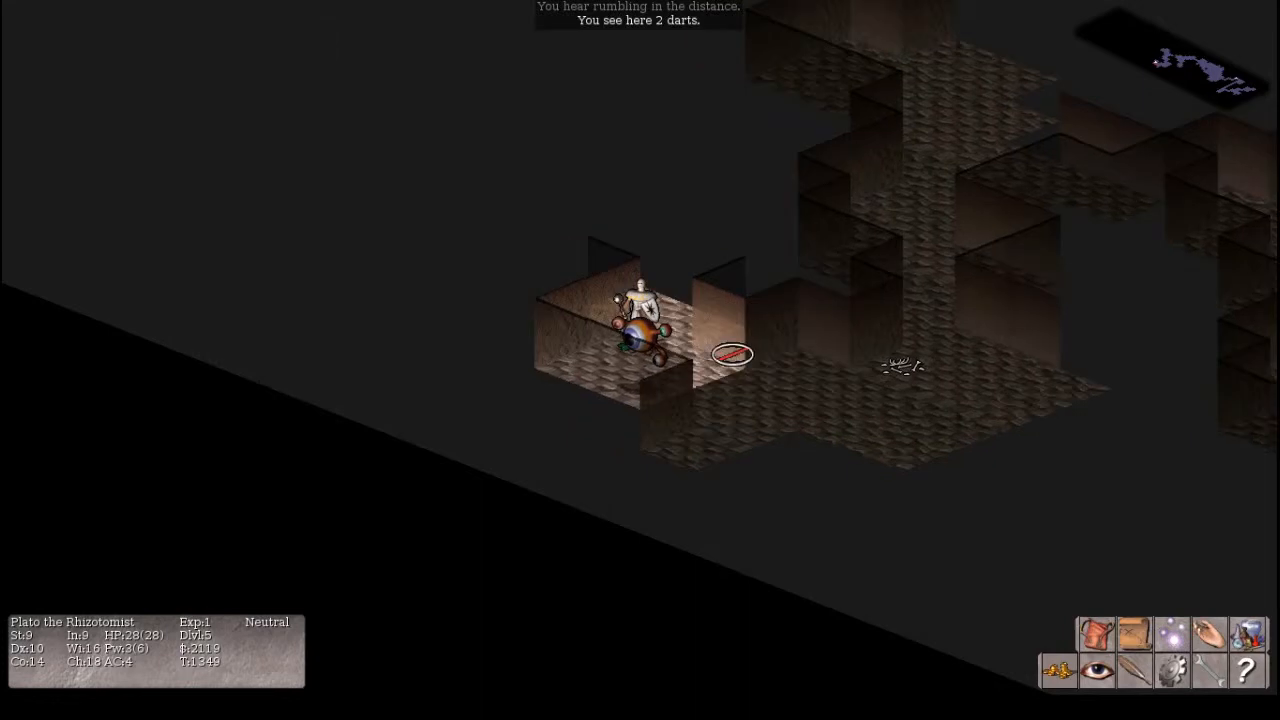
{"action": "key", "text": "p"}
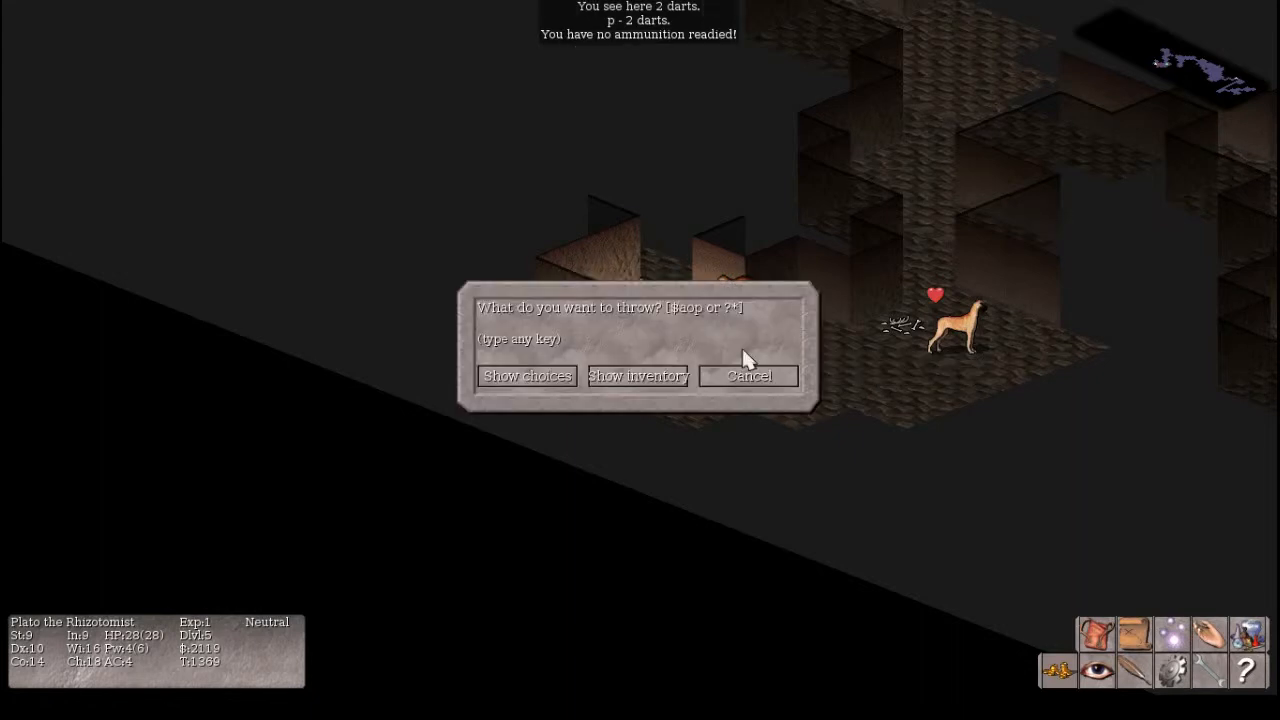
- Dismiss the throw prompt to fight the biting giant bat in melee
{"action": "left_click", "coordinate": [748, 376]}
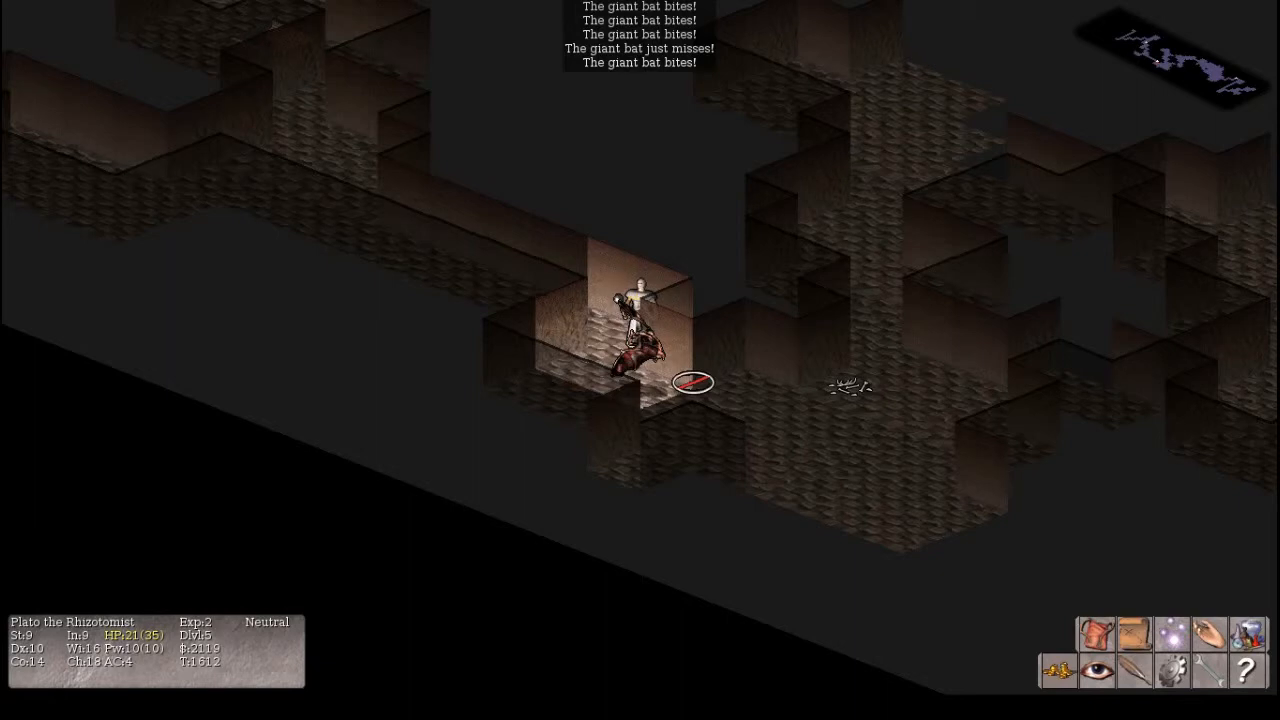
- Check the spellbook of healing in inventory, then answer the offer to eat the iguana corpse
{"action": "key", "text": "i"}
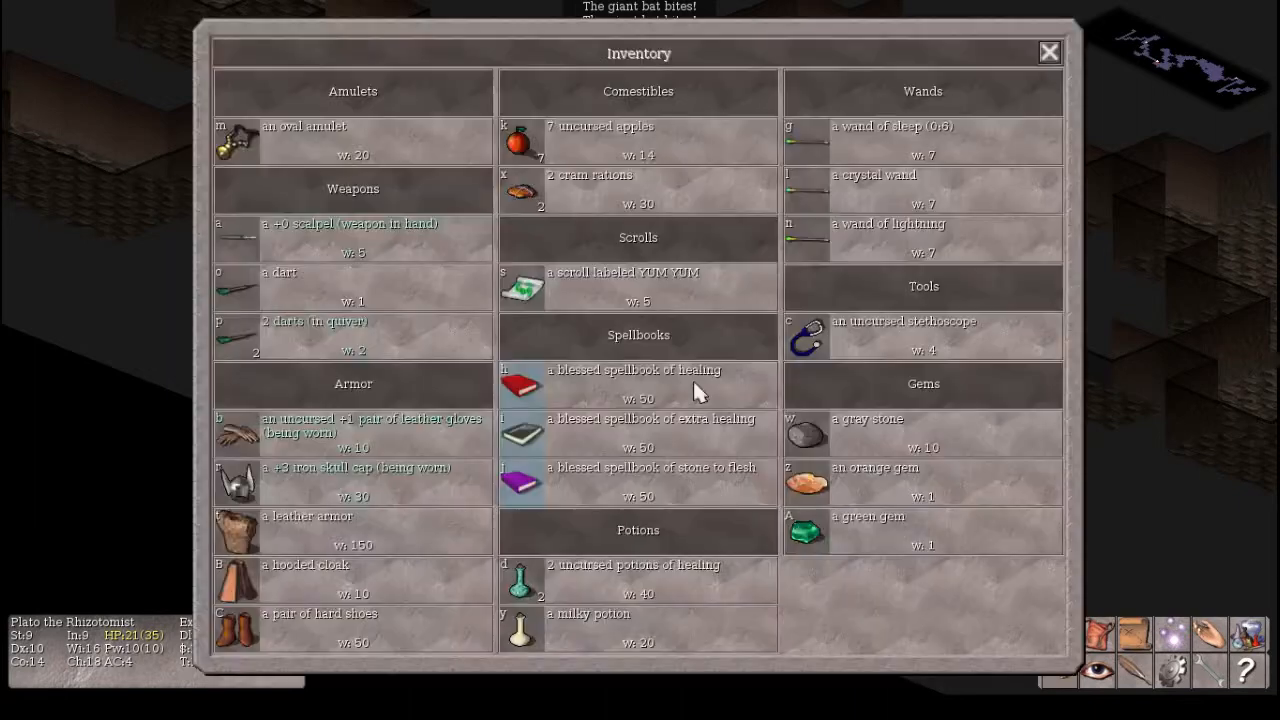
{"action": "left_click", "coordinate": [1048, 52]}
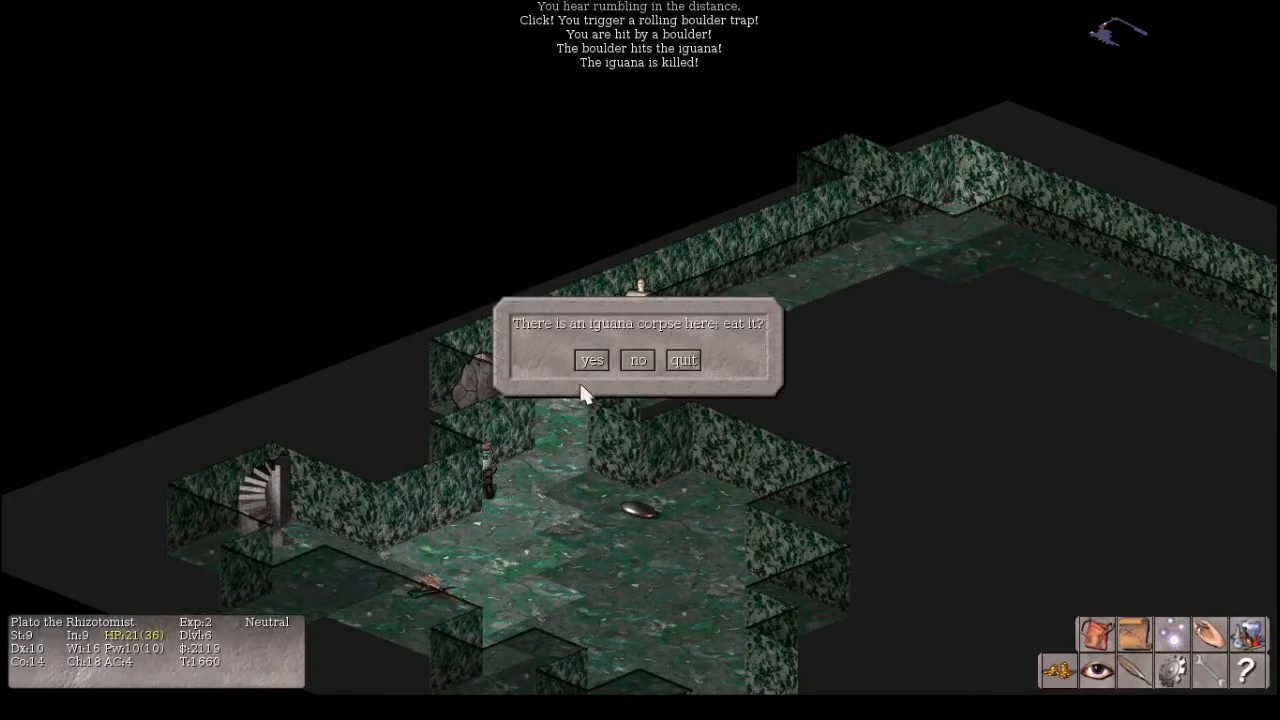
{"action": "left_click", "coordinate": [592, 360]}
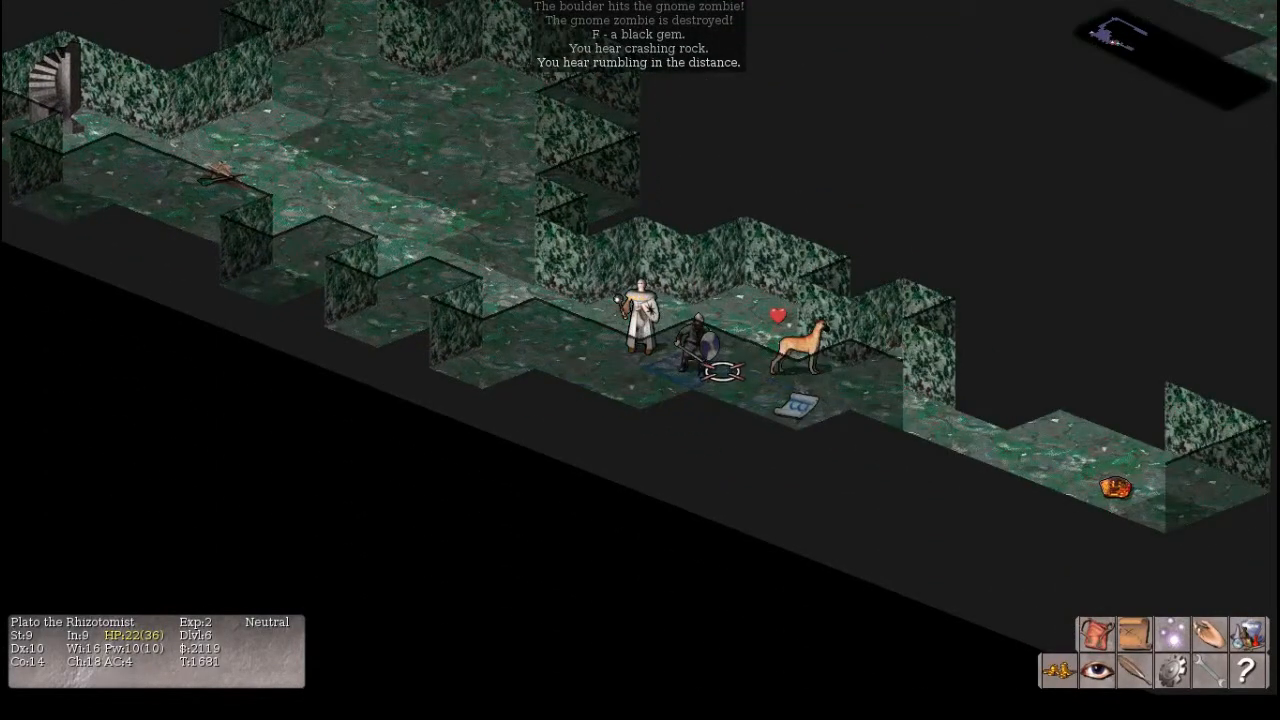
{"action": "mouse_move", "coordinate": [796, 350]}
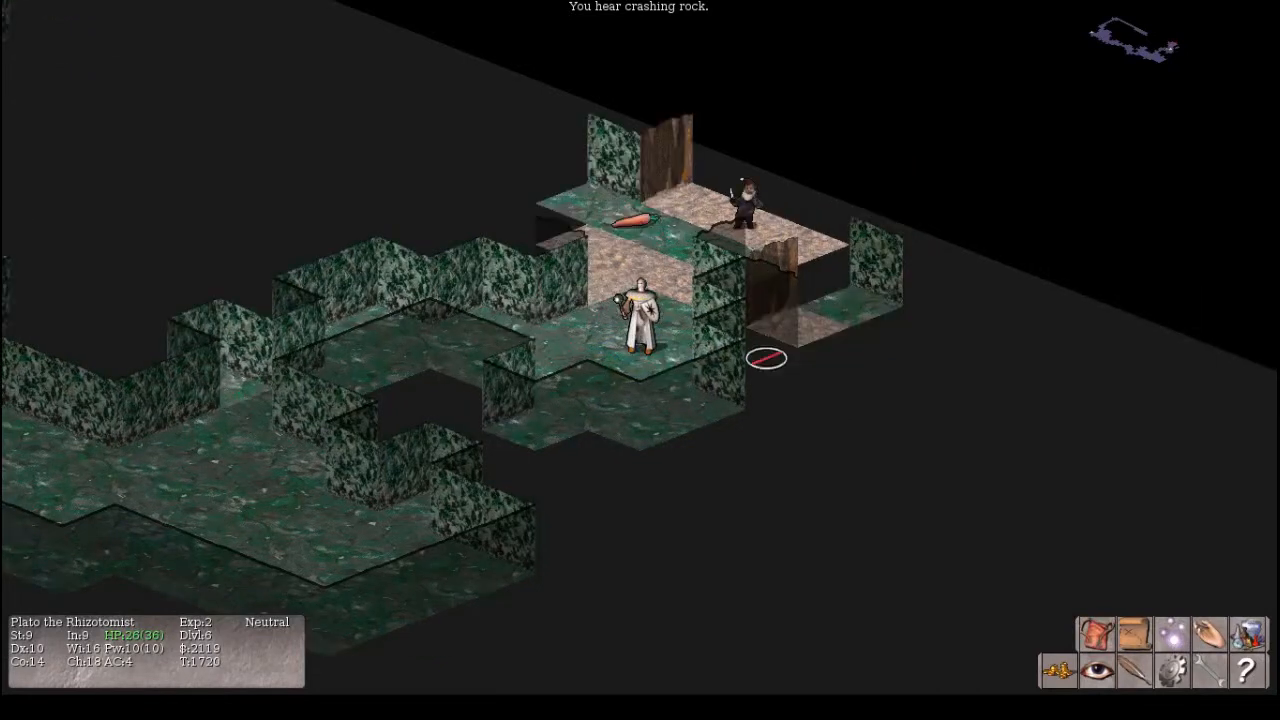
{"action": "mouse_move", "coordinate": [636, 222]}
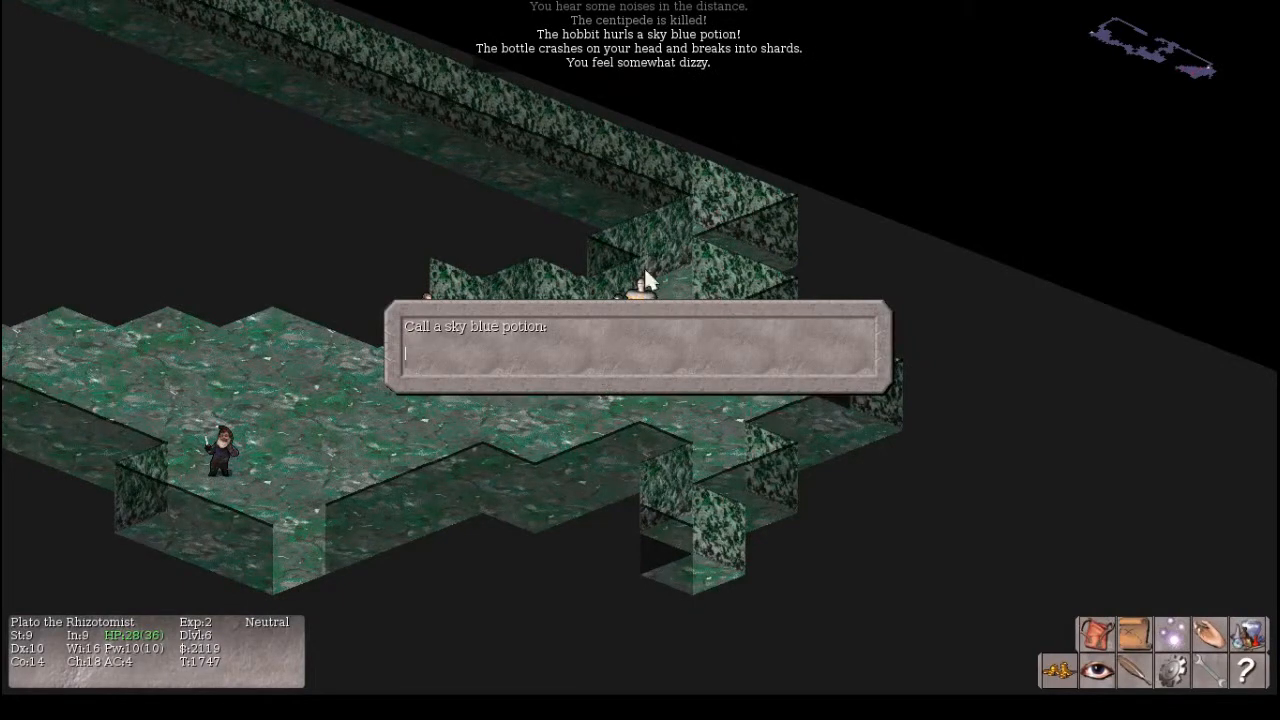
- Dismiss the prompt to name the sky blue potion the hobbit threw
{"action": "key", "text": "Return"}
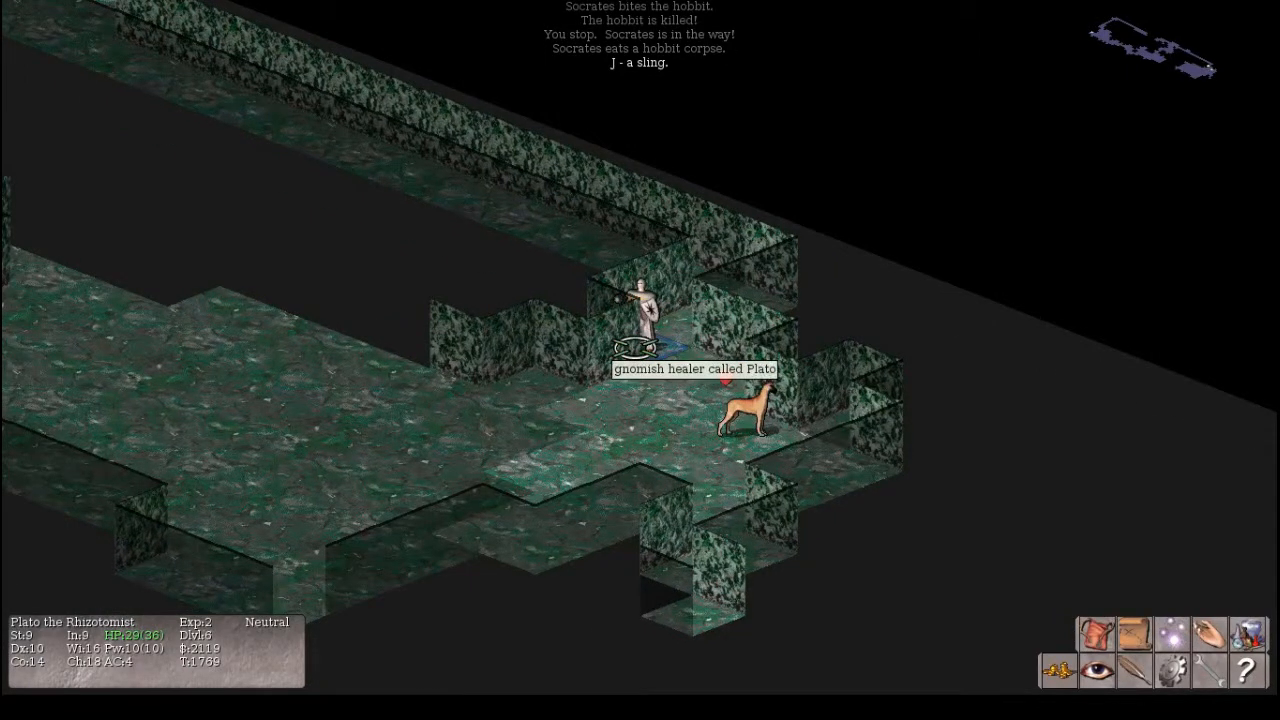
{"action": "key", "text": "d"}
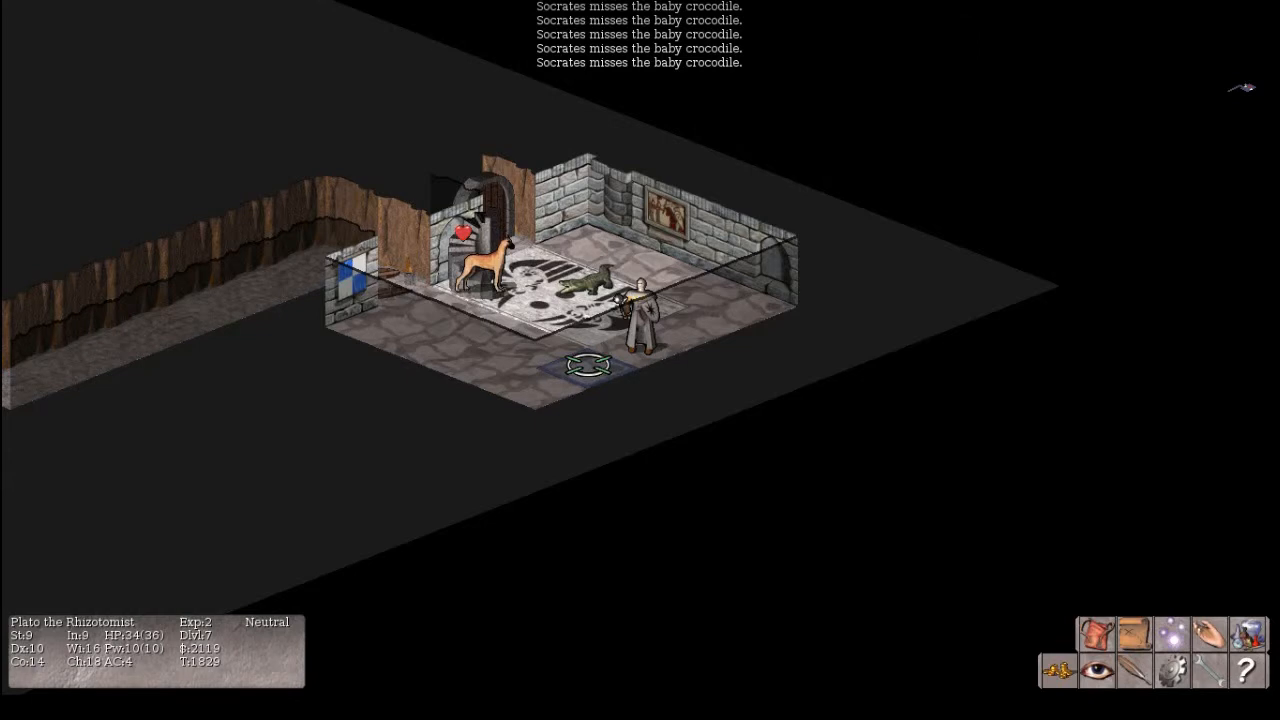
- Walk further into the stone room toward Socrates and the baby crocodile
{"action": "left_click", "coordinate": [590, 364]}
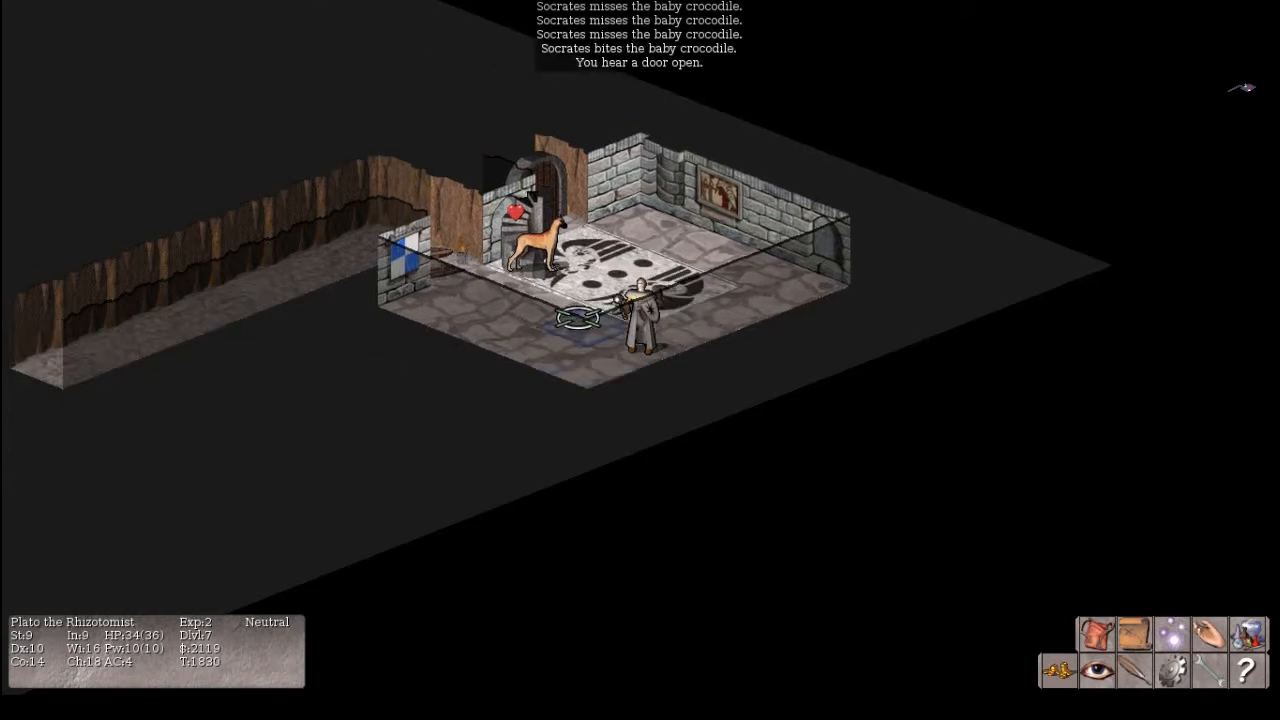